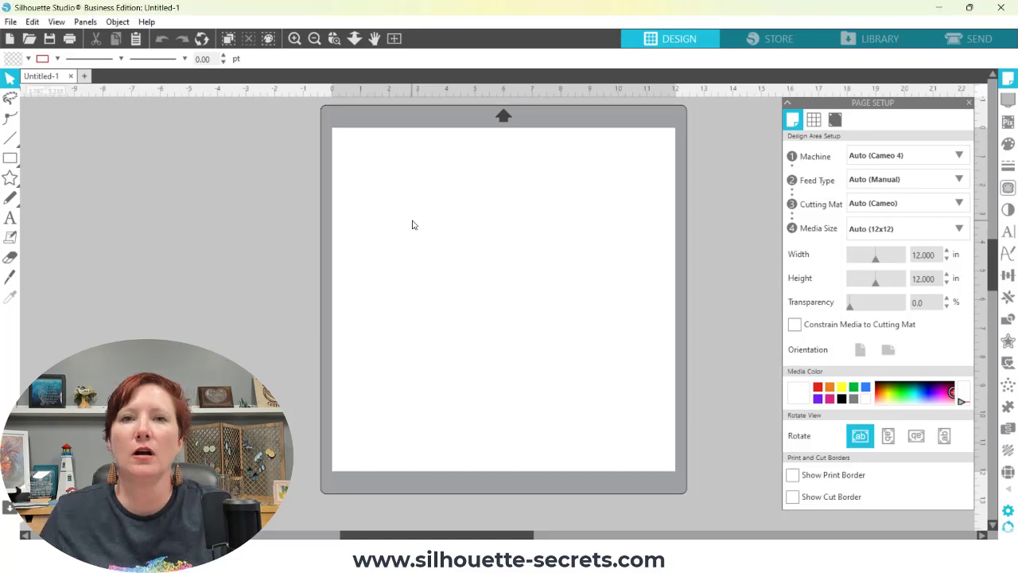
Step: Show the About Silhouette Studio information from the Help menu
{"action": "left_click", "coordinate": [146, 22]}
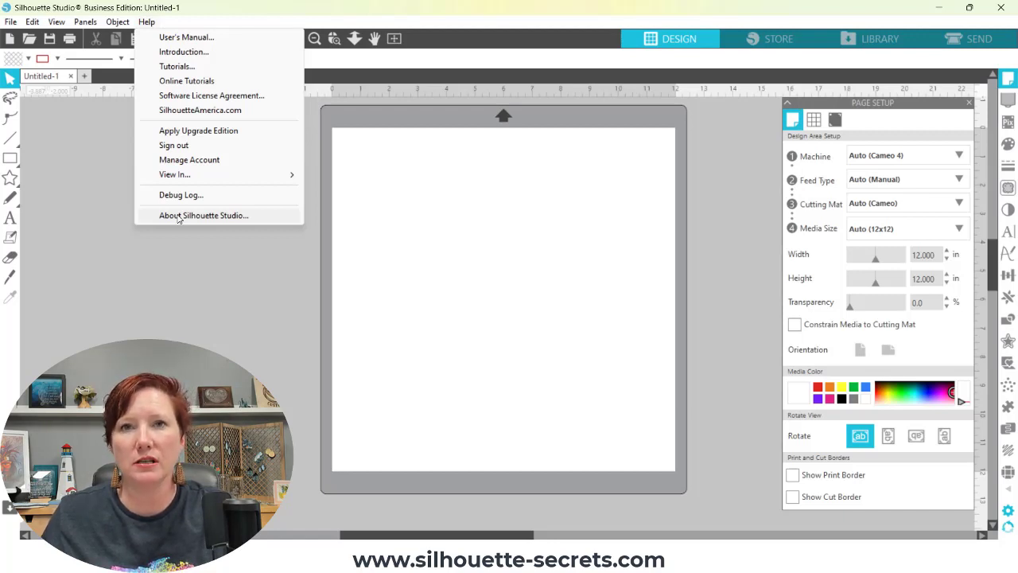
{"action": "left_click", "coordinate": [204, 216]}
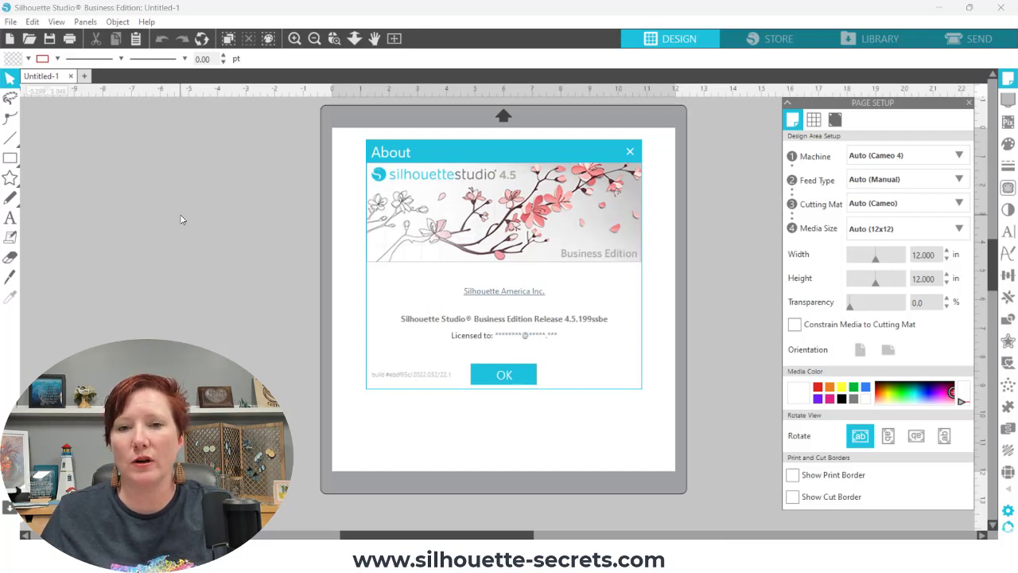
{"action": "mouse_move", "coordinate": [404, 329]}
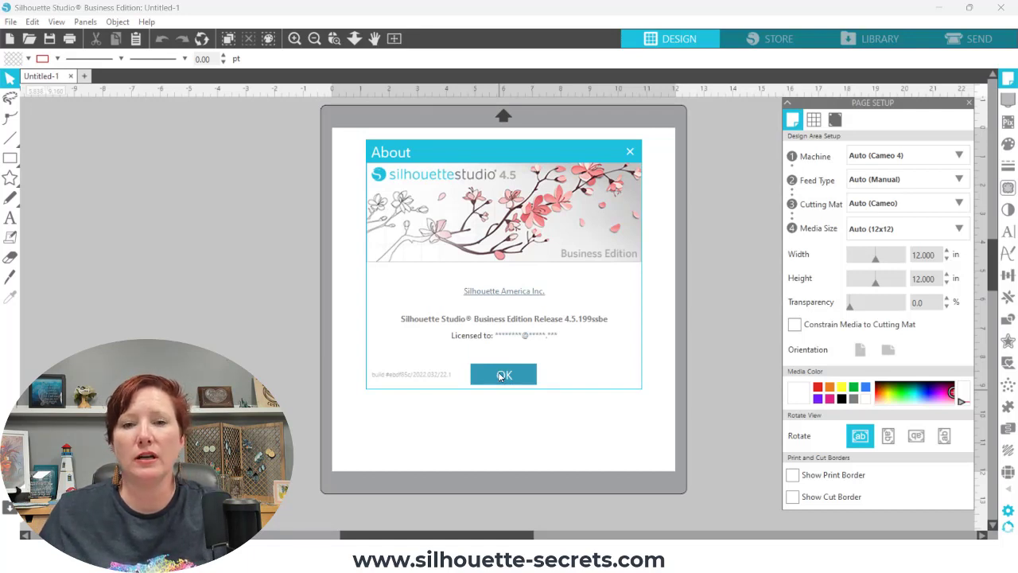
Step: Dismiss the About window and bring back the Page Setup panel
{"action": "left_click", "coordinate": [503, 376]}
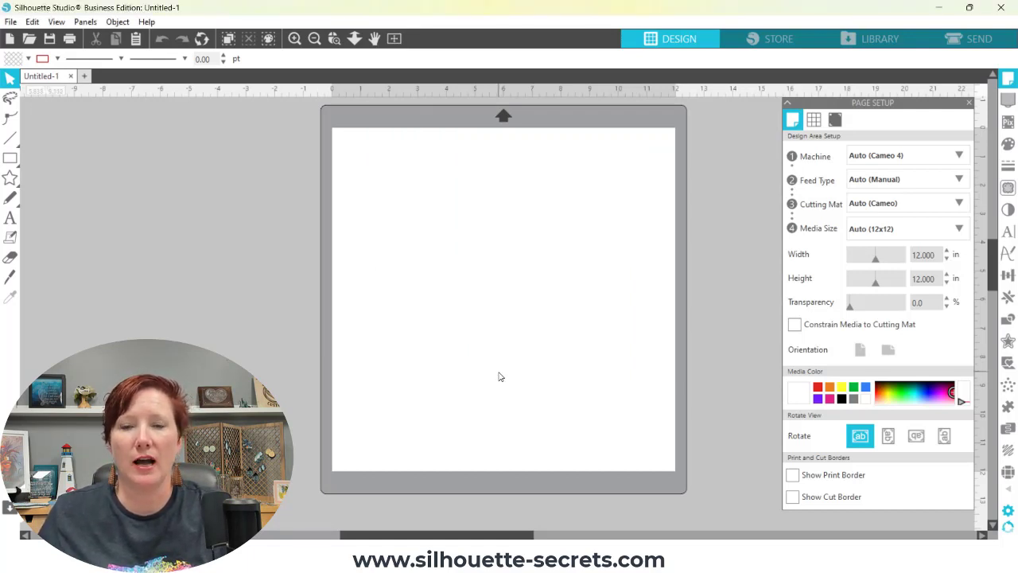
{"action": "mouse_move", "coordinate": [504, 383]}
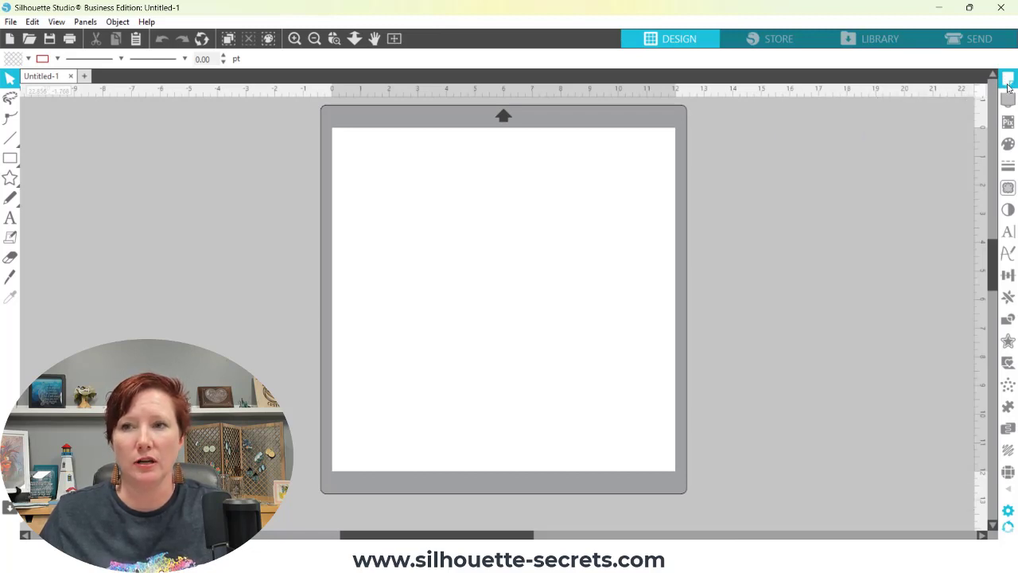
{"action": "mouse_move", "coordinate": [1008, 80]}
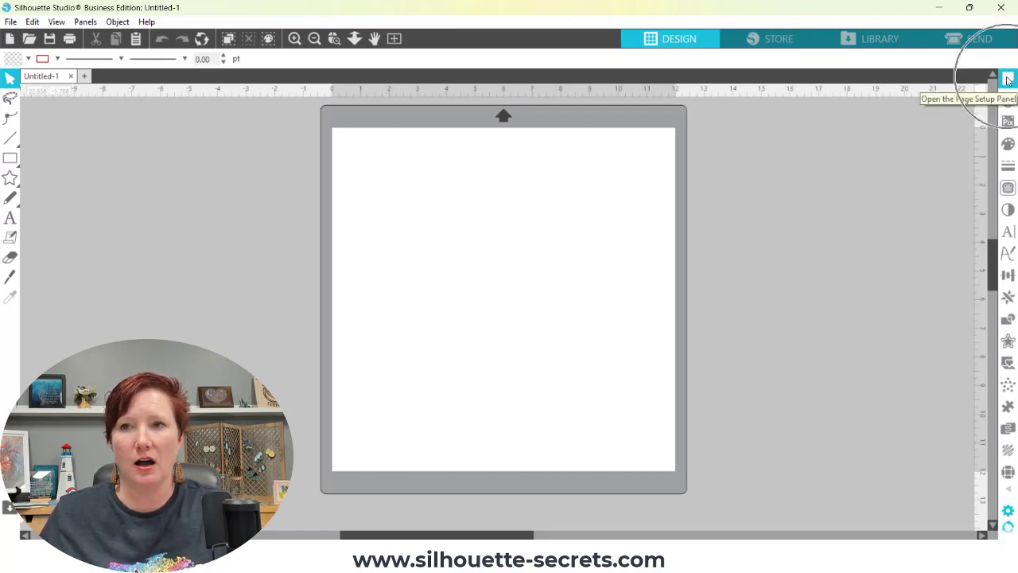
{"action": "left_click", "coordinate": [1007, 78]}
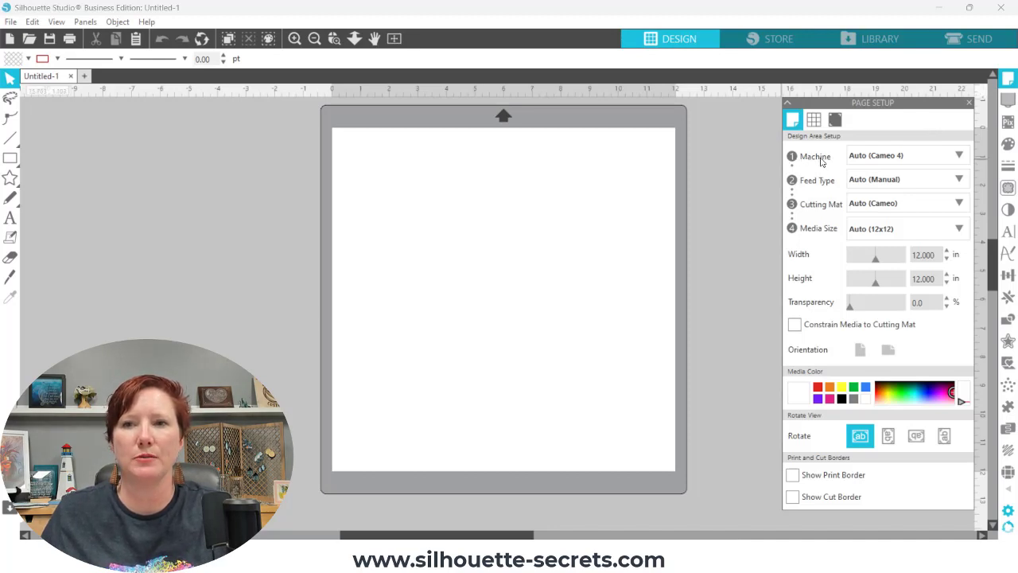
{"action": "mouse_move", "coordinate": [825, 239]}
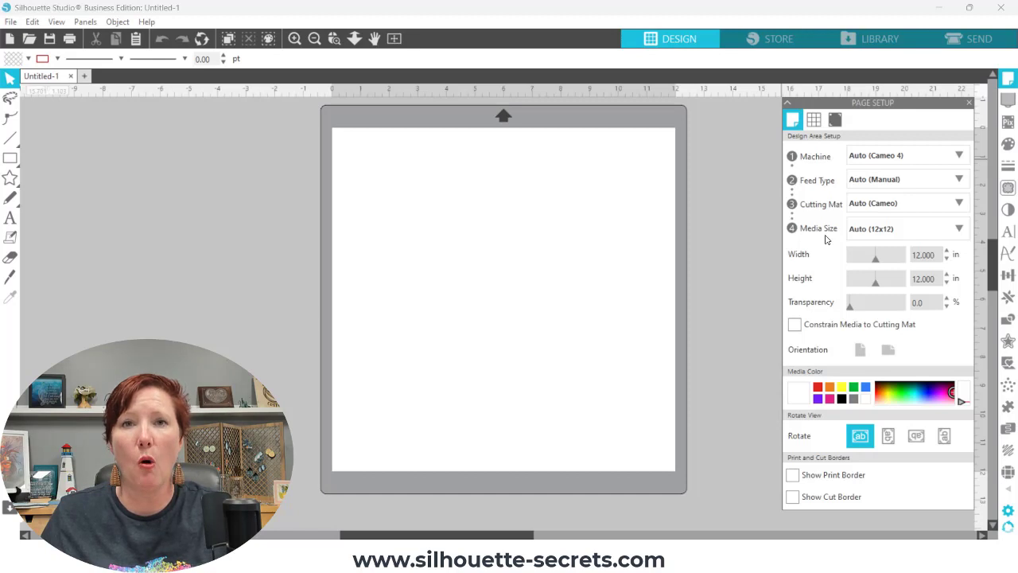
{"action": "mouse_move", "coordinate": [824, 229]}
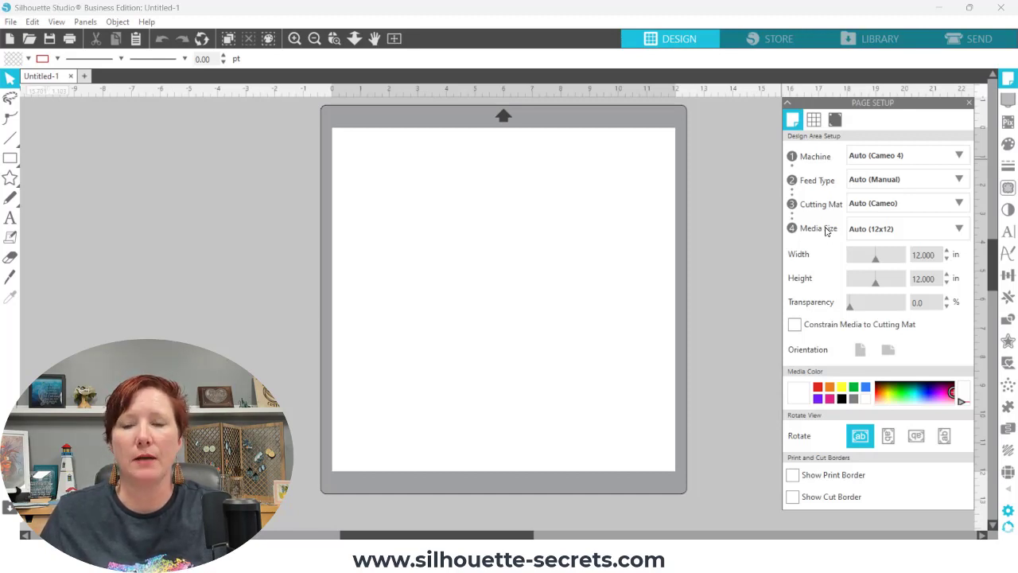
{"action": "mouse_move", "coordinate": [821, 236]}
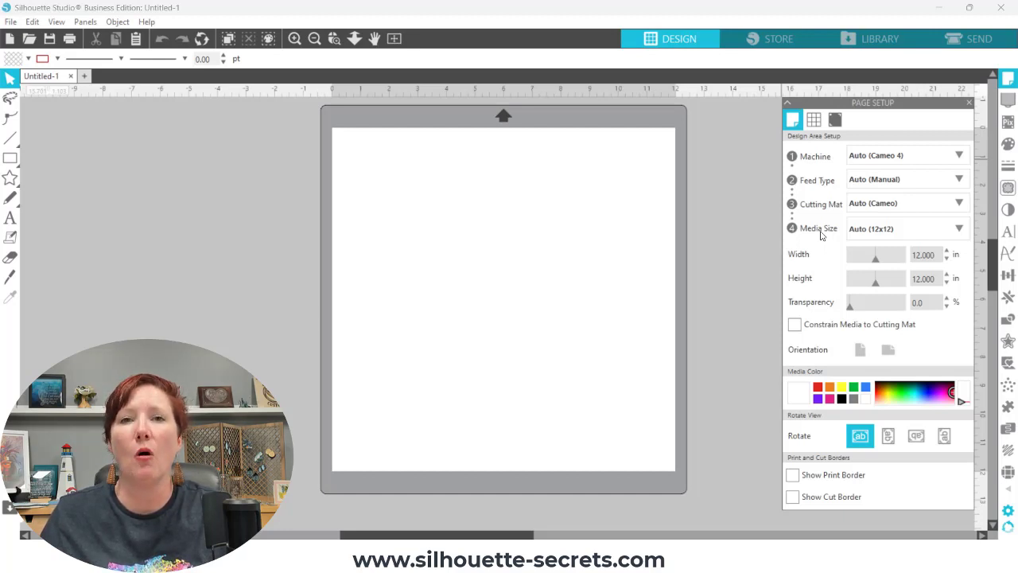
Step: Set the machine to the legacy Cameo from the machine list
{"action": "left_click", "coordinate": [907, 156]}
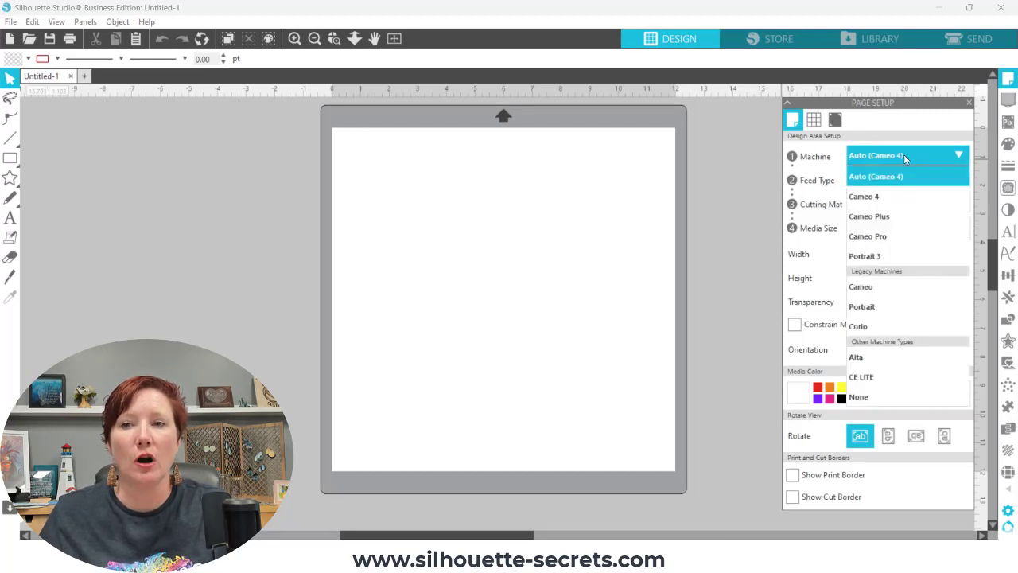
{"action": "left_click", "coordinate": [907, 175]}
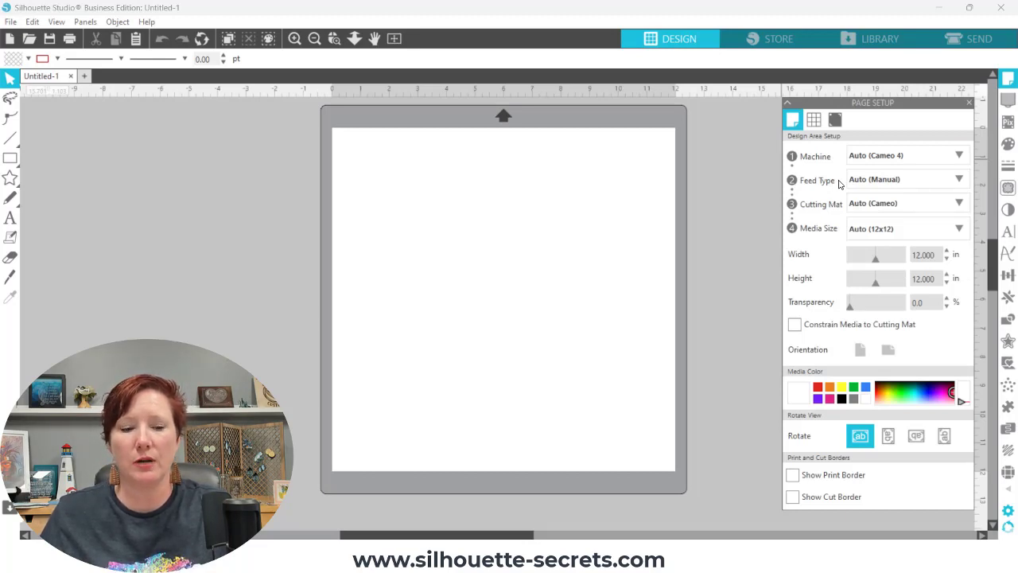
{"action": "mouse_move", "coordinate": [856, 173]}
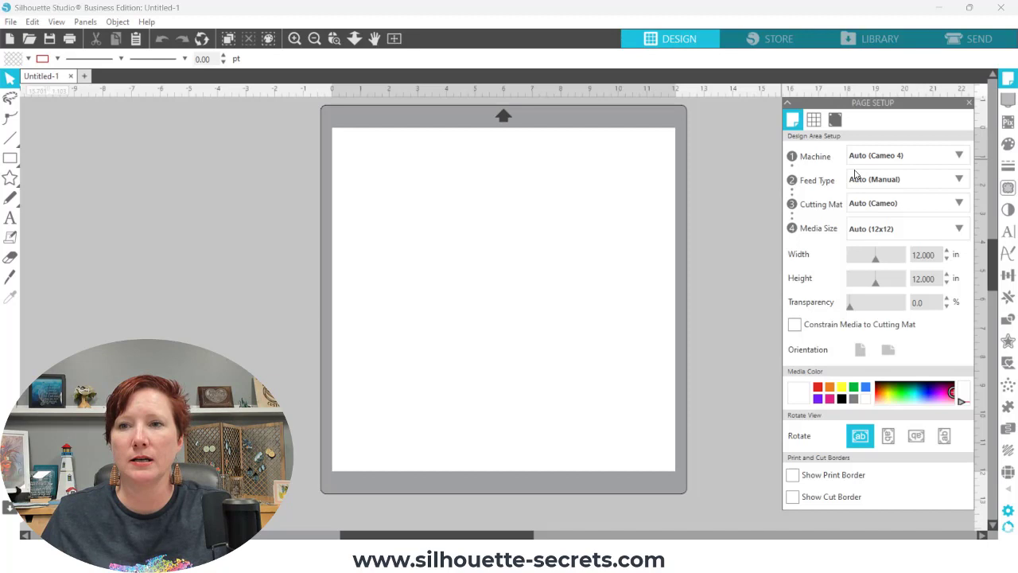
{"action": "left_click", "coordinate": [907, 156]}
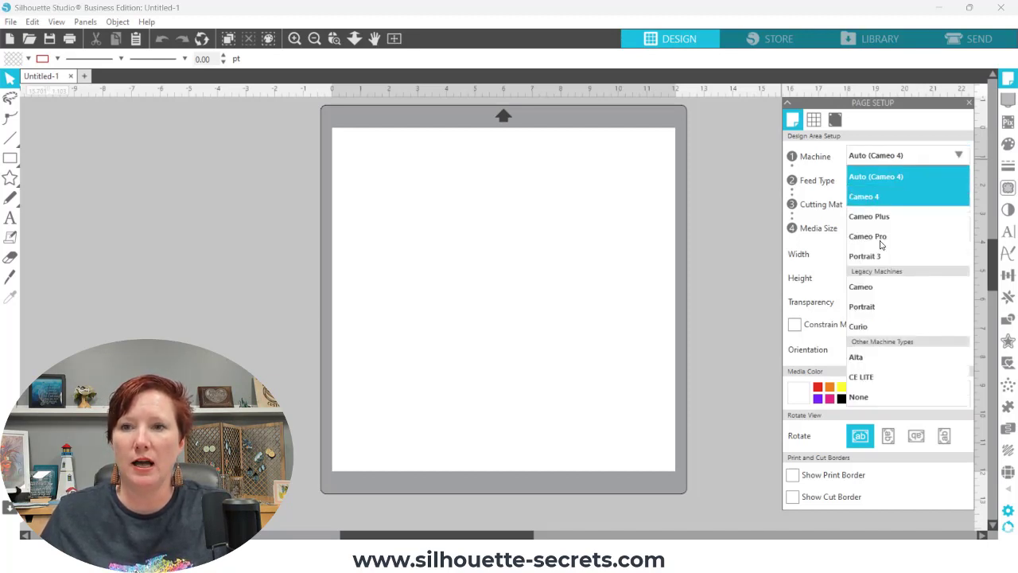
{"action": "mouse_move", "coordinate": [861, 287]}
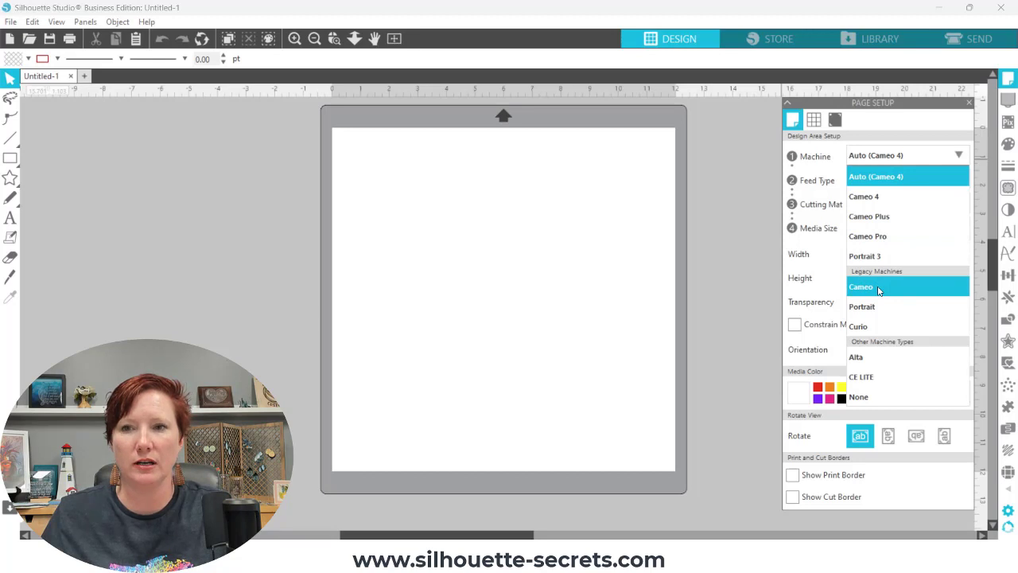
{"action": "left_click", "coordinate": [861, 286]}
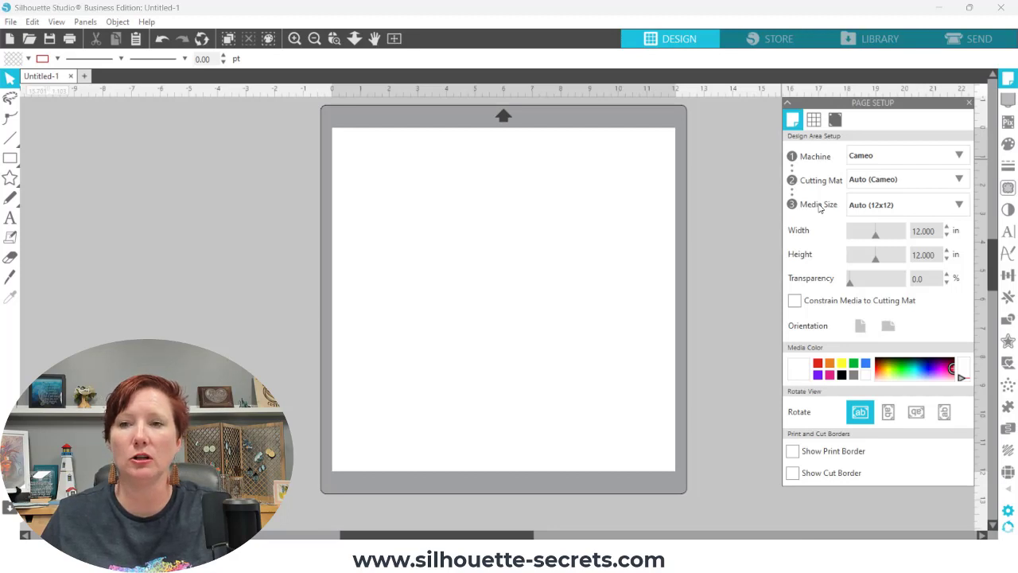
Step: Switch the machine from automatic detection to Cameo 4
{"action": "left_click", "coordinate": [907, 156]}
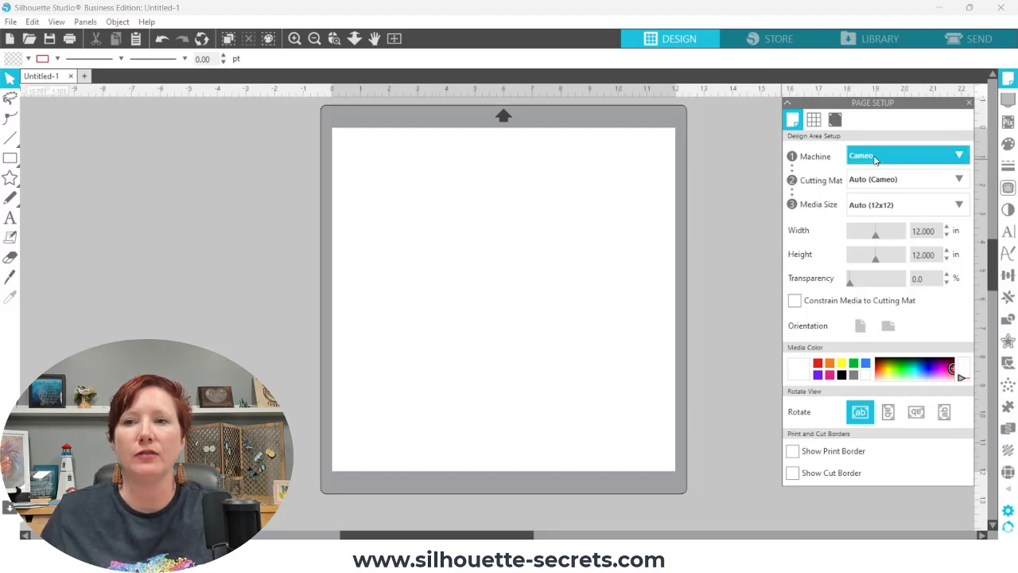
{"action": "left_click", "coordinate": [907, 156]}
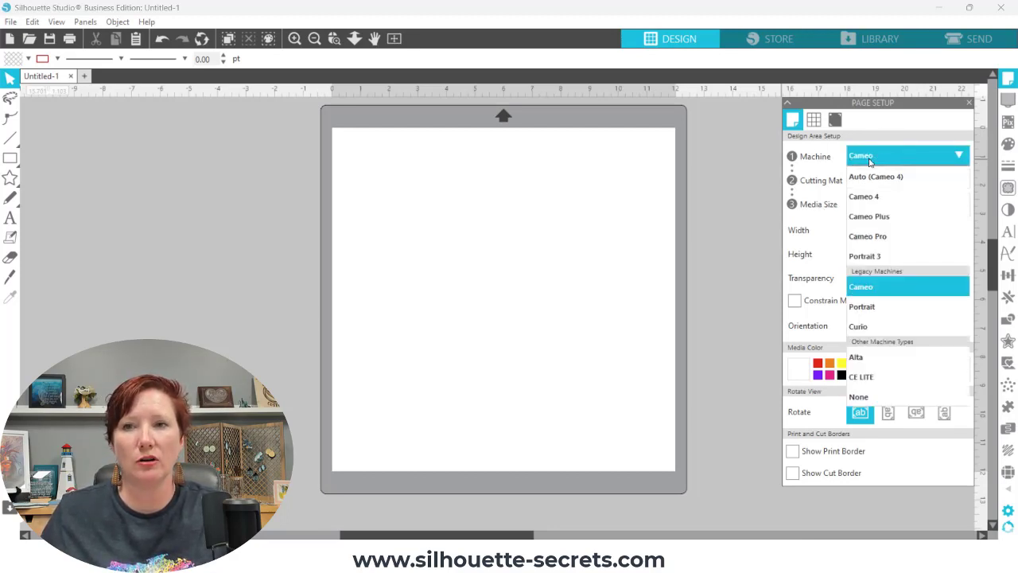
{"action": "mouse_move", "coordinate": [884, 172]}
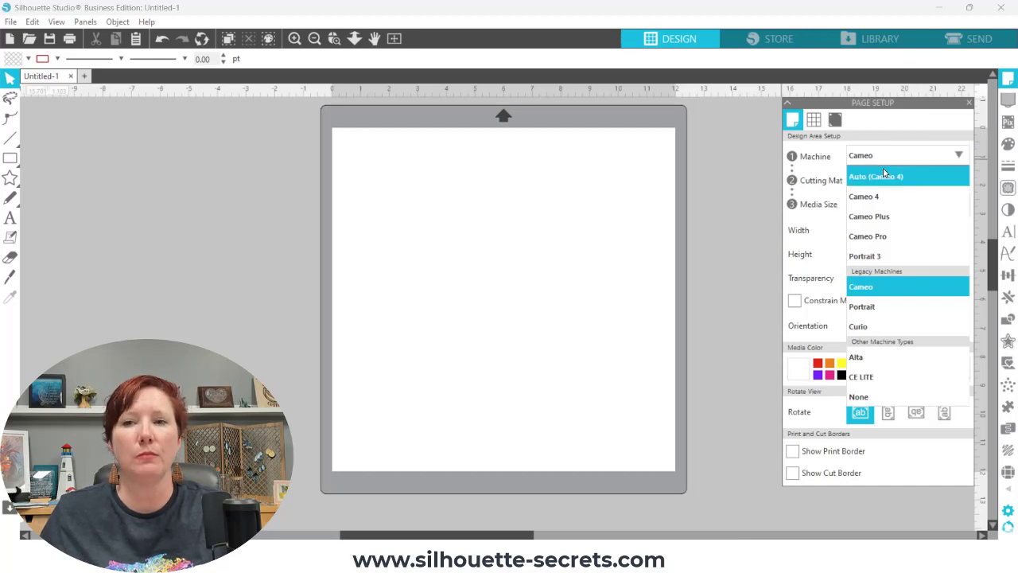
{"action": "mouse_move", "coordinate": [862, 175]}
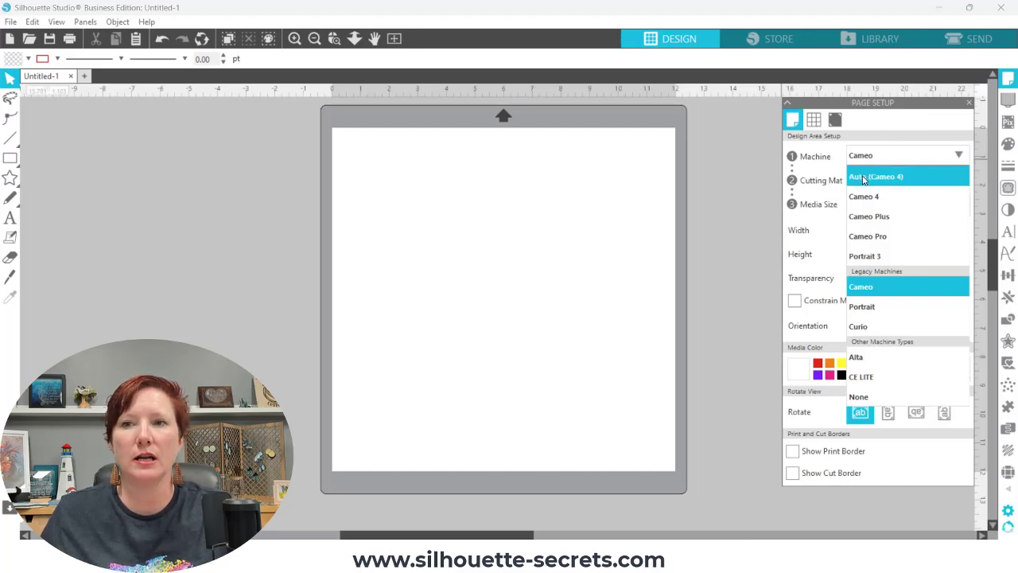
{"action": "left_click", "coordinate": [875, 175]}
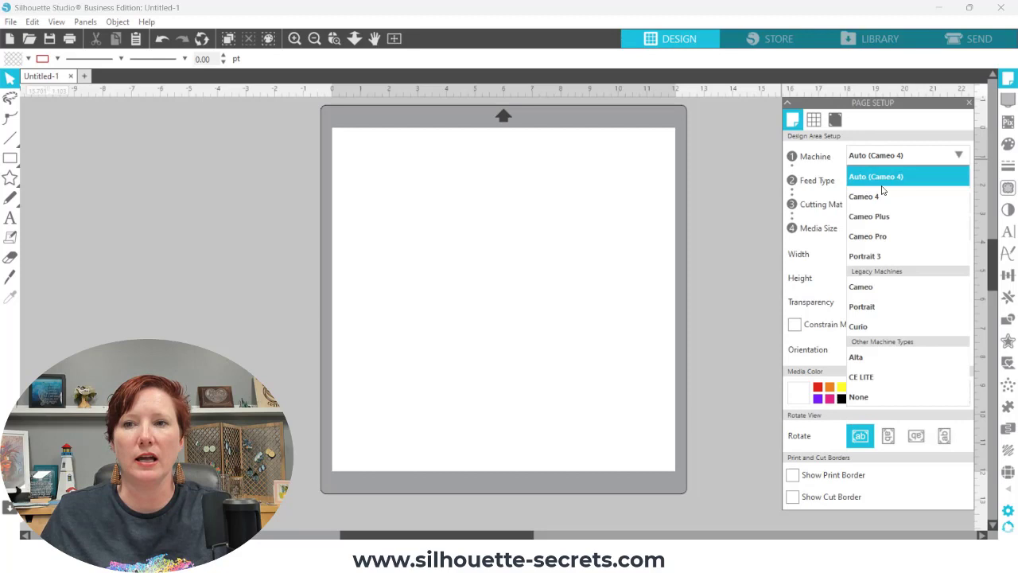
{"action": "left_click", "coordinate": [864, 196]}
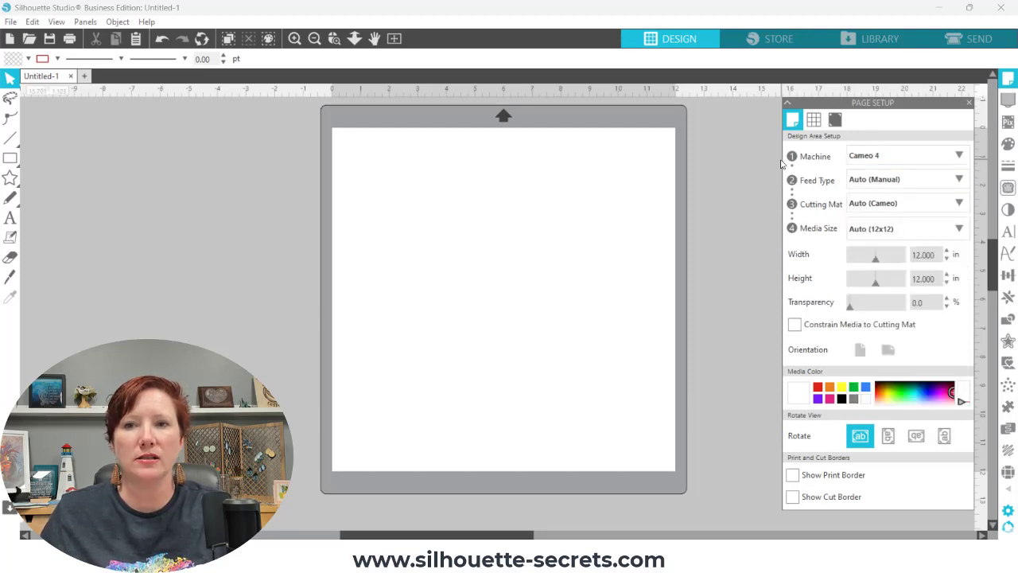
{"action": "mouse_move", "coordinate": [837, 174]}
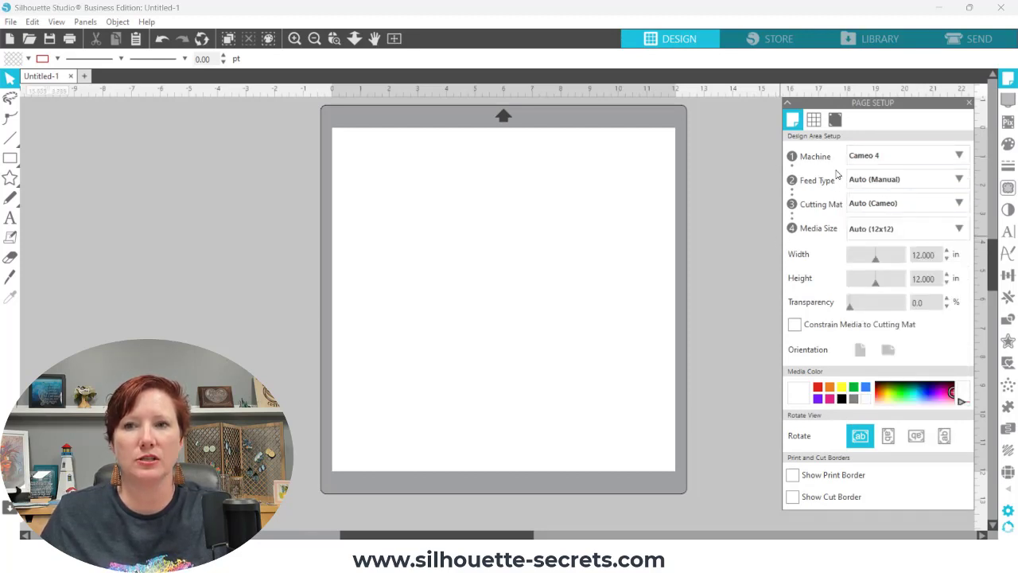
Step: Choose the Cameo 12.0 x 24.0 in cutting mat
{"action": "left_click", "coordinate": [907, 155]}
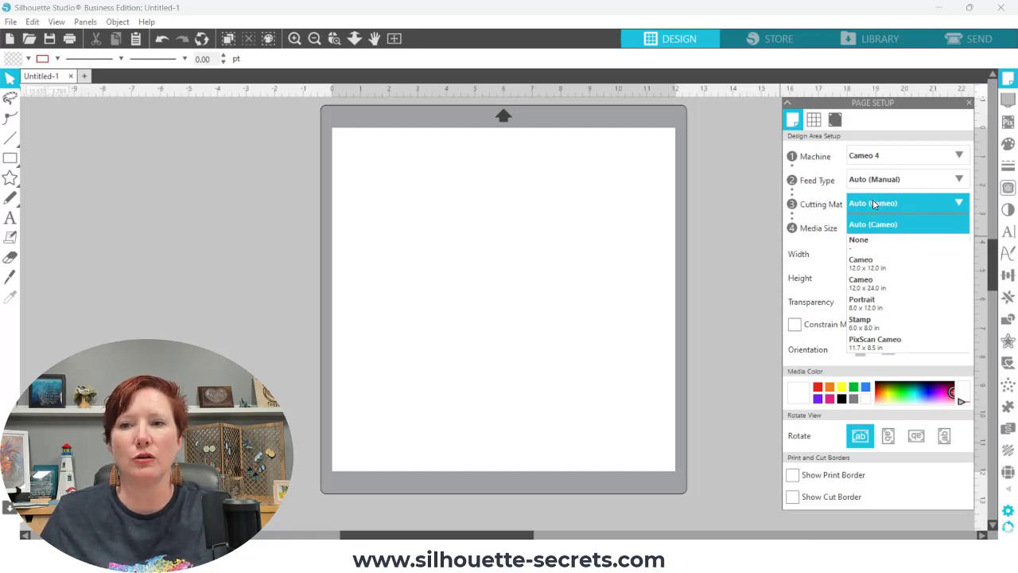
{"action": "mouse_move", "coordinate": [888, 283]}
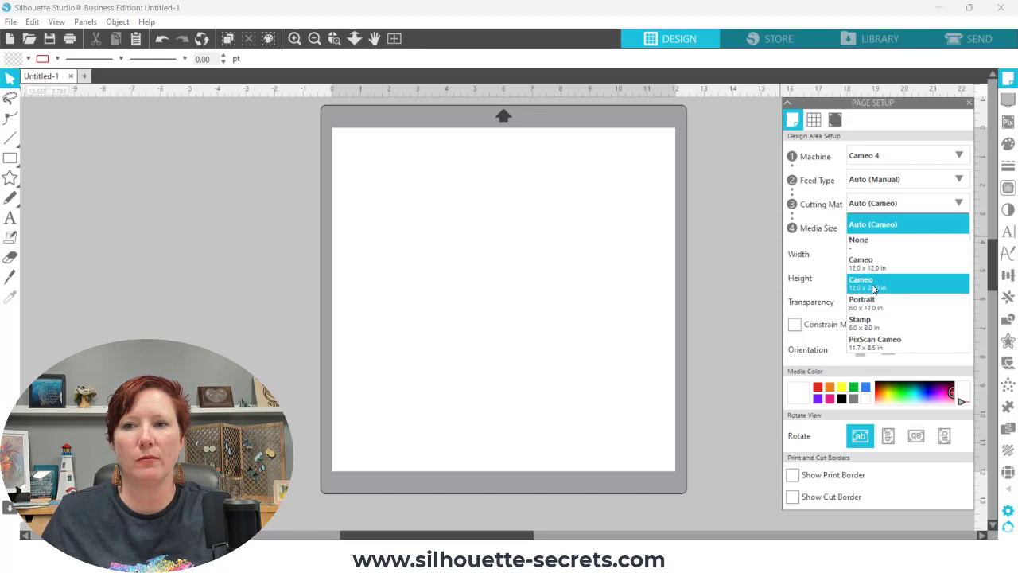
{"action": "left_click", "coordinate": [861, 283]}
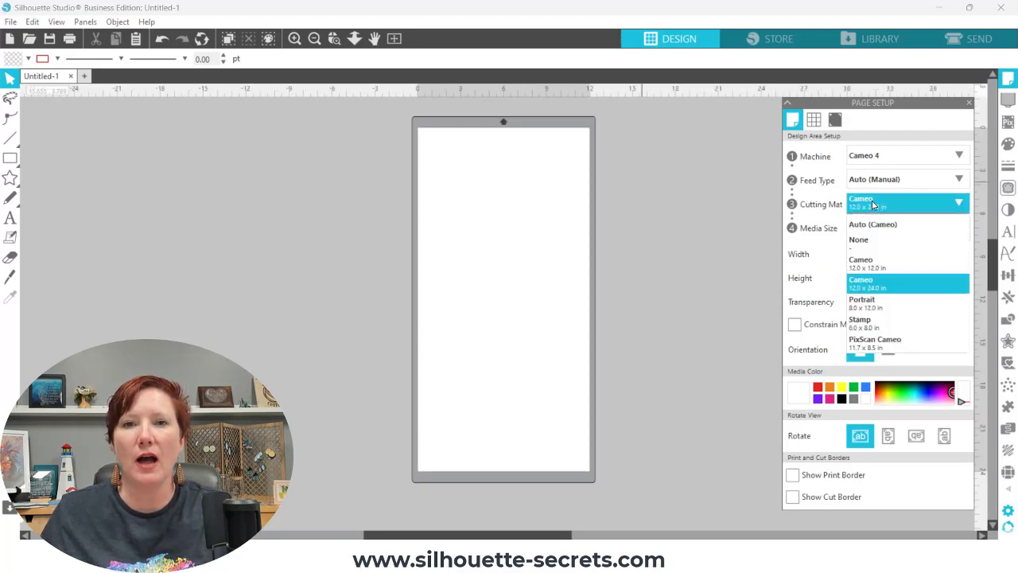
{"action": "mouse_move", "coordinate": [873, 244]}
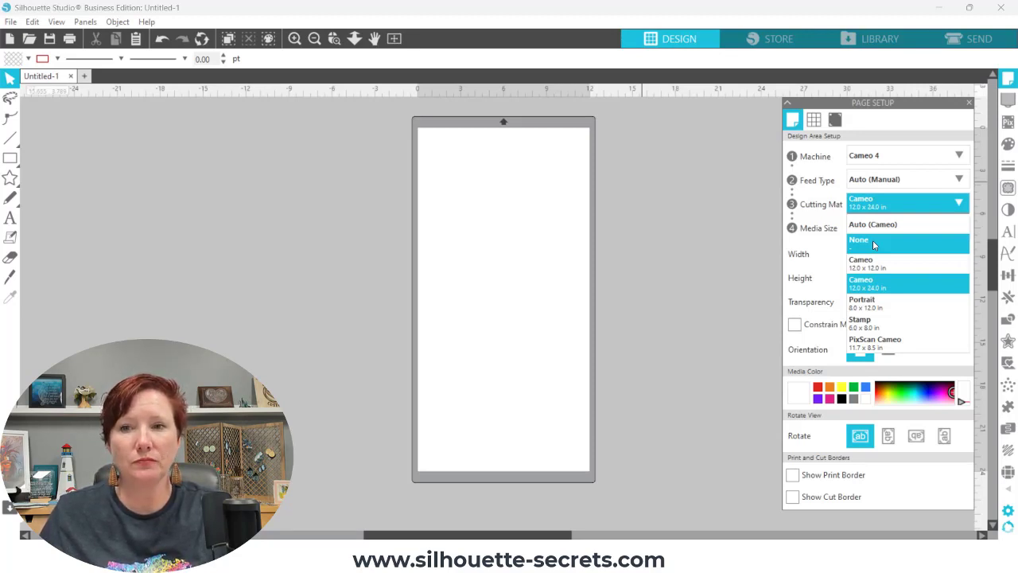
Step: Choose the Cameo 12.0 x 12.0 in cutting mat under the page
{"action": "left_click", "coordinate": [859, 239]}
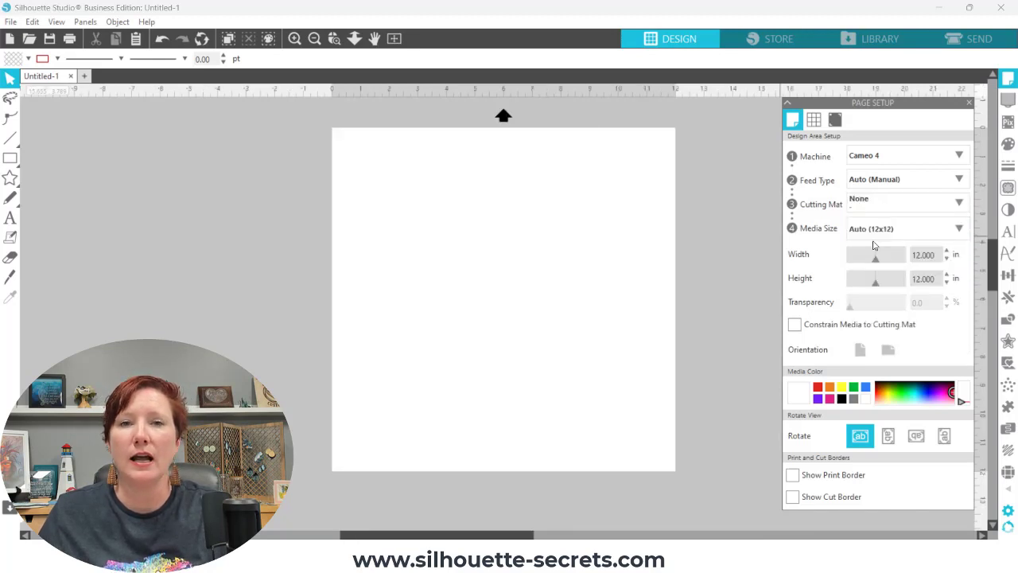
{"action": "mouse_move", "coordinate": [681, 229]}
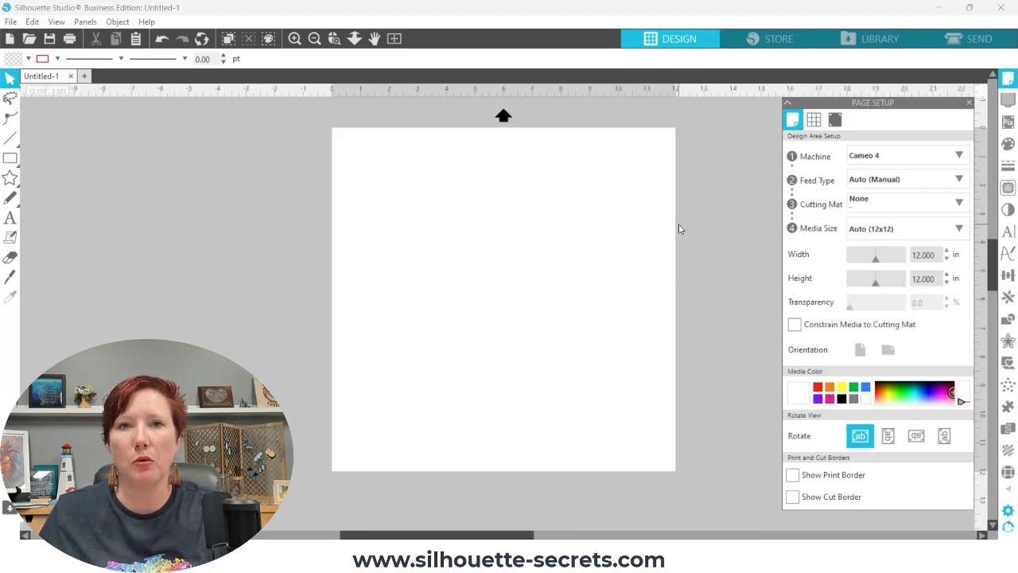
{"action": "mouse_move", "coordinate": [674, 131]}
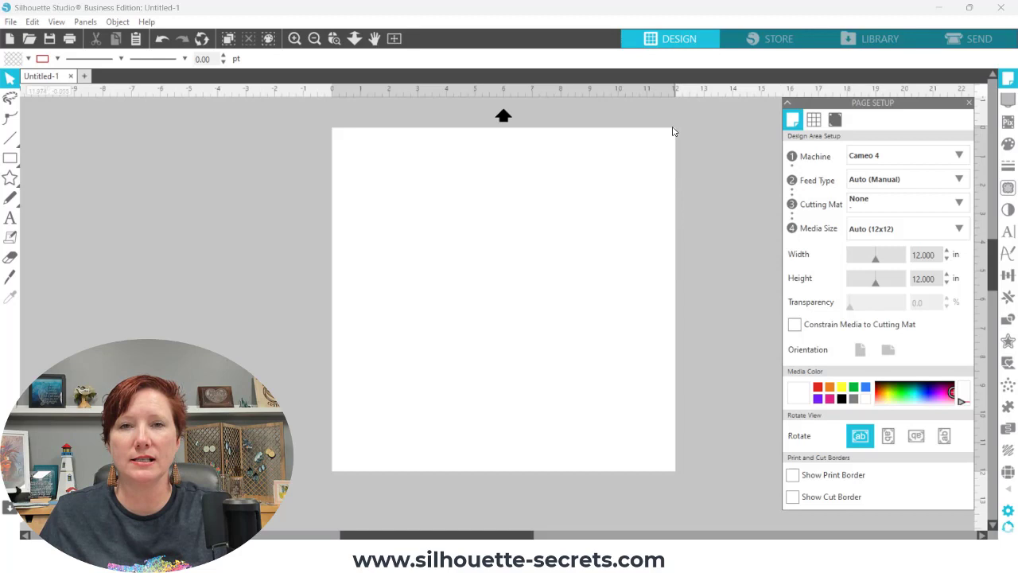
{"action": "mouse_move", "coordinate": [427, 127]}
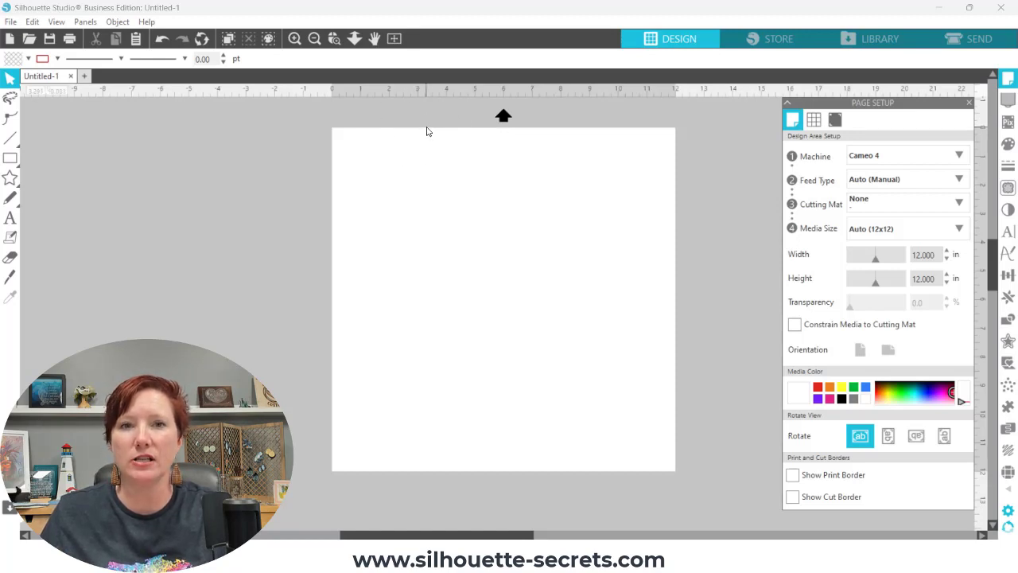
{"action": "mouse_move", "coordinate": [786, 156]}
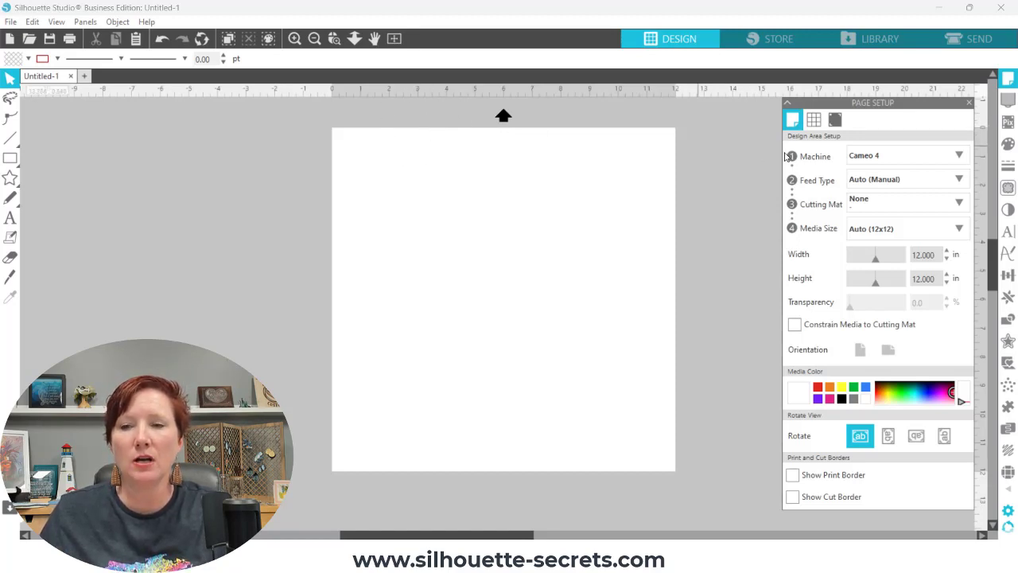
{"action": "left_click", "coordinate": [907, 230]}
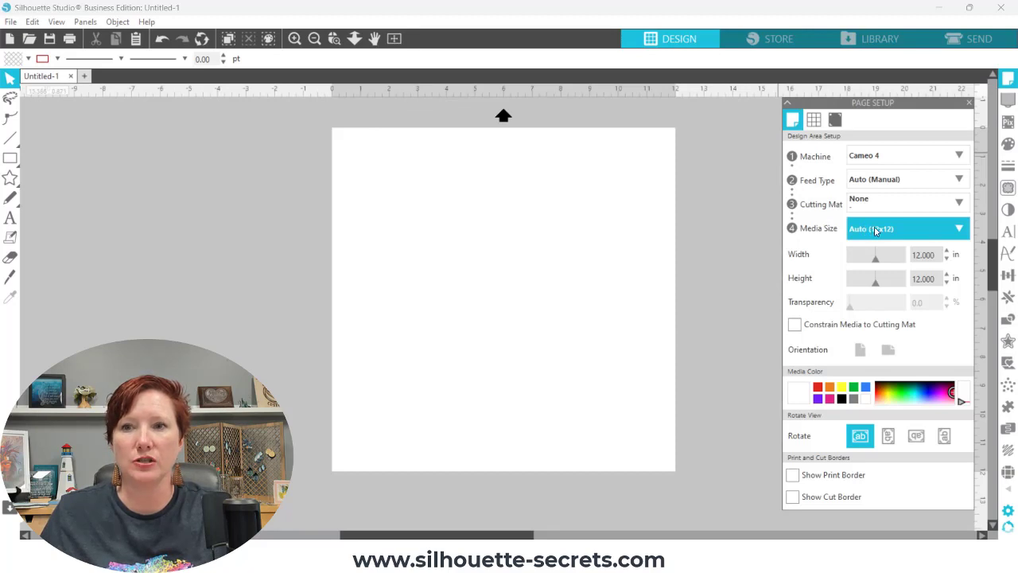
{"action": "left_click", "coordinate": [907, 229]}
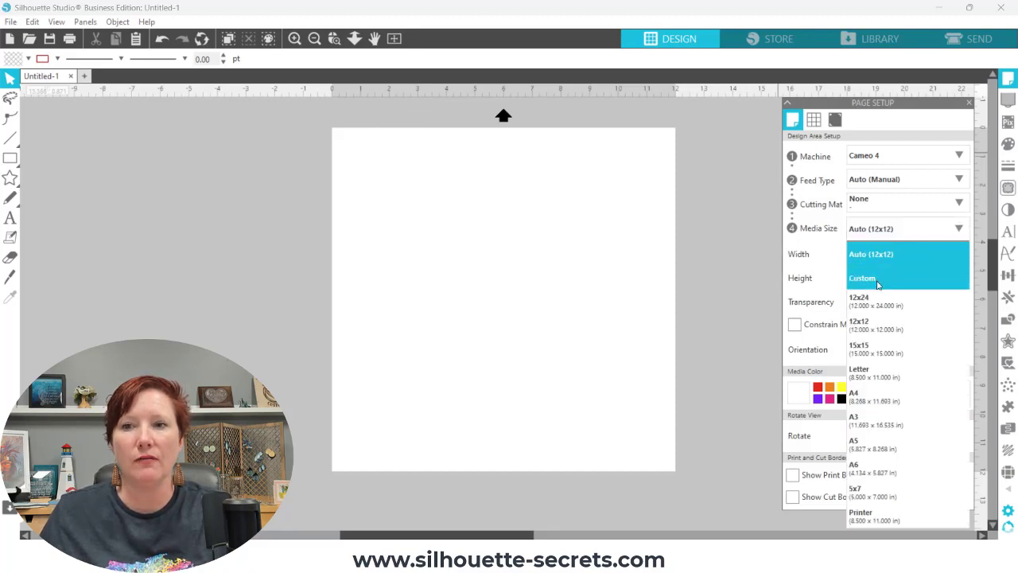
{"action": "left_click", "coordinate": [882, 321]}
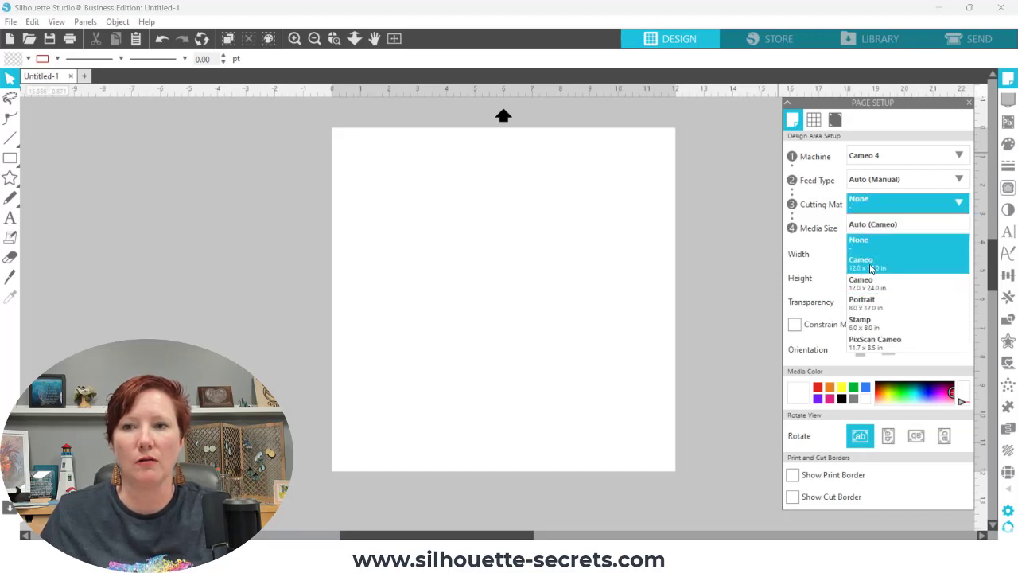
{"action": "left_click", "coordinate": [862, 262]}
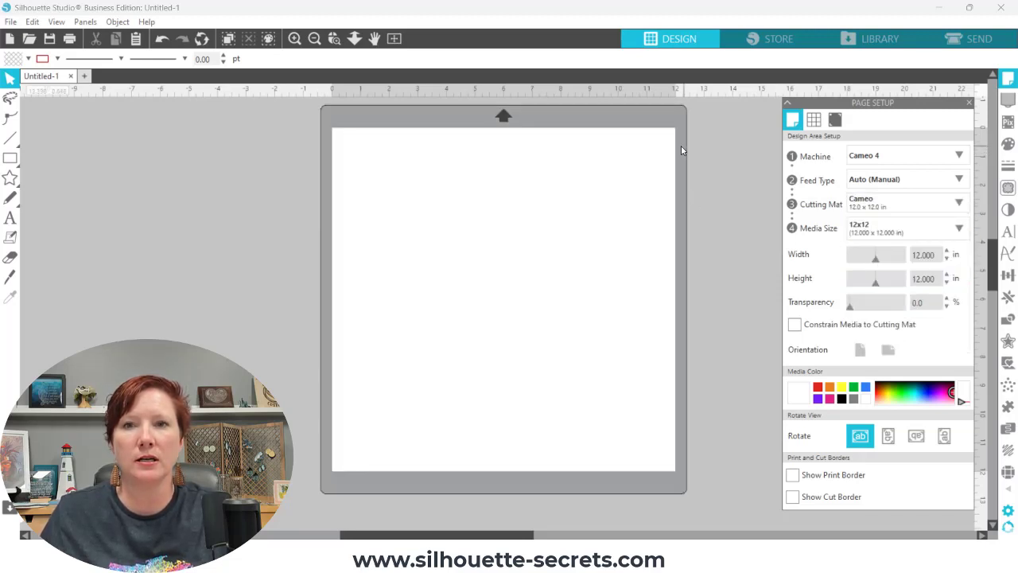
{"action": "mouse_move", "coordinate": [684, 119]}
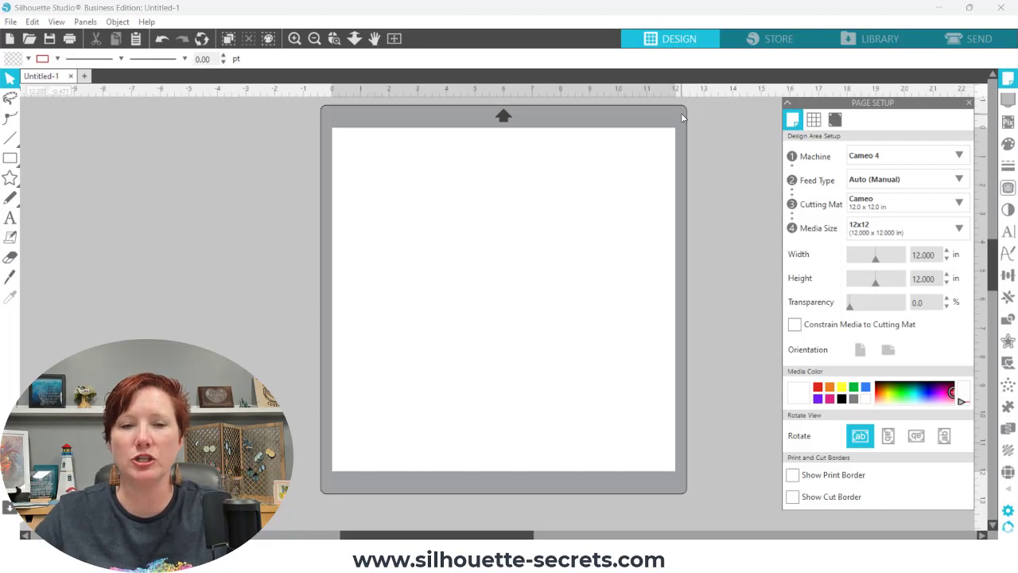
{"action": "mouse_move", "coordinate": [674, 130]}
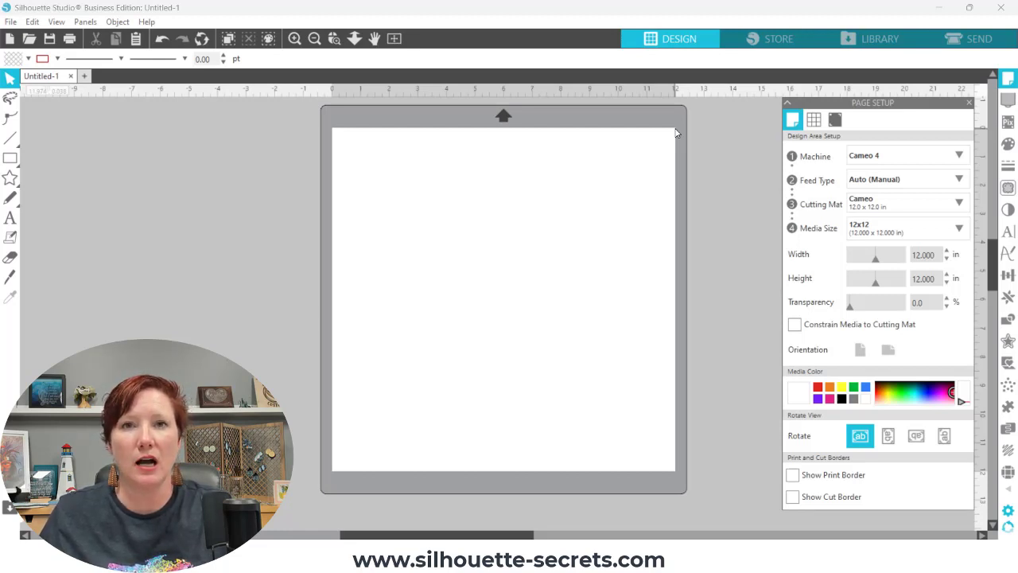
{"action": "mouse_move", "coordinate": [336, 134]}
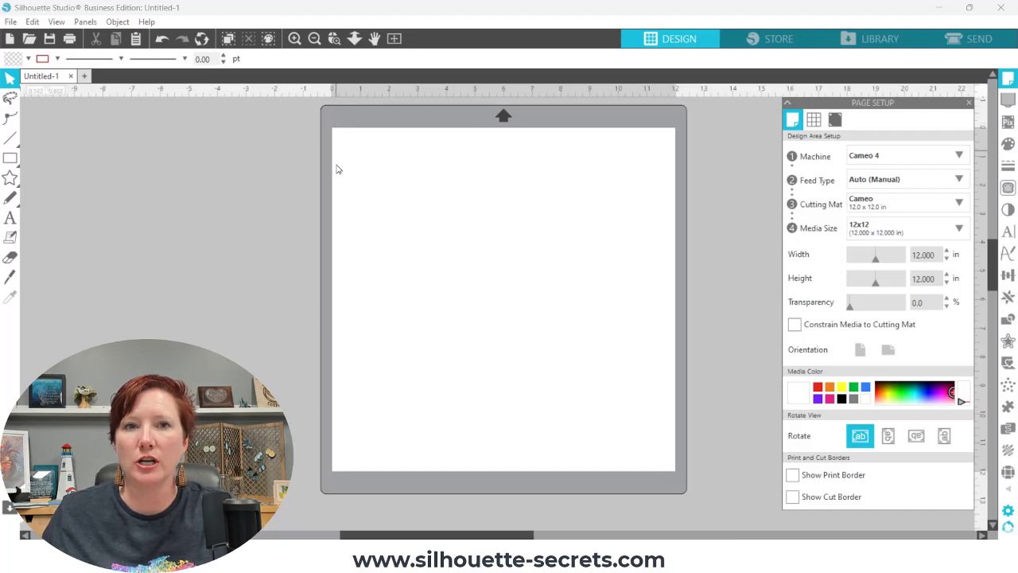
{"action": "mouse_move", "coordinate": [325, 168]}
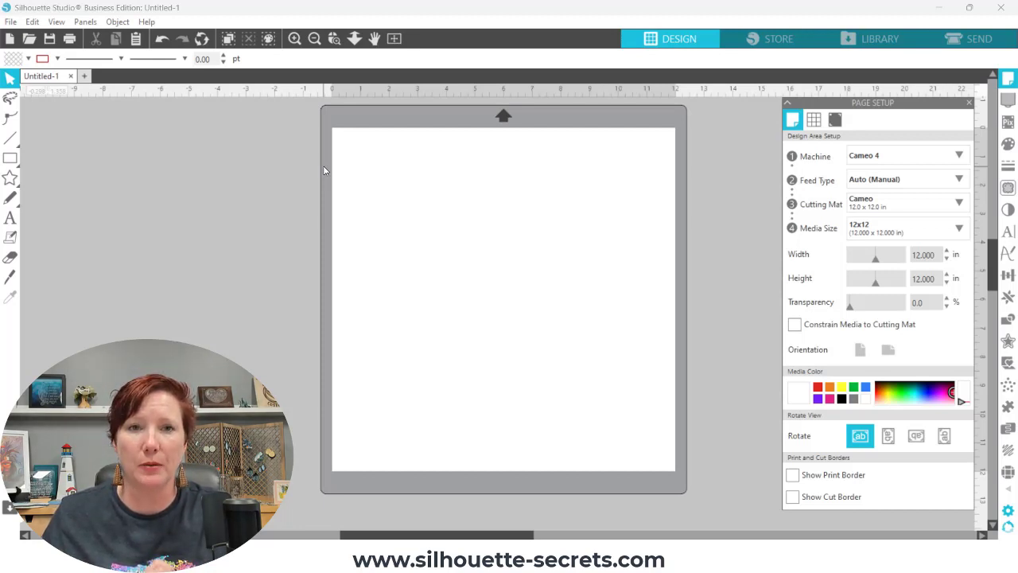
{"action": "mouse_move", "coordinate": [350, 132]}
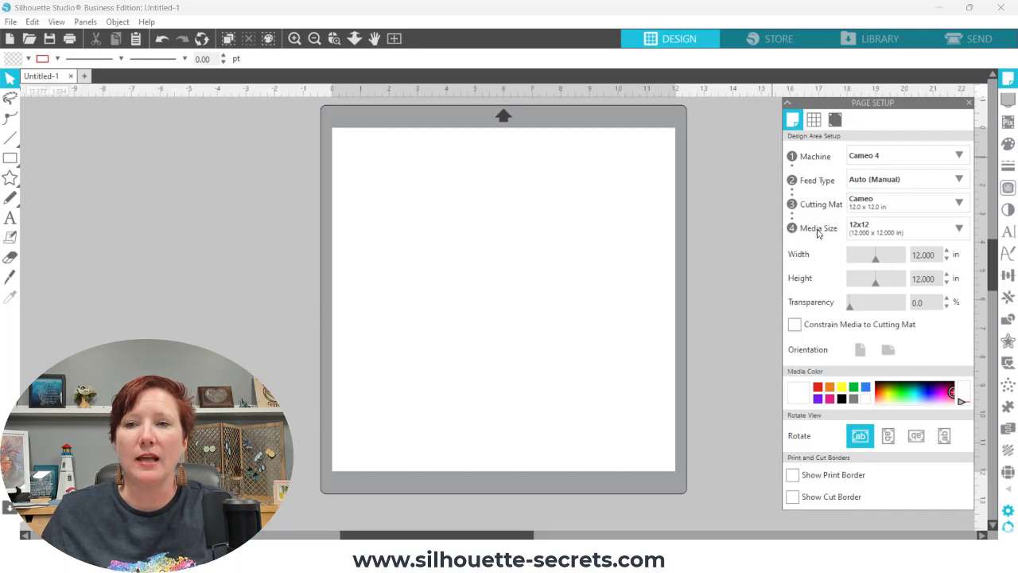
{"action": "mouse_move", "coordinate": [824, 229]}
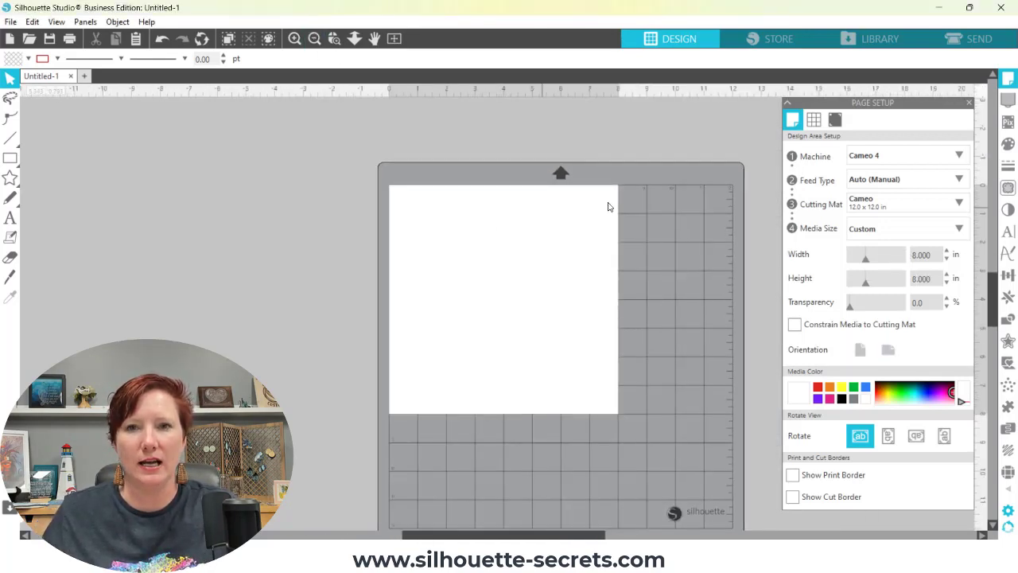
{"action": "mouse_move", "coordinate": [398, 413]}
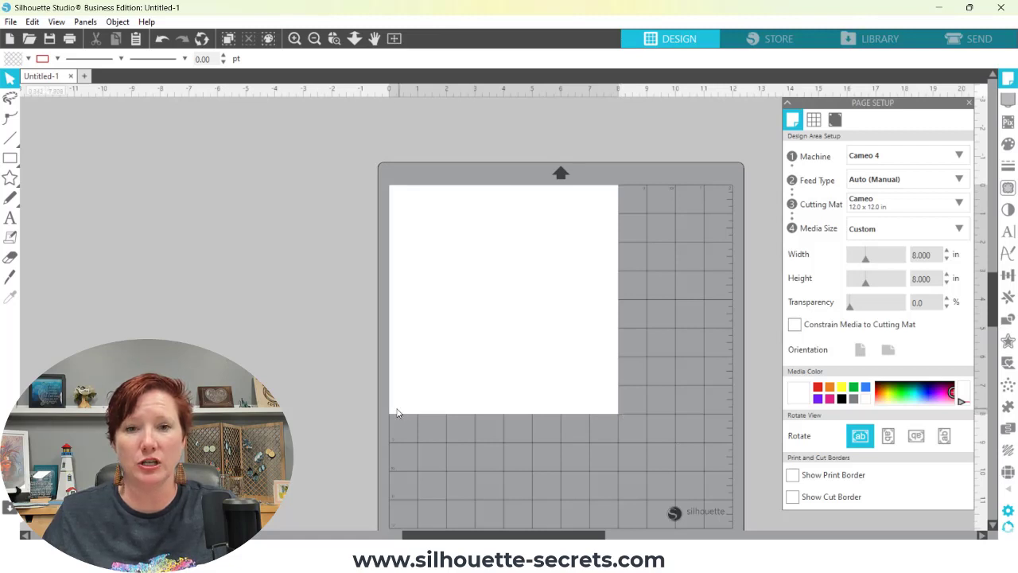
{"action": "mouse_move", "coordinate": [391, 191]}
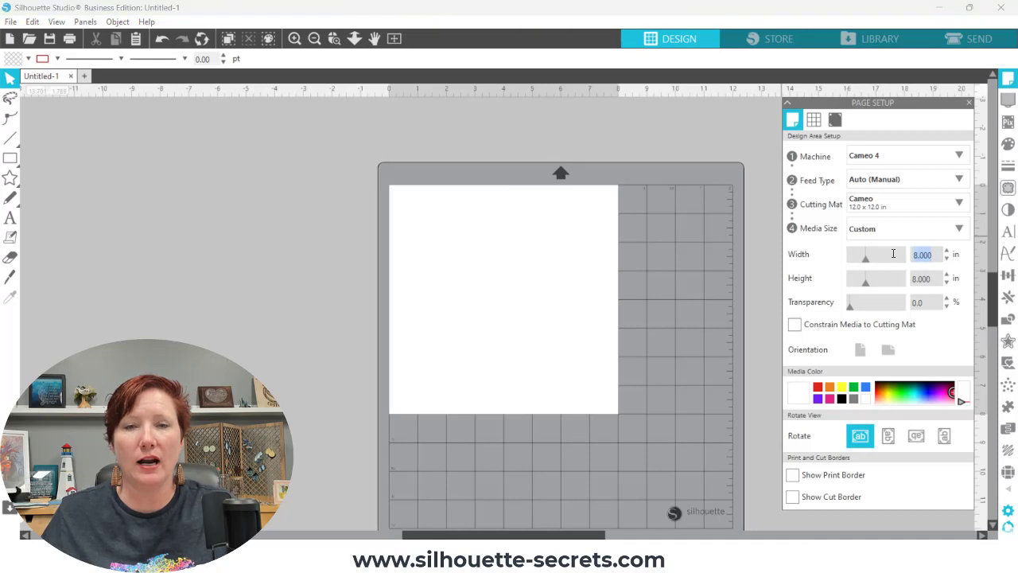
{"action": "mouse_move", "coordinate": [894, 255]}
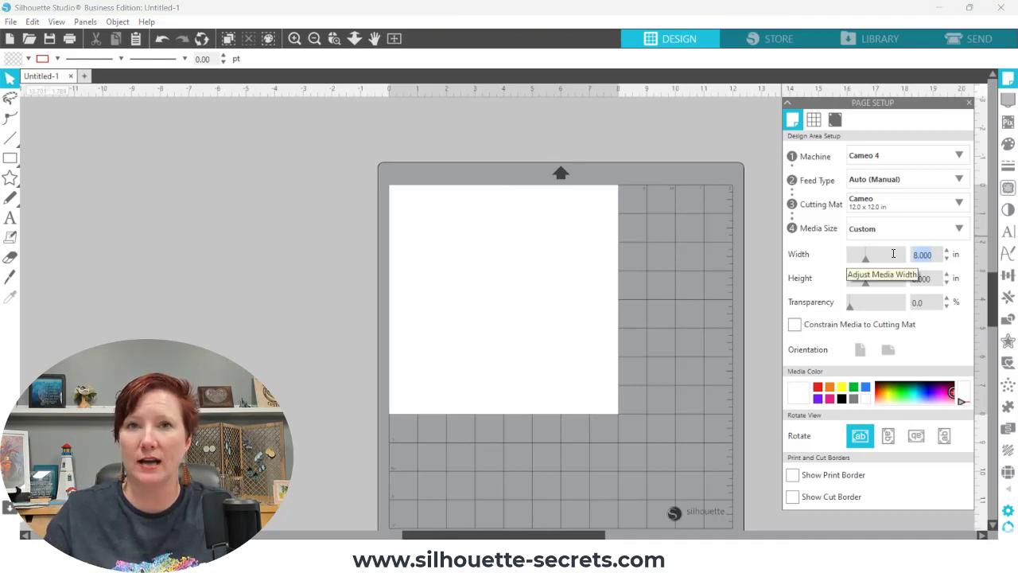
Step: Enter 1 for the custom page dimension and bring up the media size list
{"action": "type", "text": "1"}
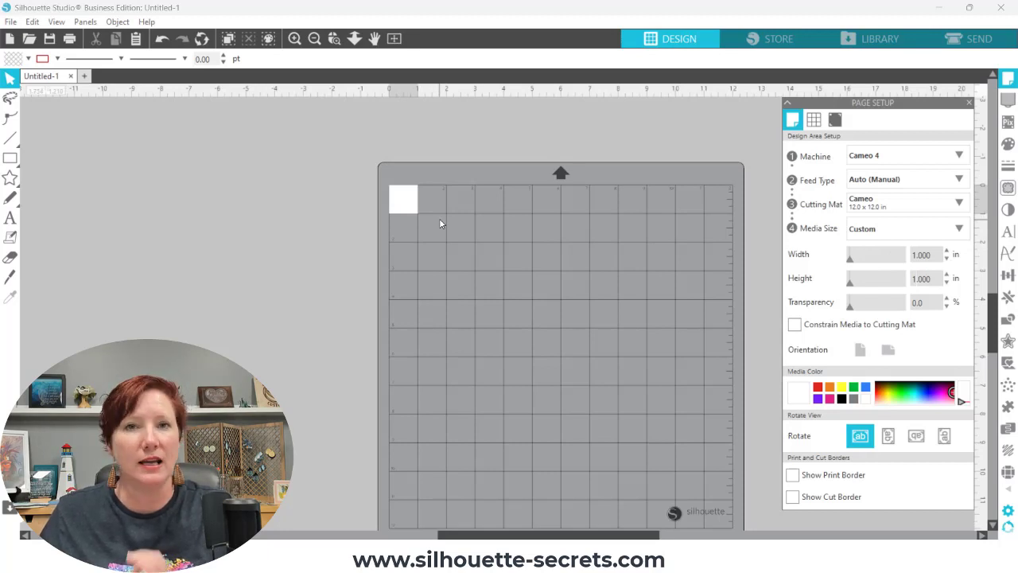
{"action": "left_click", "coordinate": [907, 229]}
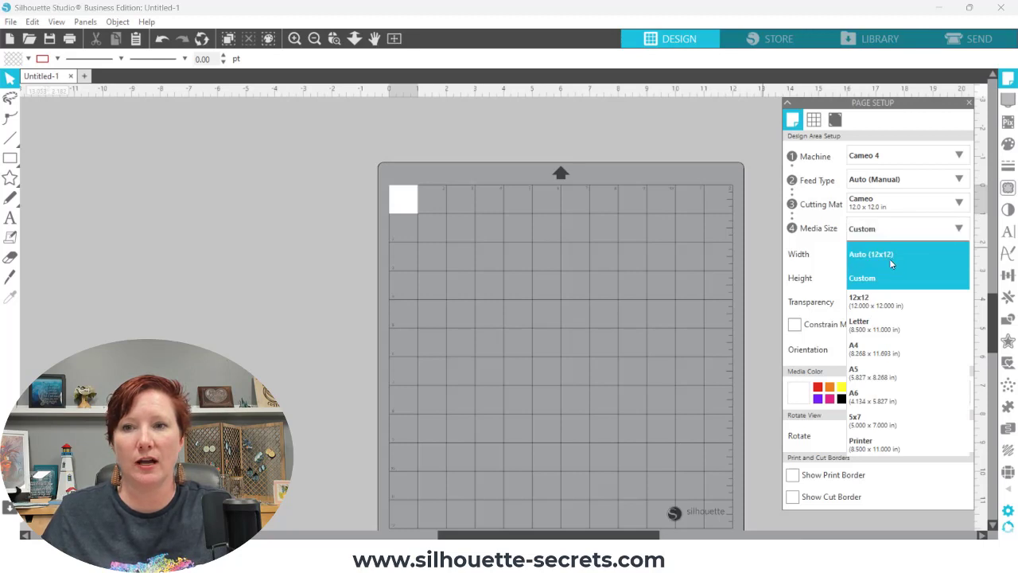
Step: Set the media size to Letter (8.500 x 11.000 in)
{"action": "left_click", "coordinate": [859, 327]}
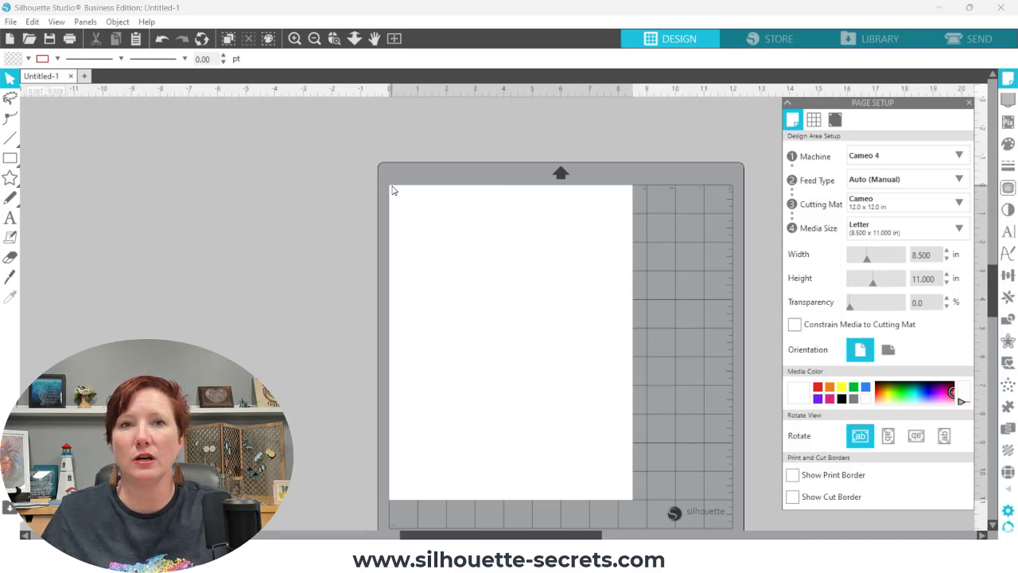
{"action": "mouse_move", "coordinate": [686, 257]}
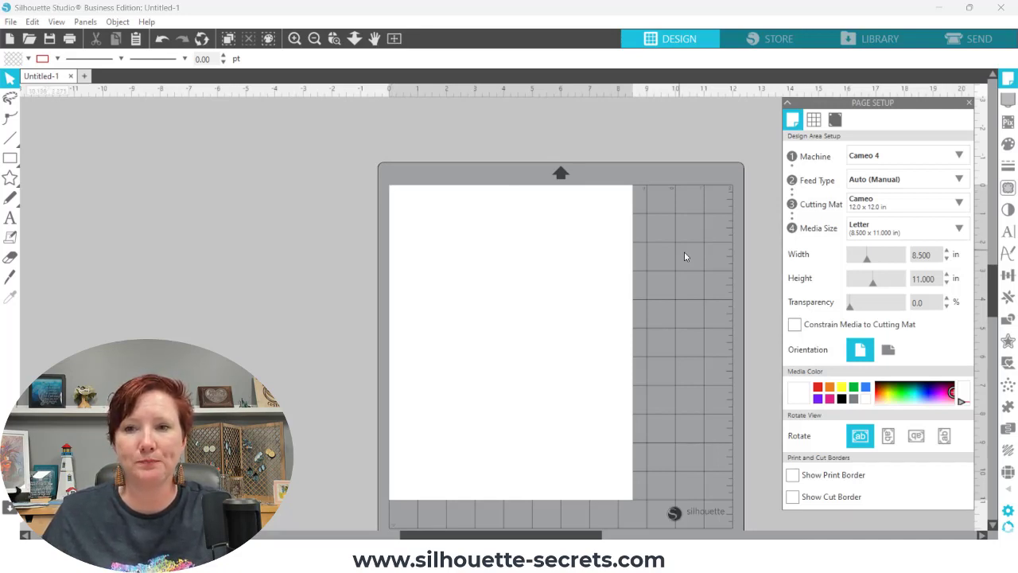
{"action": "mouse_move", "coordinate": [993, 279]}
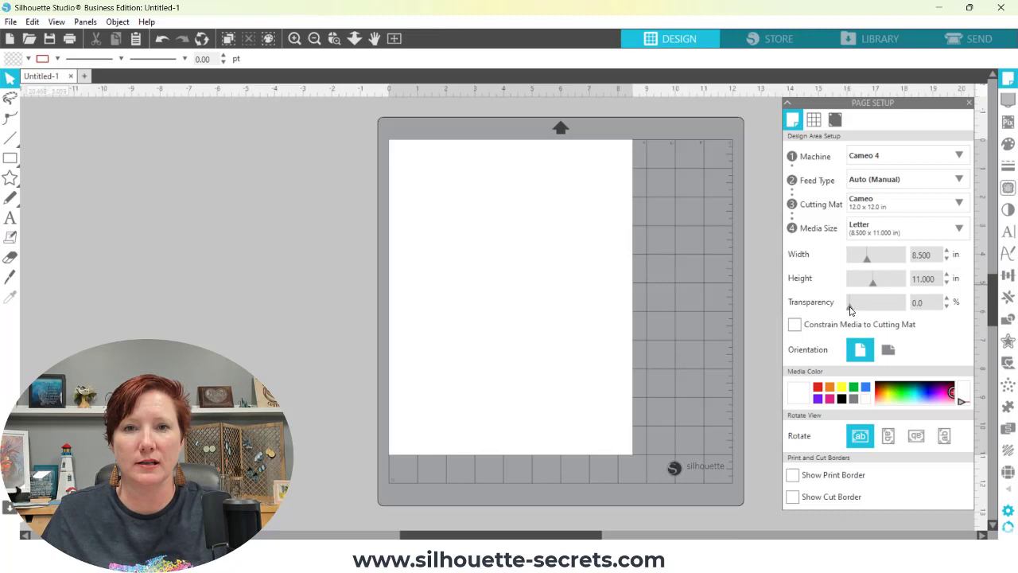
Step: Slide page transparency to 100, 79, then back to 0, and bring up media sizes
{"action": "left_click_drag", "start_coordinate": [874, 303], "coordinate": [863, 302]}
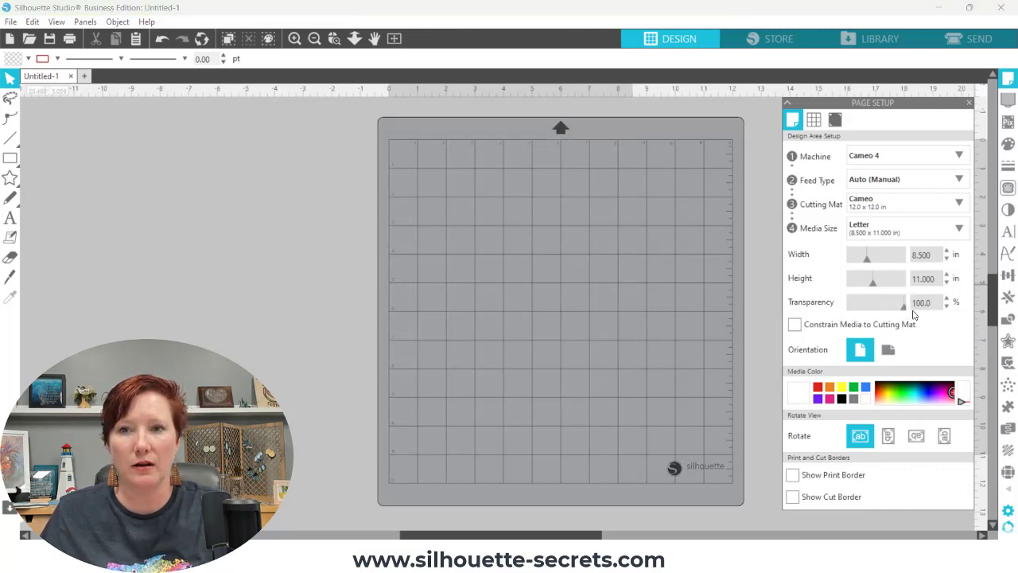
{"action": "left_click_drag", "start_coordinate": [904, 302], "coordinate": [891, 303]}
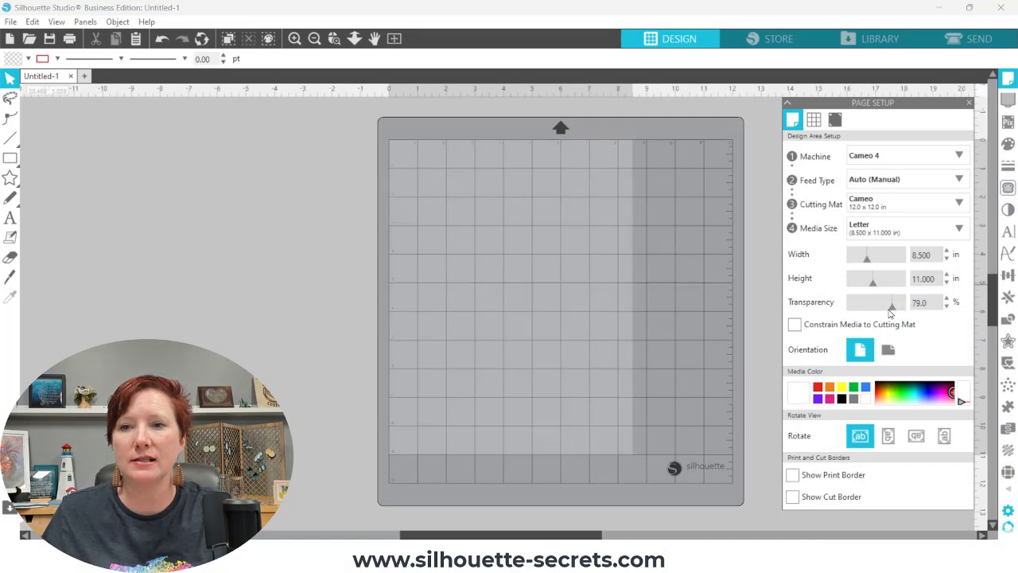
{"action": "left_click_drag", "start_coordinate": [891, 309], "coordinate": [849, 309]}
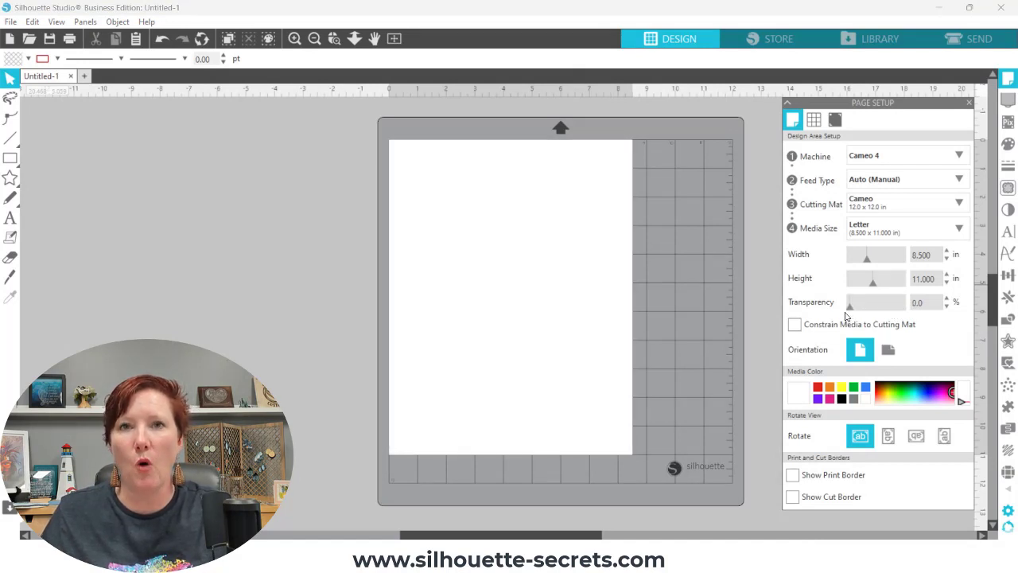
{"action": "left_click", "coordinate": [906, 229]}
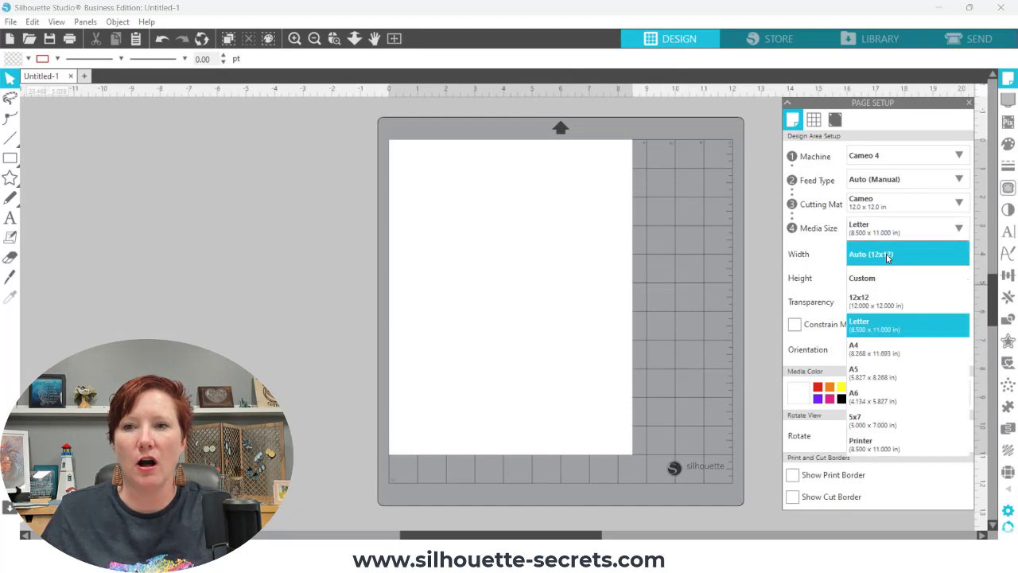
Step: Return the media size to Auto (12 x 12)
{"action": "left_click", "coordinate": [887, 255]}
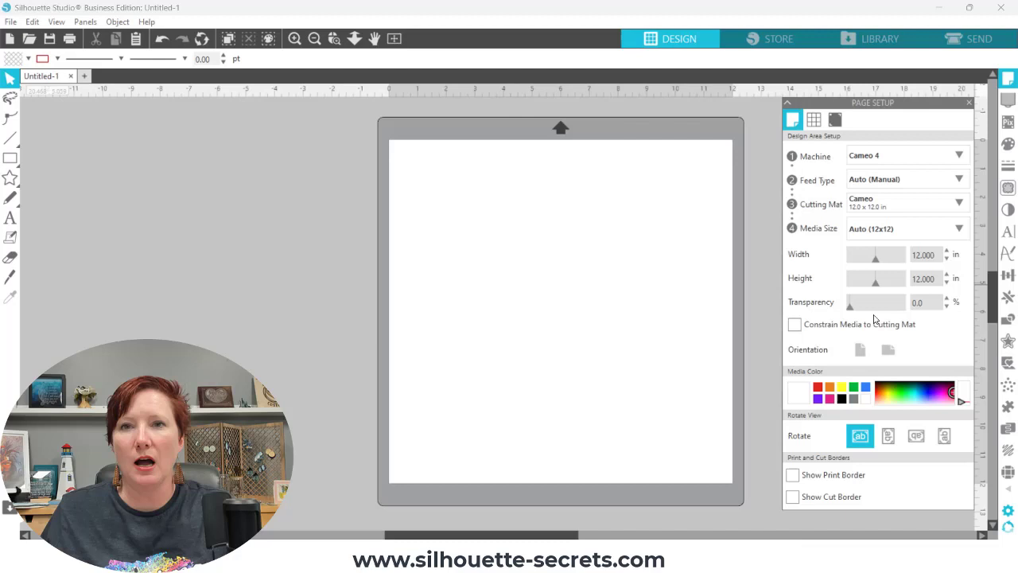
{"action": "mouse_move", "coordinate": [856, 309]}
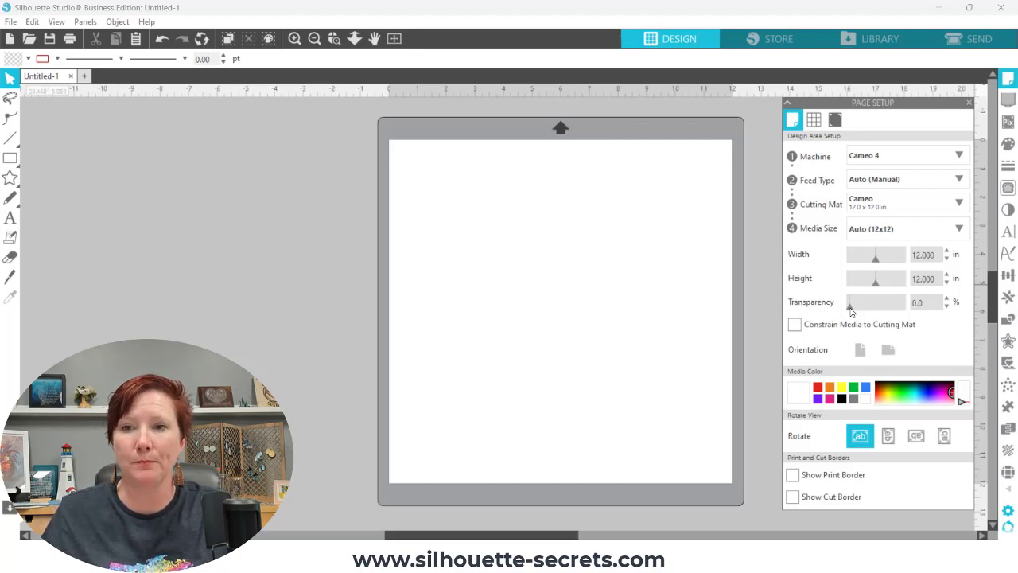
Step: Raise the page transparency so the cutting mat grid shows through
{"action": "left_click_drag", "start_coordinate": [849, 302], "coordinate": [878, 302]}
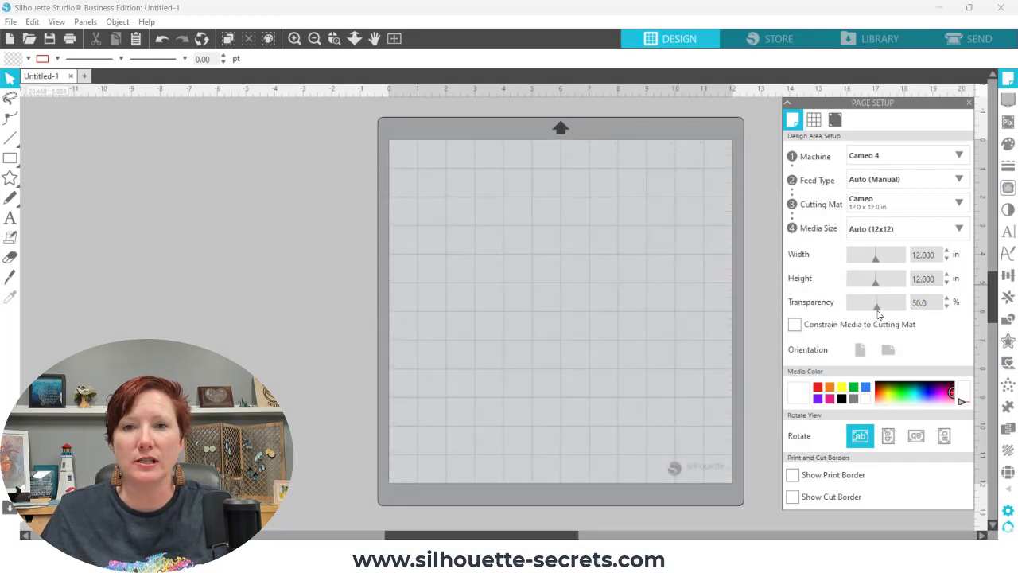
{"action": "left_click_drag", "start_coordinate": [878, 302], "coordinate": [901, 302]}
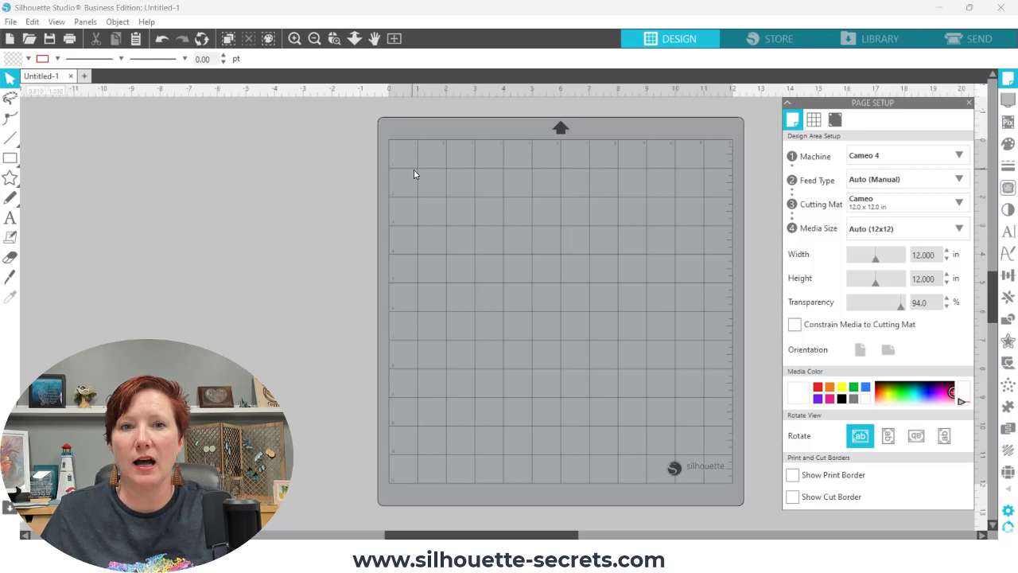
{"action": "mouse_move", "coordinate": [420, 173]}
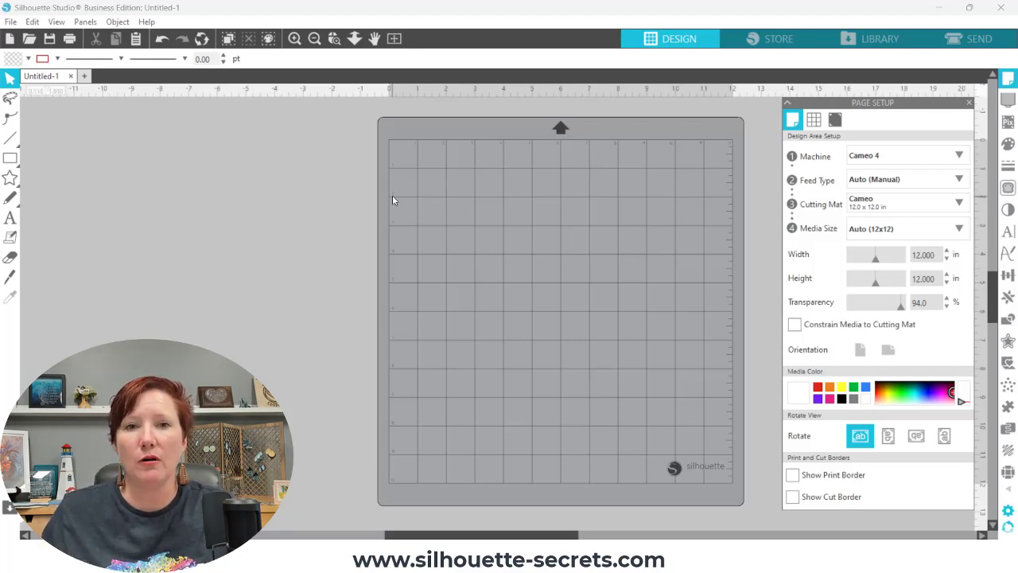
{"action": "mouse_move", "coordinate": [448, 145]}
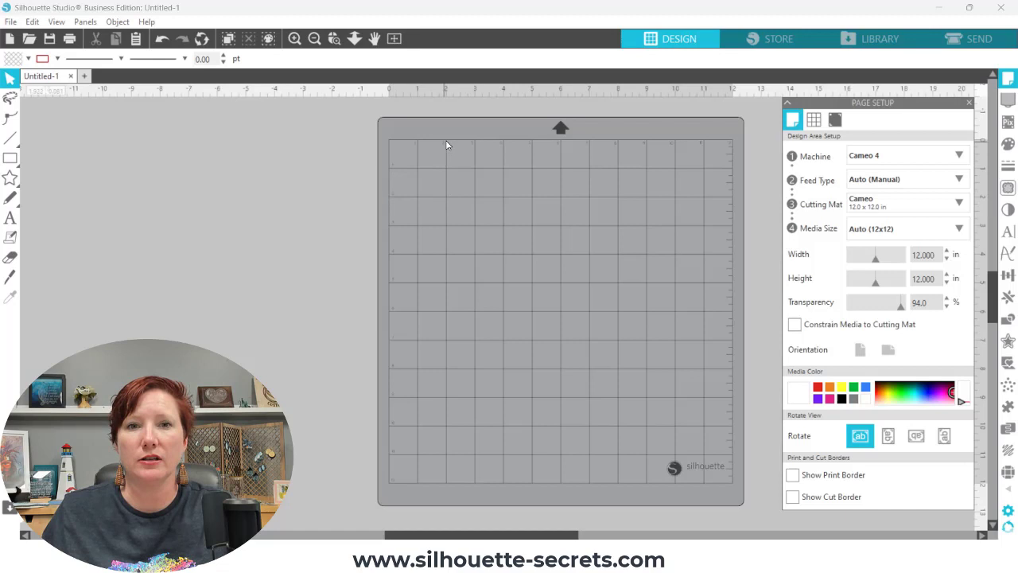
{"action": "mouse_move", "coordinate": [408, 162]}
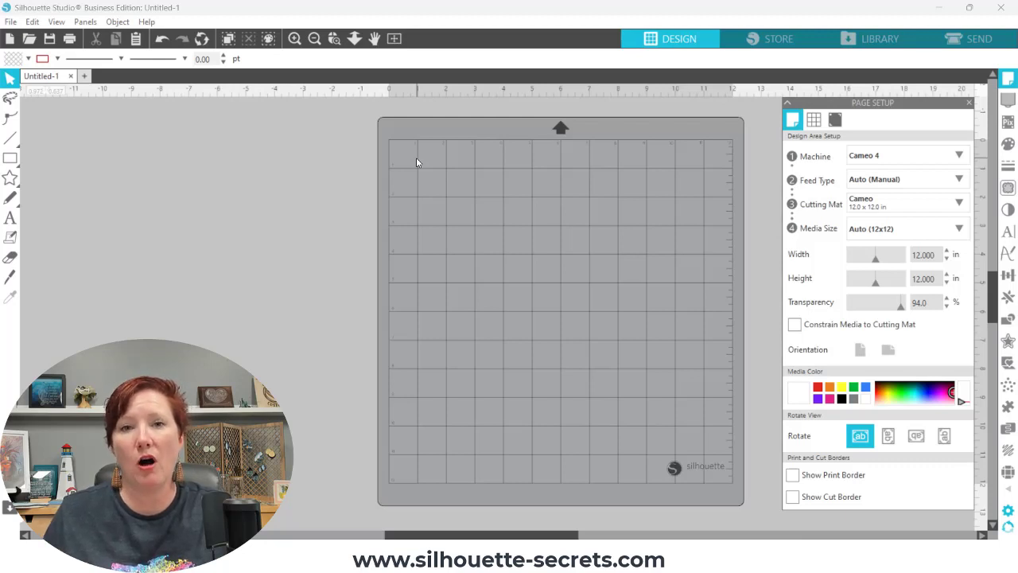
{"action": "mouse_move", "coordinate": [685, 252]}
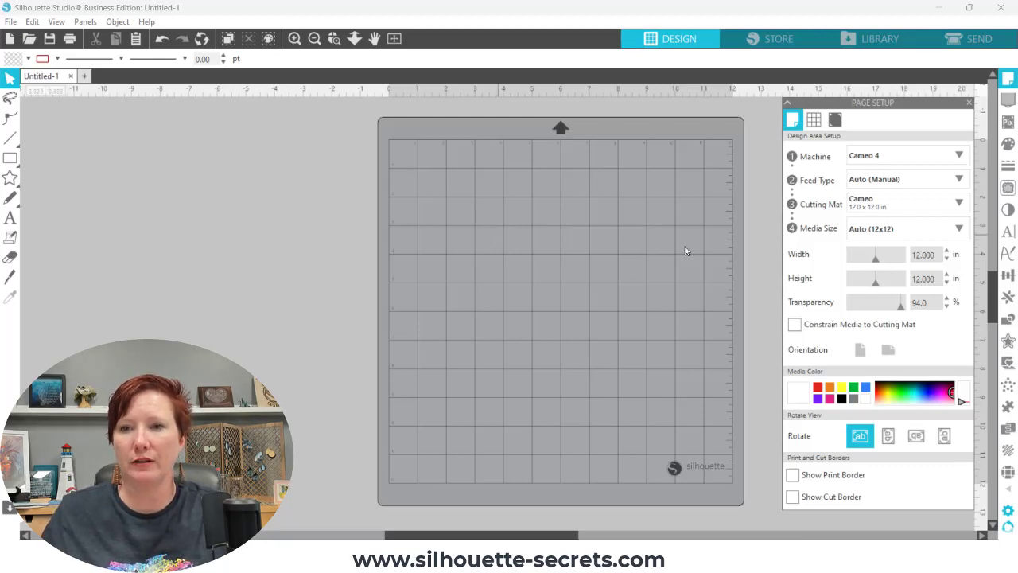
{"action": "left_click_drag", "start_coordinate": [890, 302], "coordinate": [875, 303]}
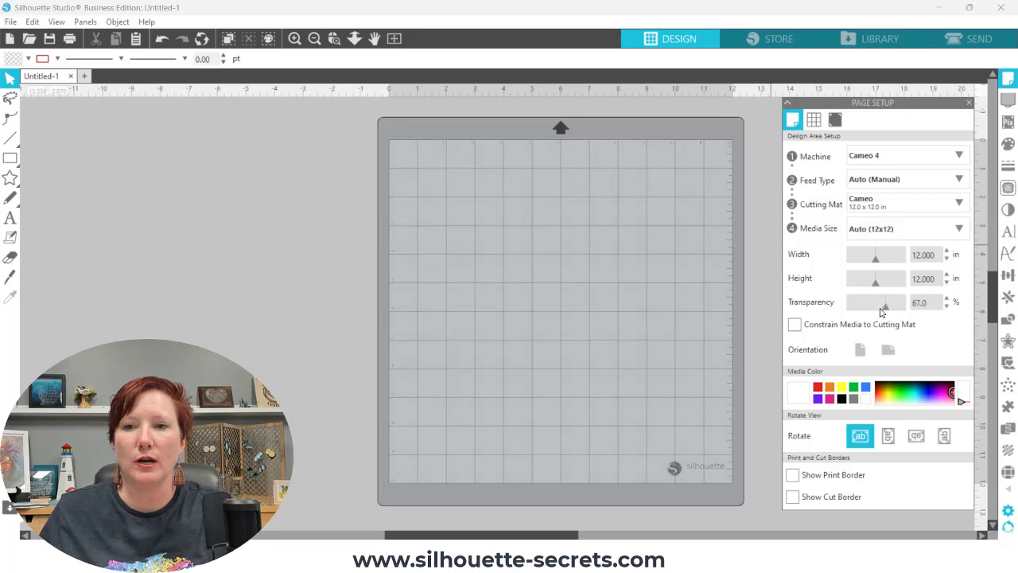
{"action": "left_click_drag", "start_coordinate": [875, 302], "coordinate": [897, 303]}
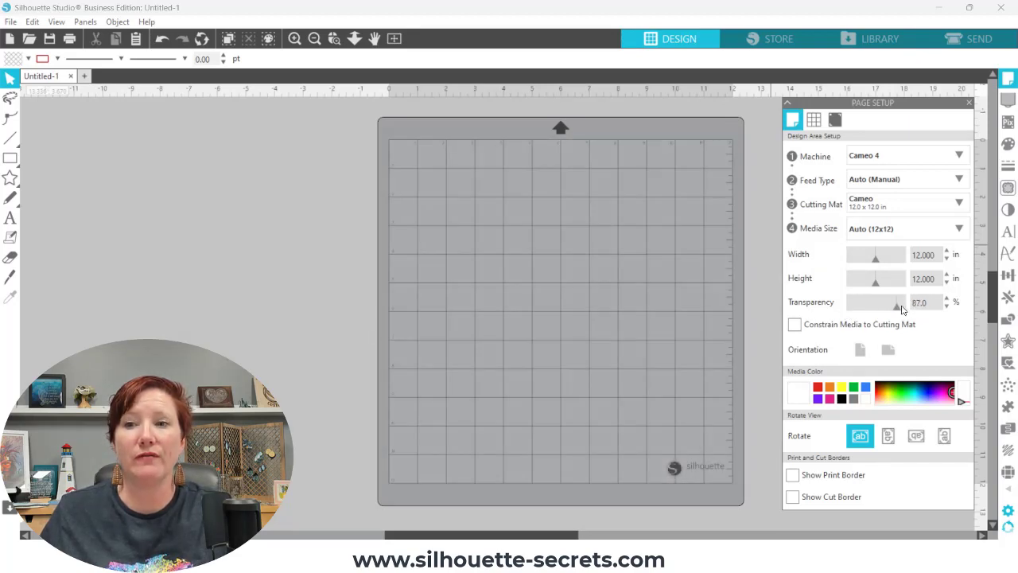
{"action": "left_click_drag", "start_coordinate": [899, 303], "coordinate": [923, 303]}
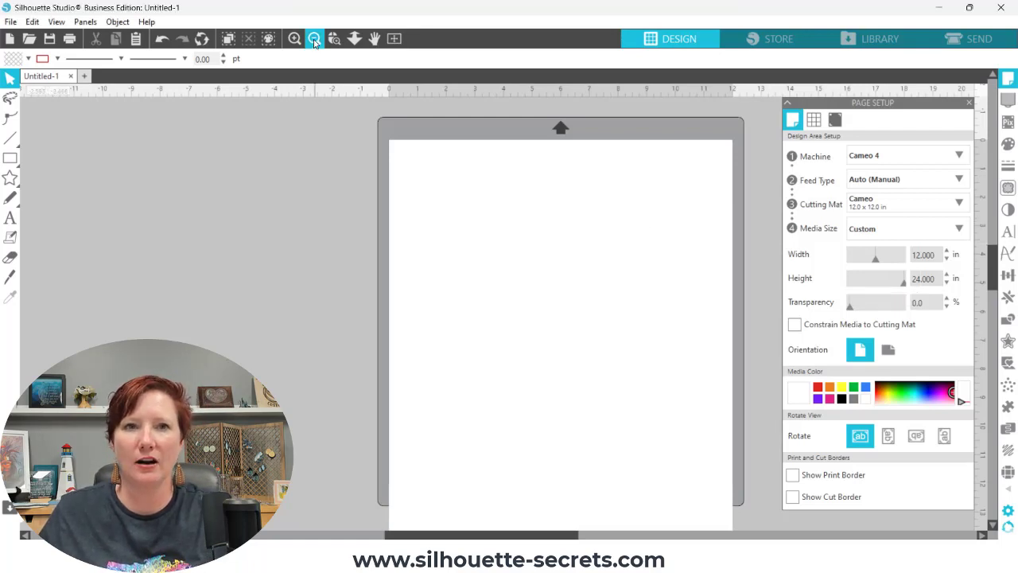
Step: Toggle Constrain Media to Cutting Mat on, off and on so the page snaps to 12 x 12 inches
{"action": "left_click", "coordinate": [311, 38]}
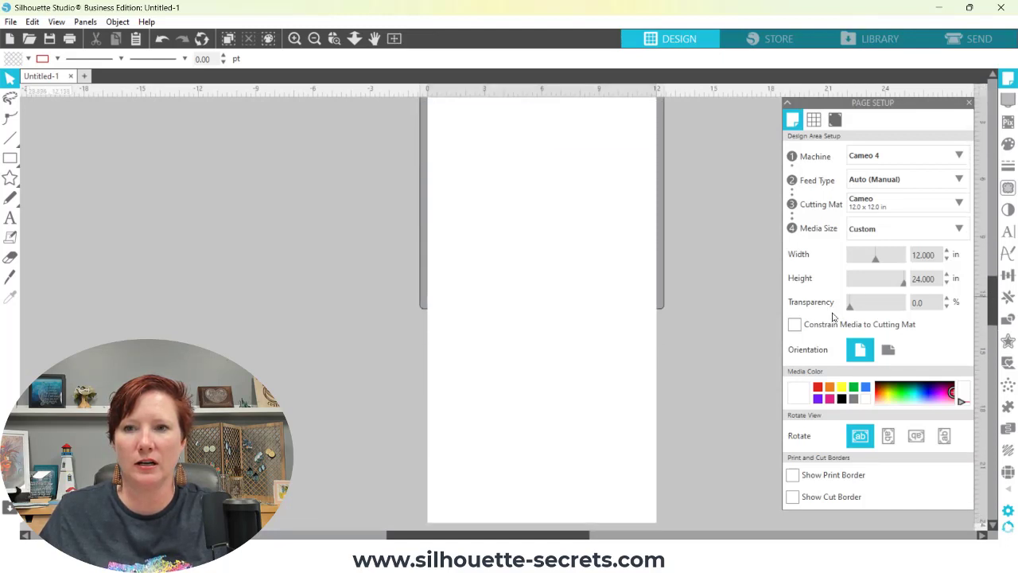
{"action": "left_click", "coordinate": [792, 325]}
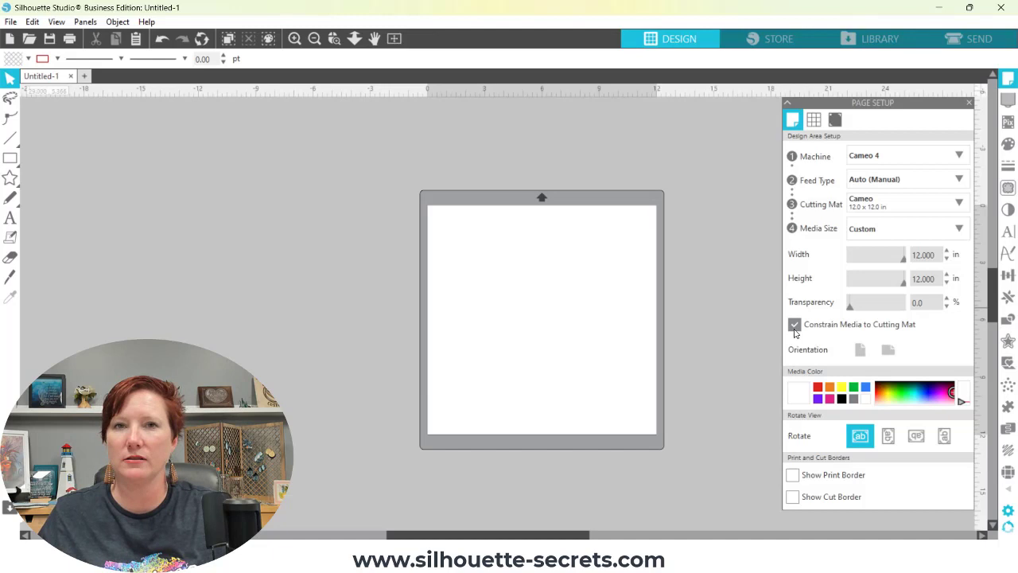
{"action": "left_click", "coordinate": [796, 324]}
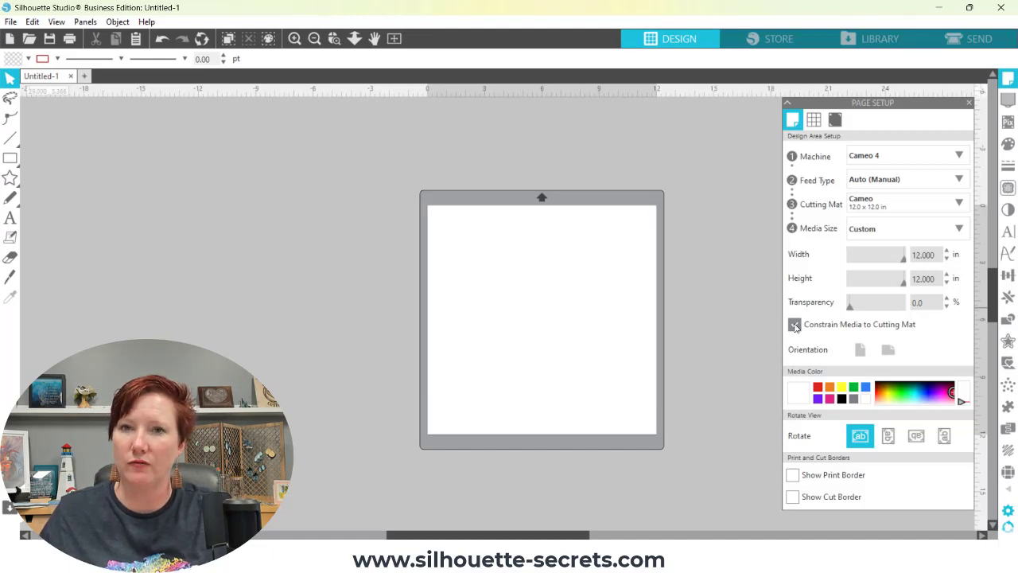
{"action": "left_click", "coordinate": [789, 325]}
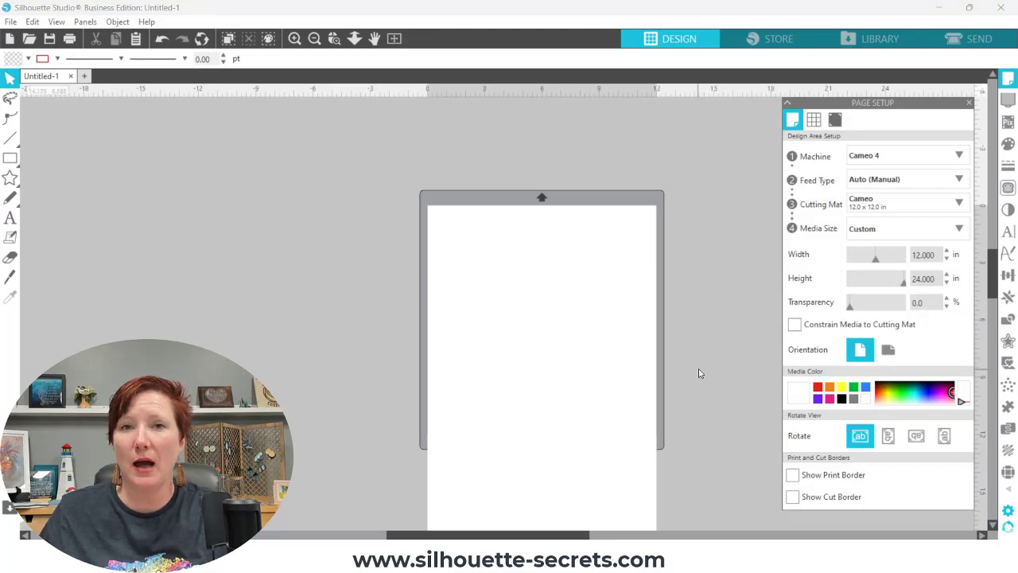
{"action": "mouse_move", "coordinate": [716, 436]}
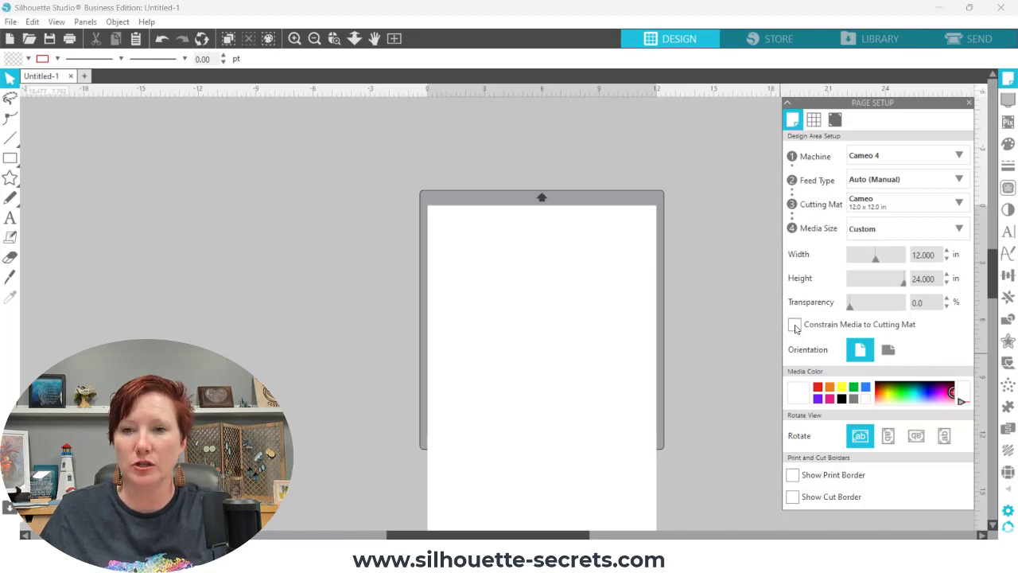
{"action": "left_click", "coordinate": [793, 324]}
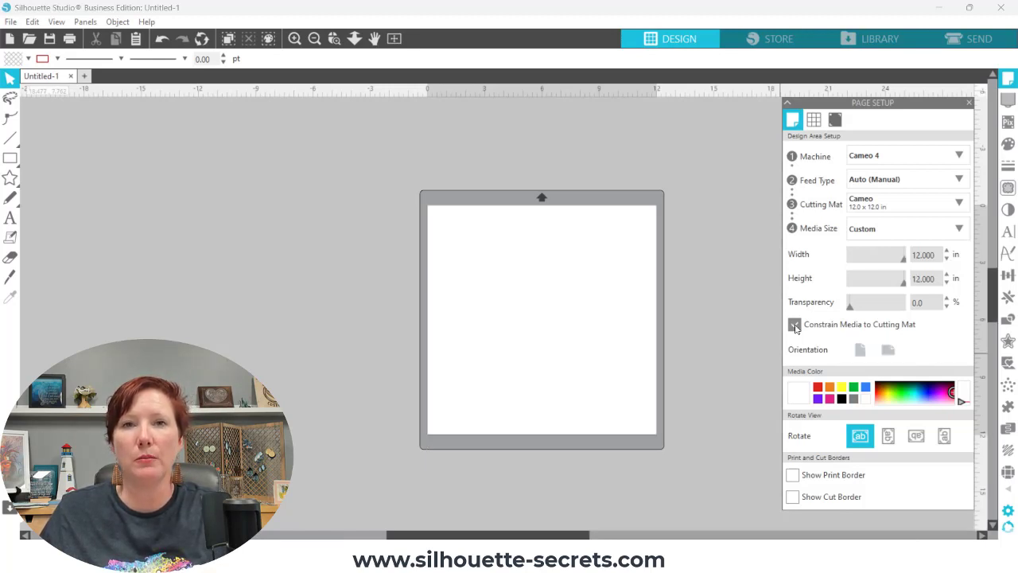
{"action": "left_click", "coordinate": [793, 324]}
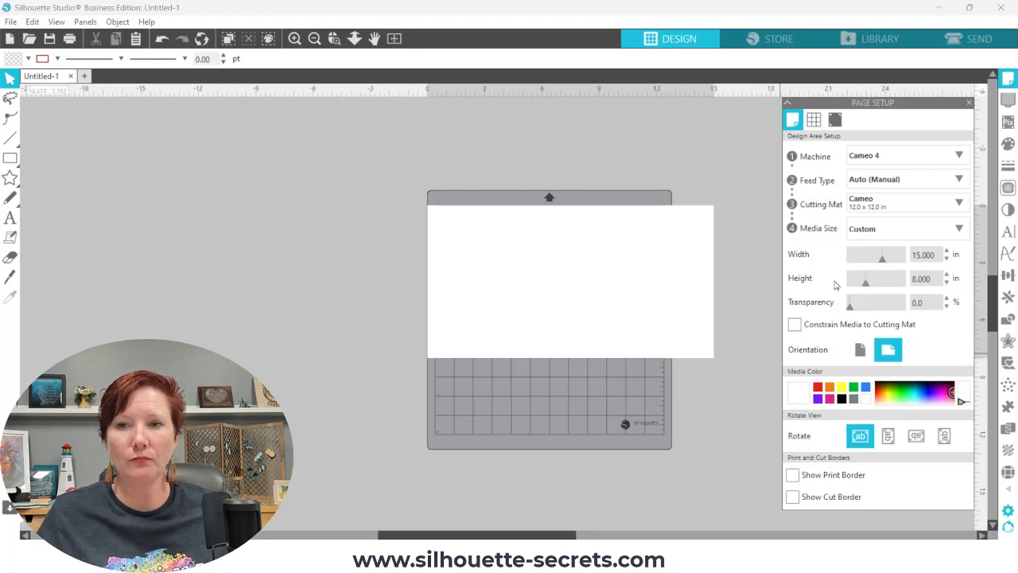
Step: Constrain the wide landscape page to the cutting mat, trimming it to 12 x 8 inches
{"action": "left_click", "coordinate": [793, 325]}
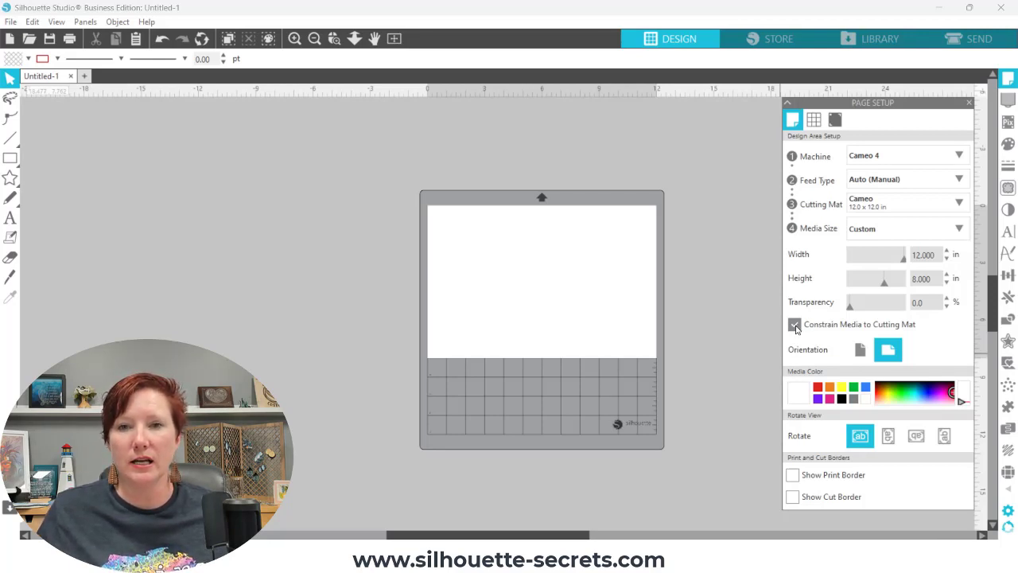
{"action": "mouse_move", "coordinate": [859, 350]}
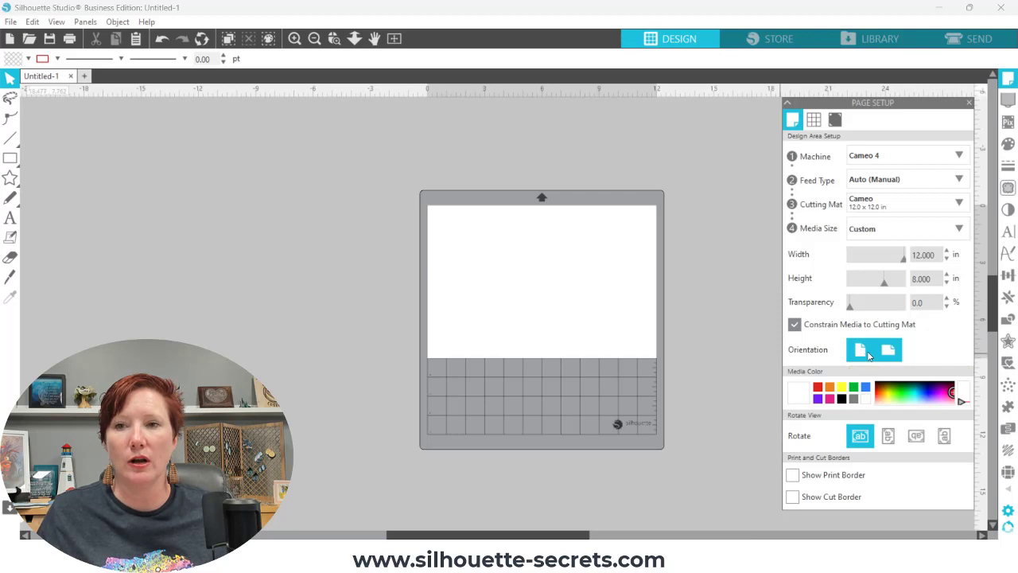
Step: Choose Letter media size (8.5 x 11 in) and flip its orientation between landscape and portrait
{"action": "left_click", "coordinate": [907, 229]}
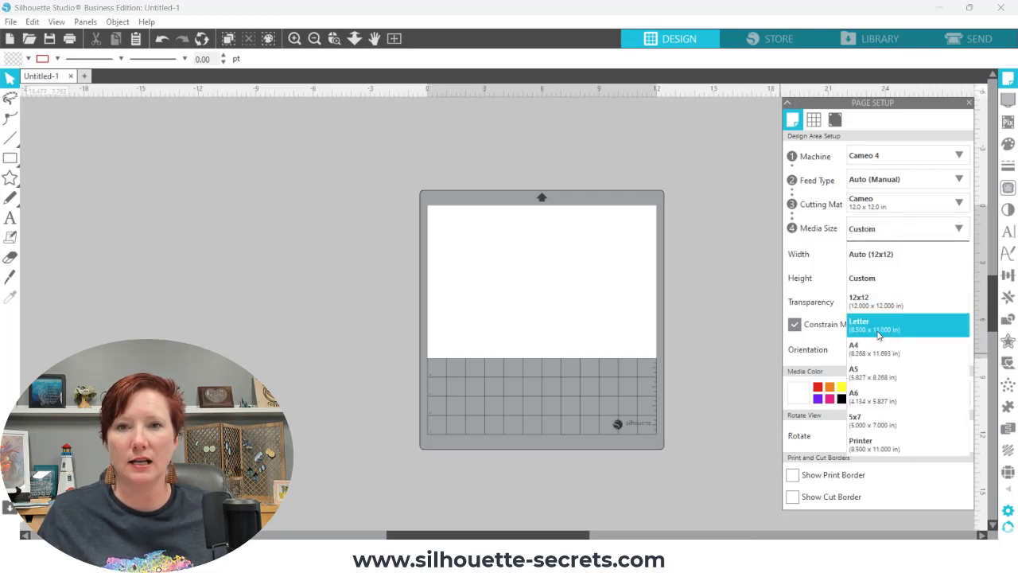
{"action": "left_click", "coordinate": [878, 329]}
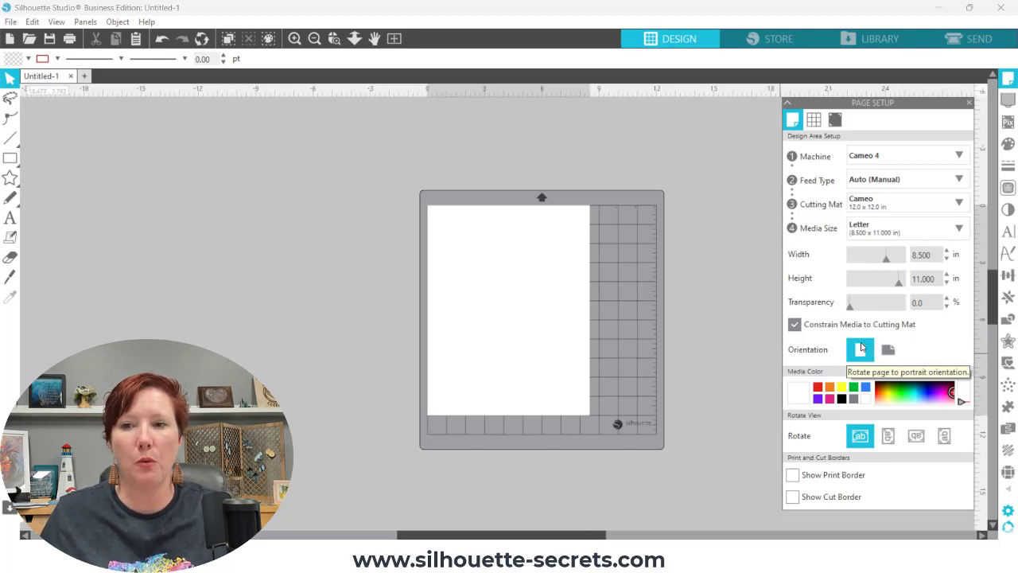
{"action": "mouse_move", "coordinate": [595, 210]}
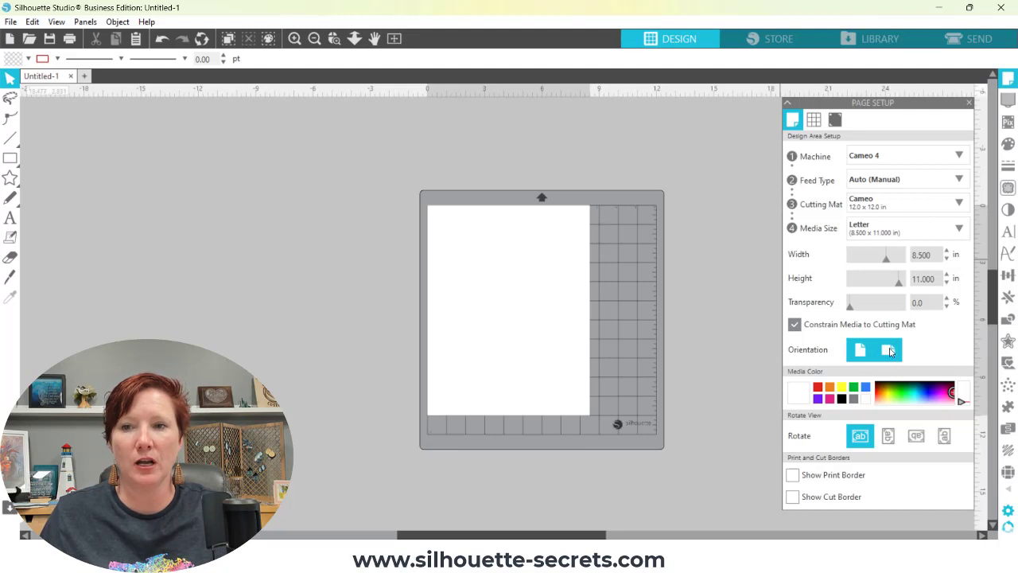
{"action": "left_click", "coordinate": [888, 350]}
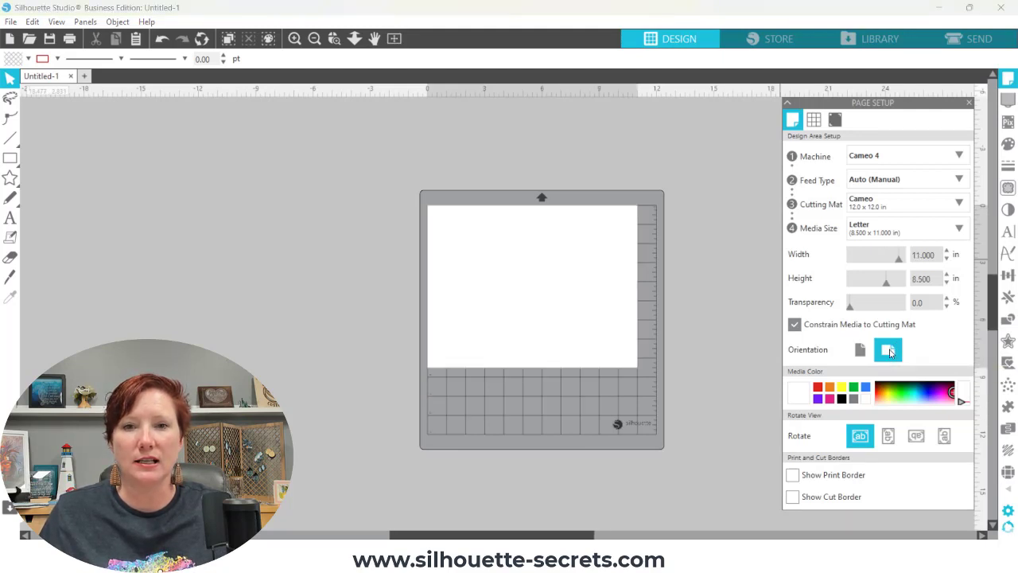
{"action": "left_click", "coordinate": [888, 350]}
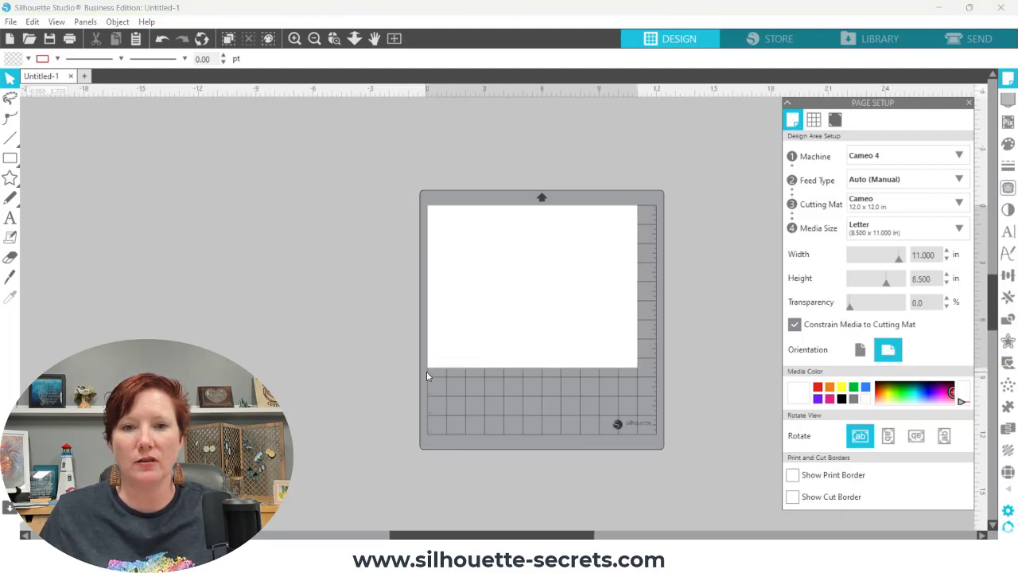
{"action": "mouse_move", "coordinate": [490, 368]}
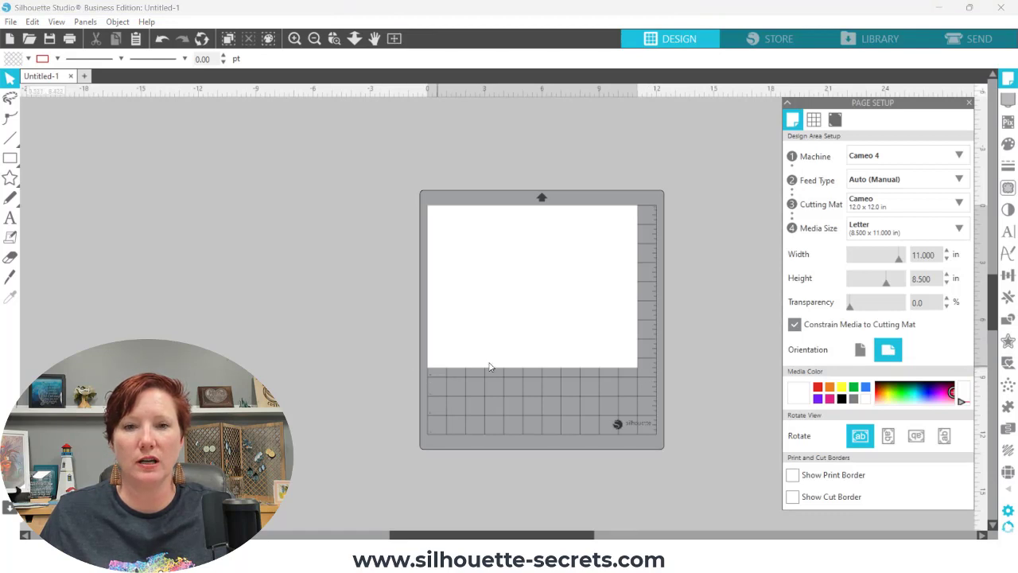
{"action": "mouse_move", "coordinate": [431, 369]}
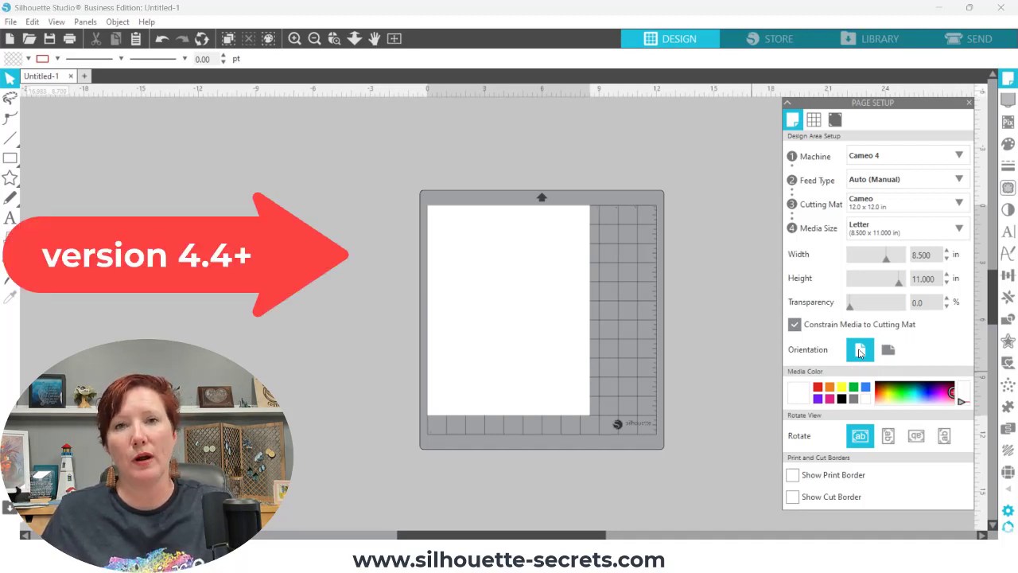
{"action": "mouse_move", "coordinate": [859, 348]}
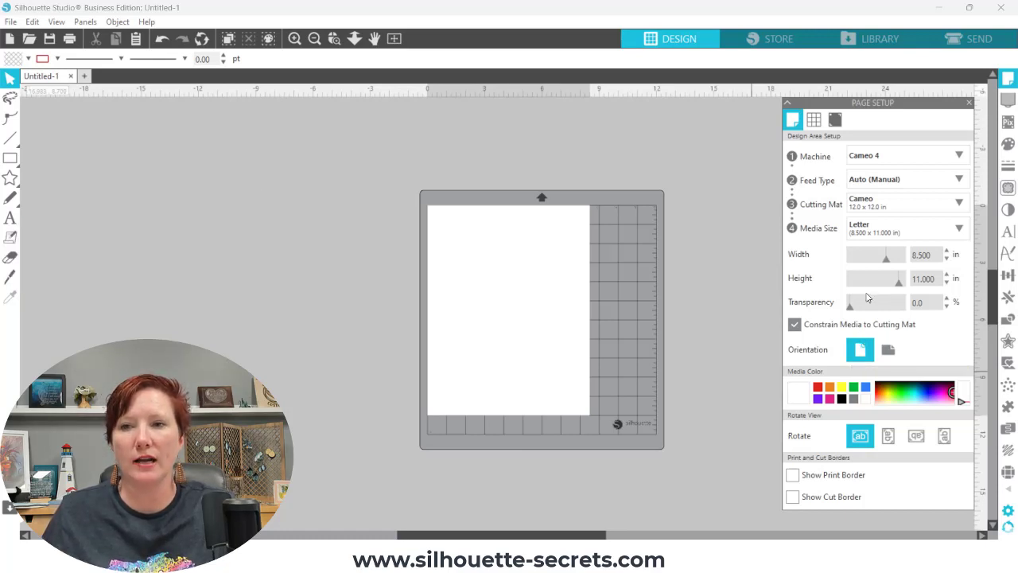
Step: Switch to the 12 x 24 Cameo mat with Auto (12x24) media and fit the tall page in view
{"action": "left_click", "coordinate": [904, 203]}
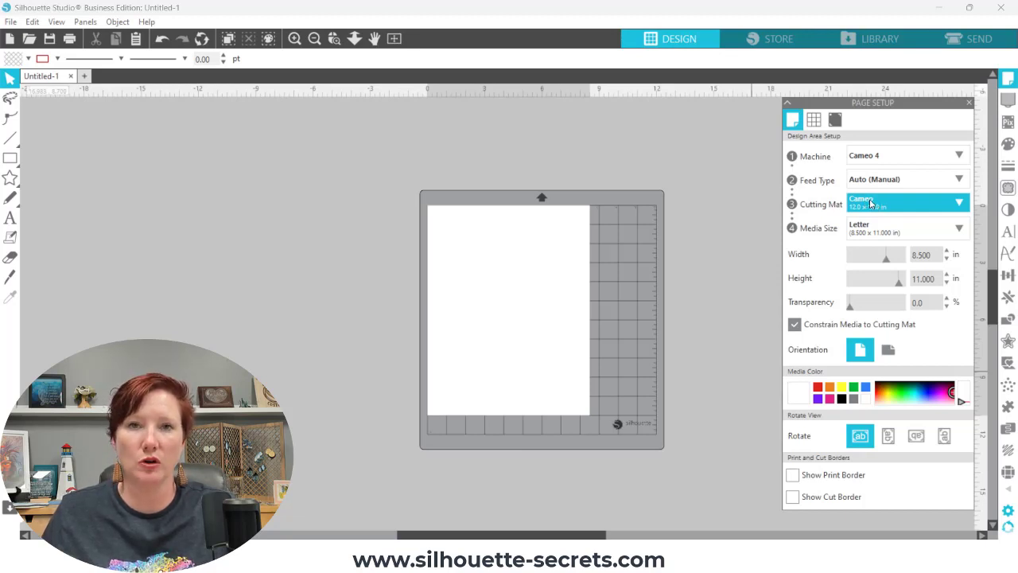
{"action": "left_click", "coordinate": [907, 204]}
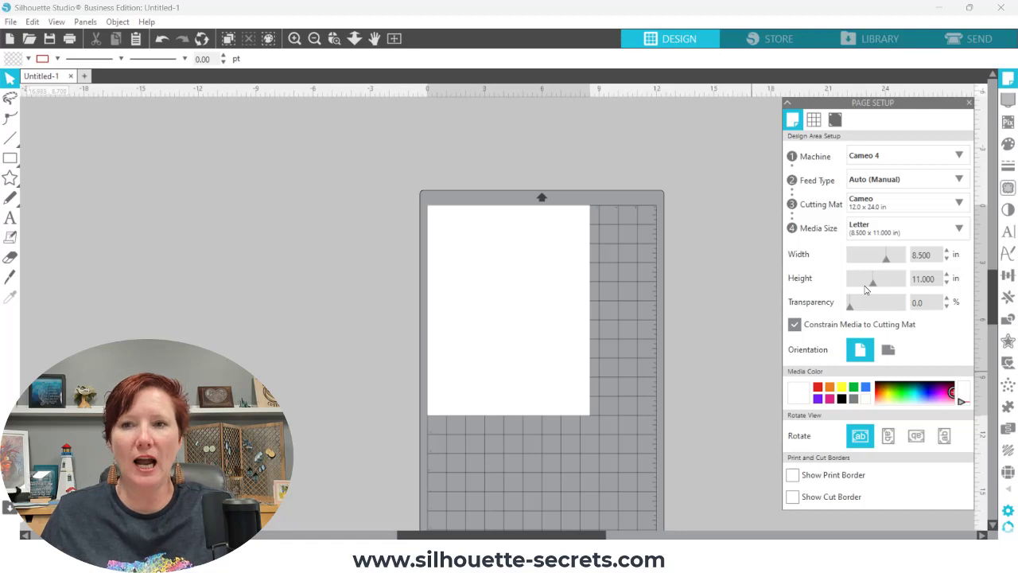
{"action": "left_click", "coordinate": [903, 229]}
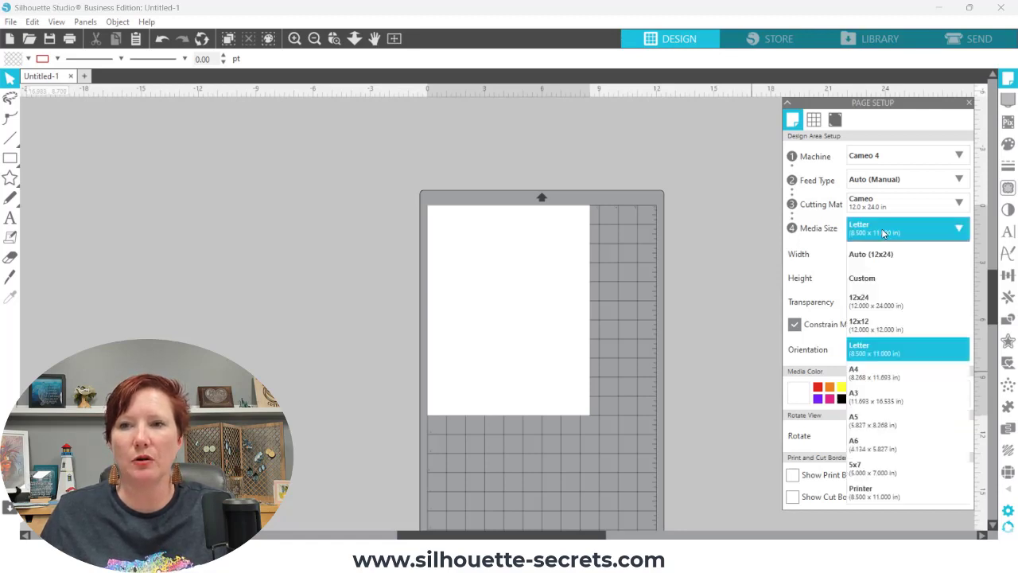
{"action": "left_click", "coordinate": [872, 254]}
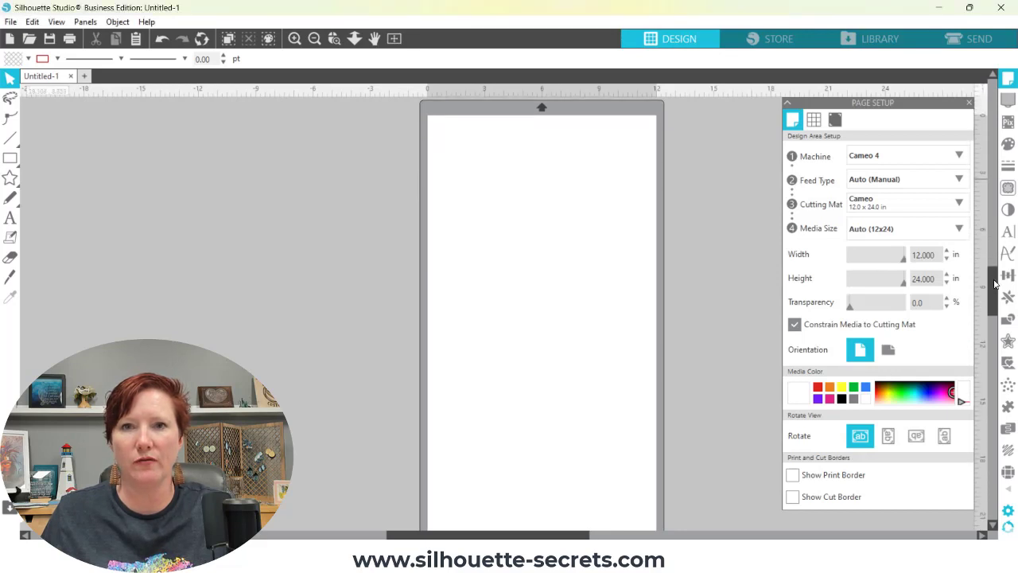
{"action": "left_click", "coordinate": [311, 38]}
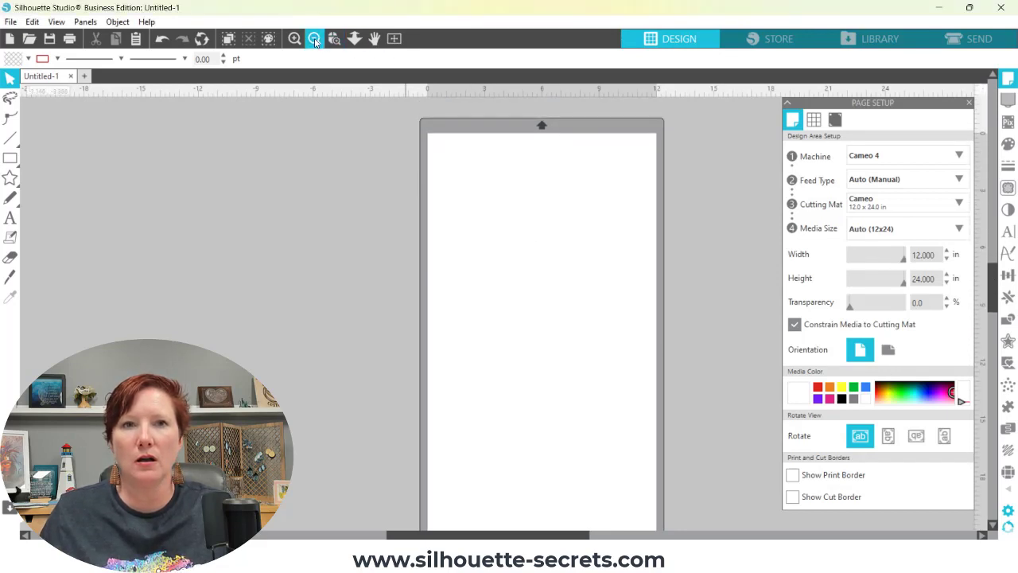
{"action": "left_click", "coordinate": [315, 38]}
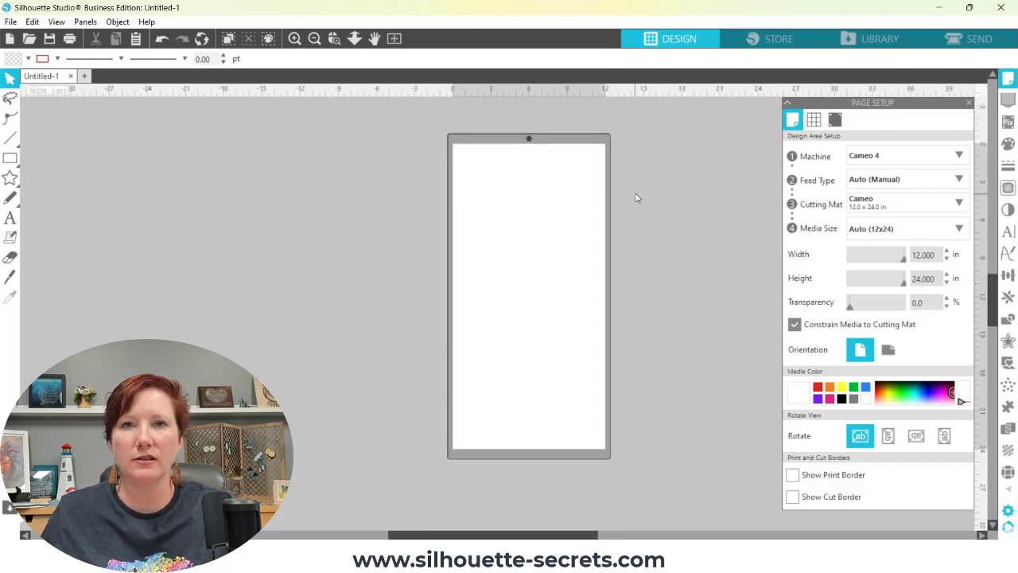
{"action": "mouse_move", "coordinate": [162, 209]}
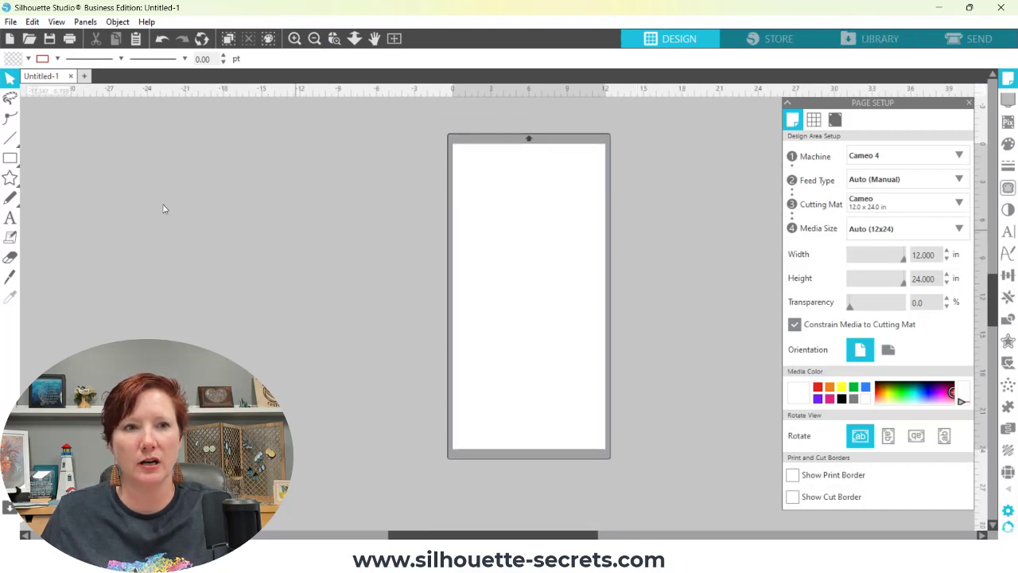
Step: Place a large Arial 'Create' text across the page, rotating it vertical and back to horizontal
{"action": "left_click", "coordinate": [11, 178]}
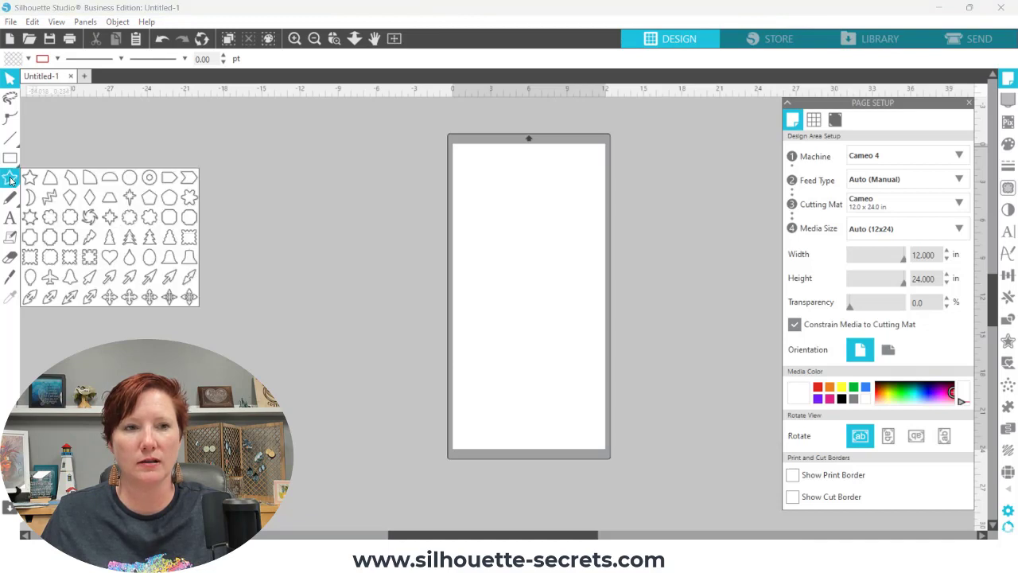
{"action": "left_click", "coordinate": [9, 218]}
{"action": "type", "text": "Create"}
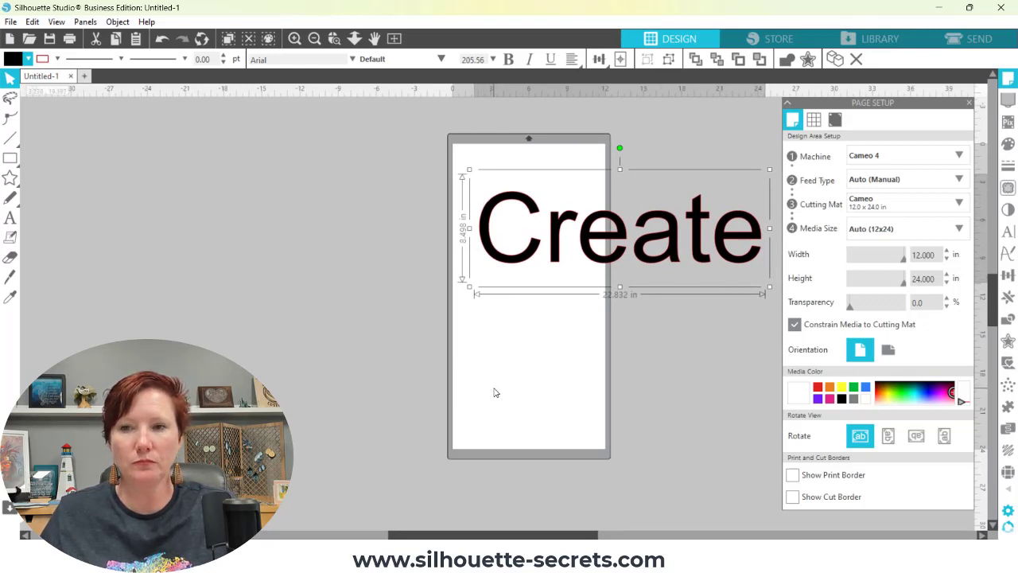
{"action": "mouse_move", "coordinate": [502, 389]}
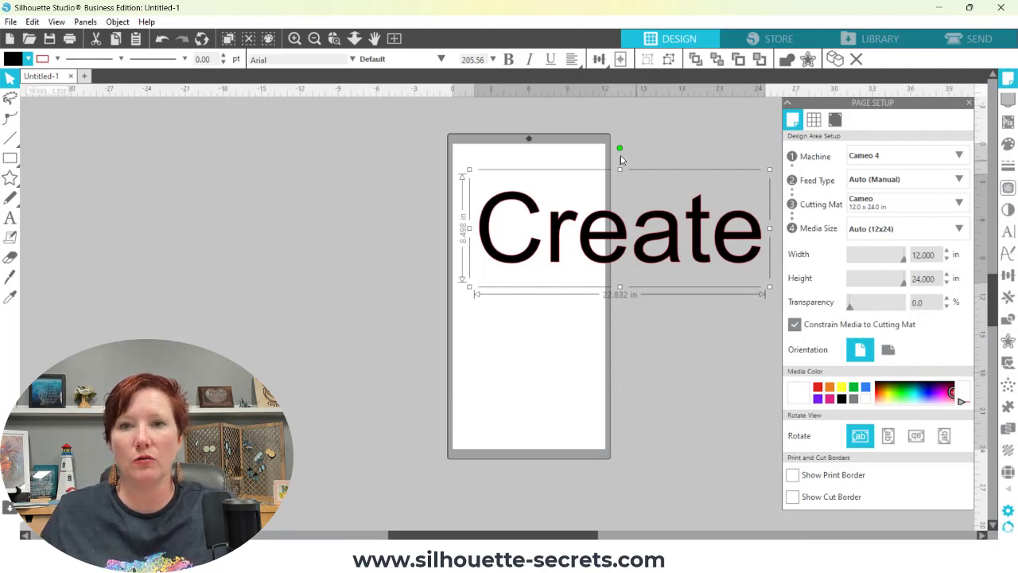
{"action": "left_click_drag", "start_coordinate": [620, 150], "coordinate": [700, 227]}
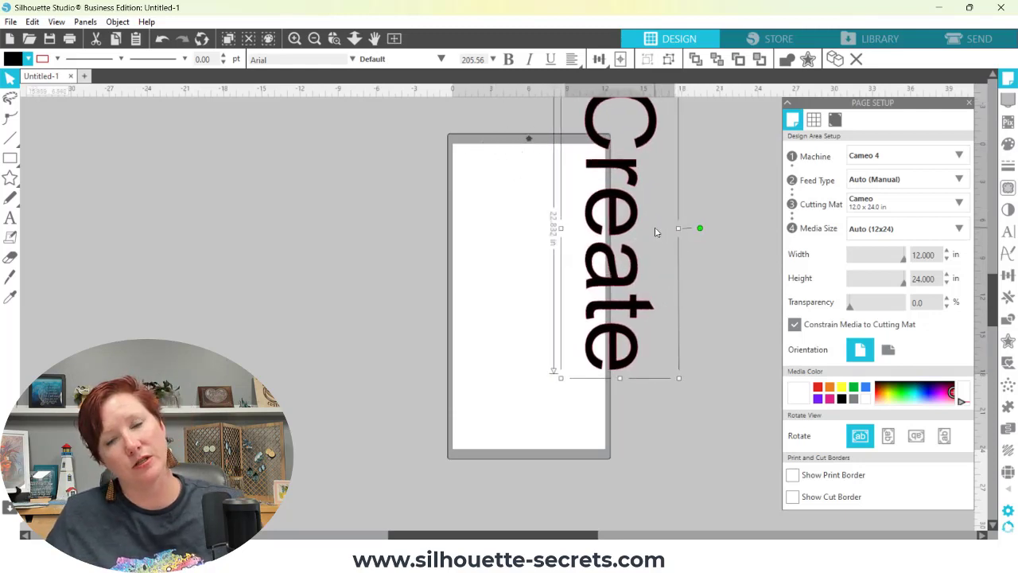
{"action": "left_click_drag", "start_coordinate": [678, 229], "coordinate": [621, 148]}
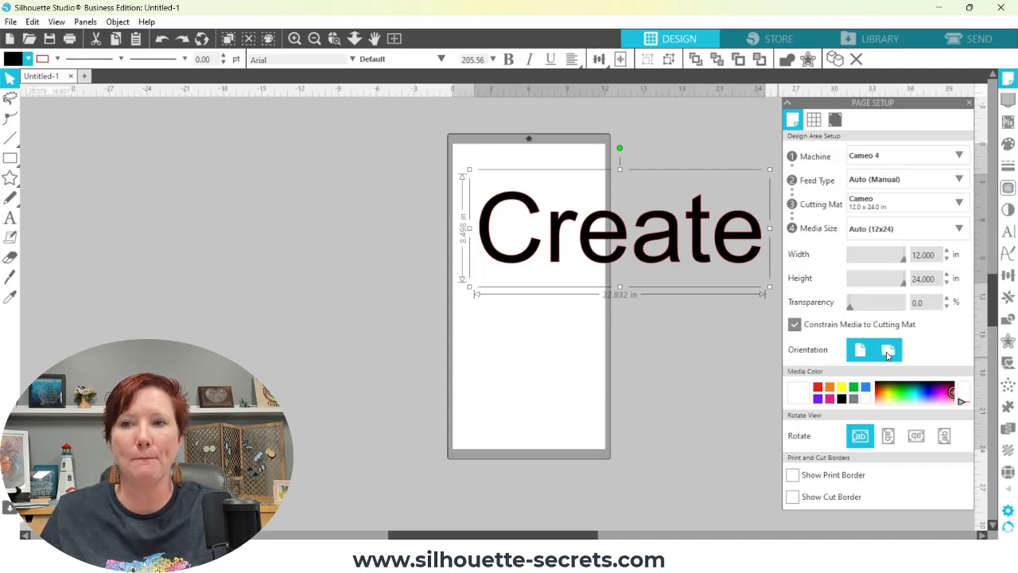
Step: Turn the page to 24 x 12 landscape and move the Create text below the page
{"action": "left_click", "coordinate": [859, 349]}
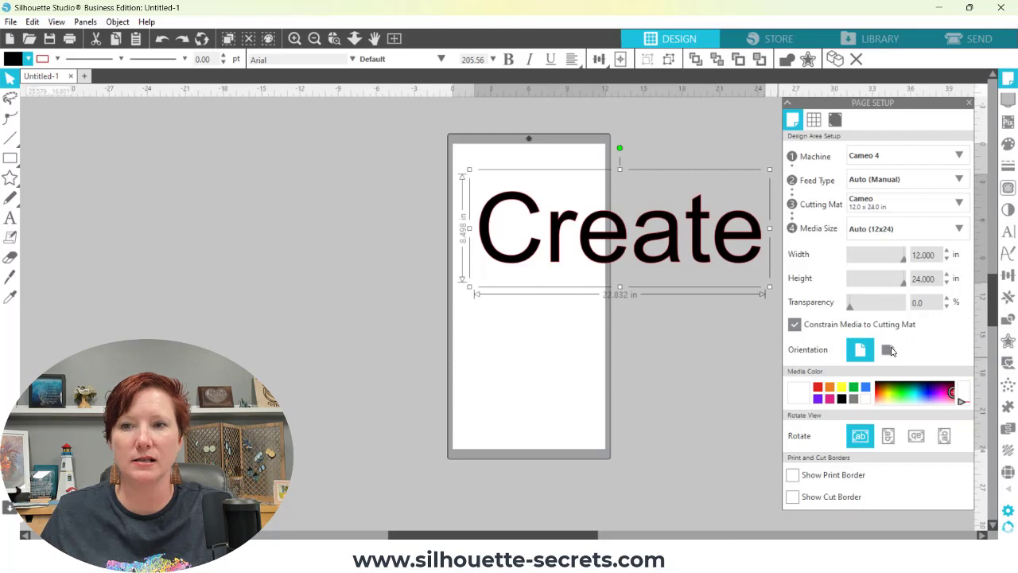
{"action": "left_click", "coordinate": [885, 350]}
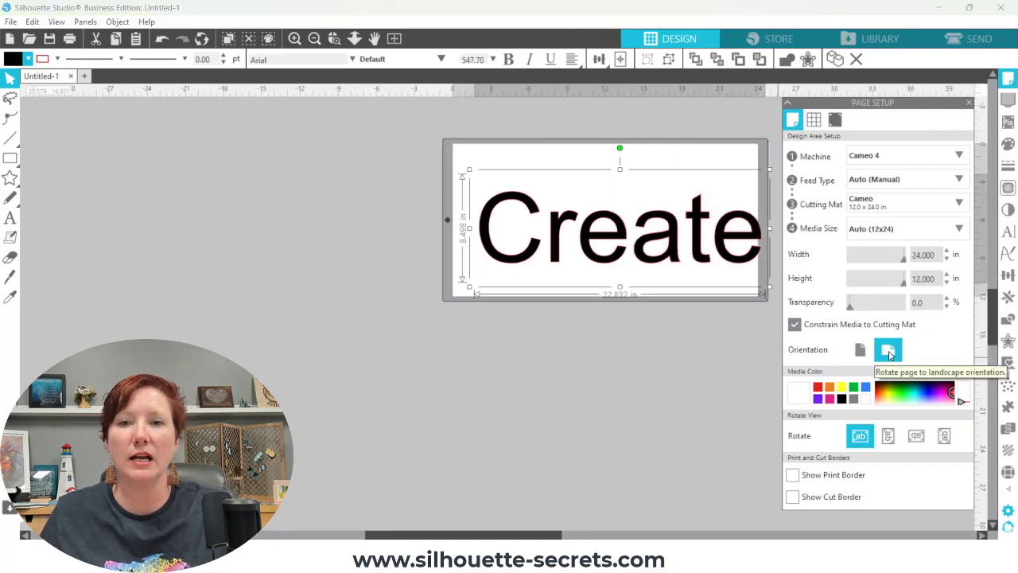
{"action": "left_click", "coordinate": [887, 350]}
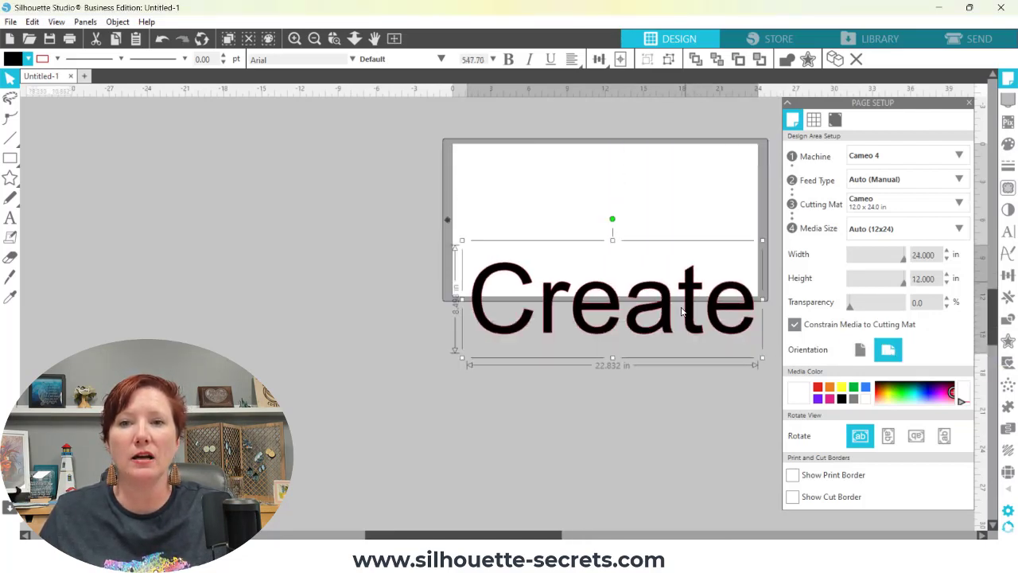
{"action": "left_click_drag", "start_coordinate": [612, 299], "coordinate": [611, 369]}
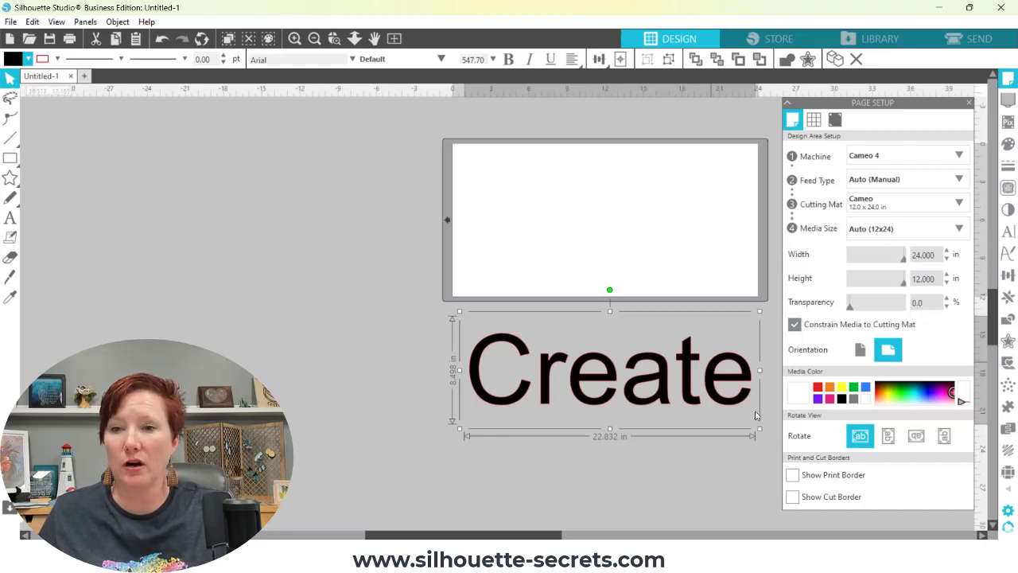
{"action": "mouse_move", "coordinate": [792, 474]}
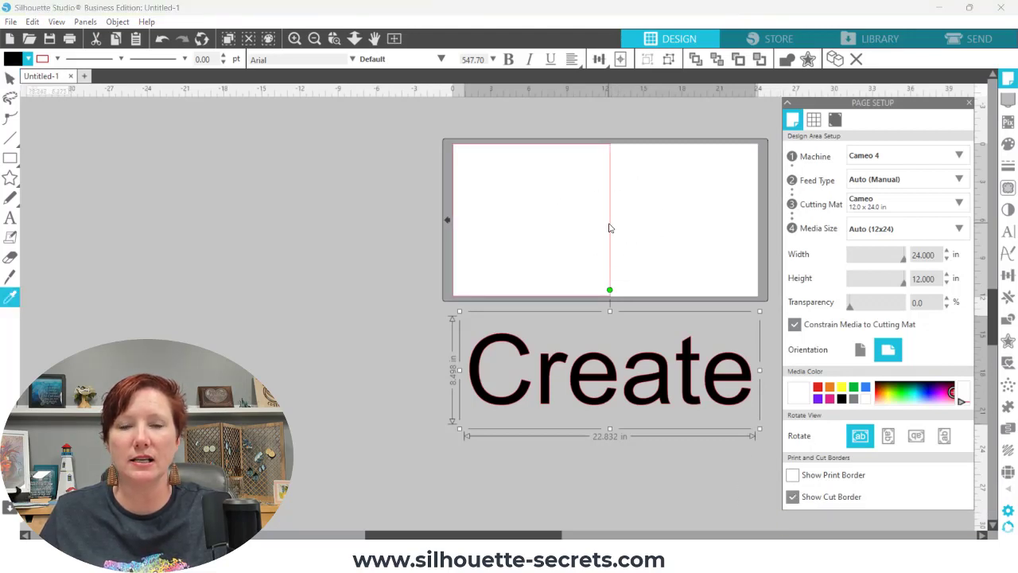
{"action": "mouse_move", "coordinate": [528, 378]}
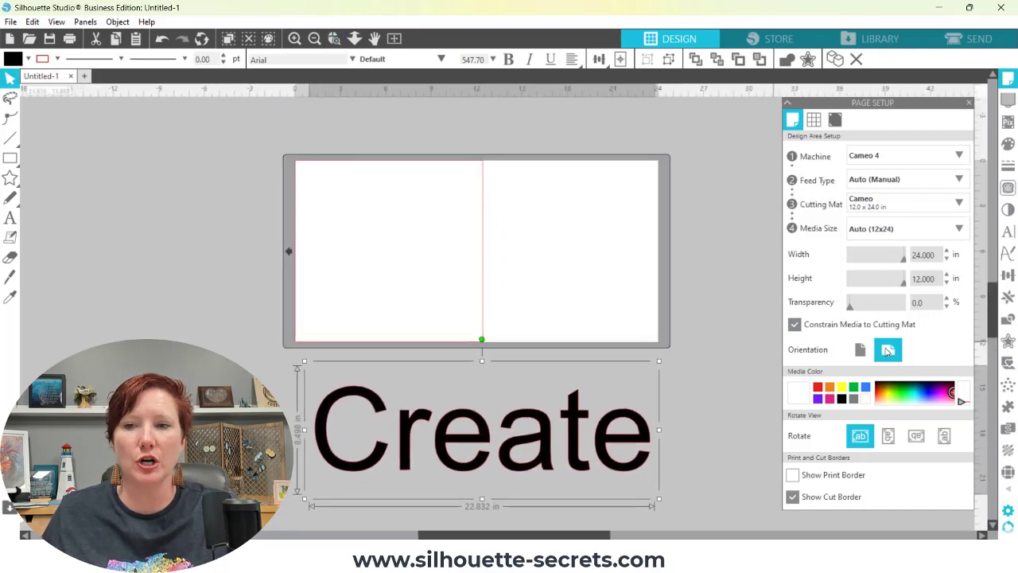
{"action": "mouse_move", "coordinate": [888, 350]}
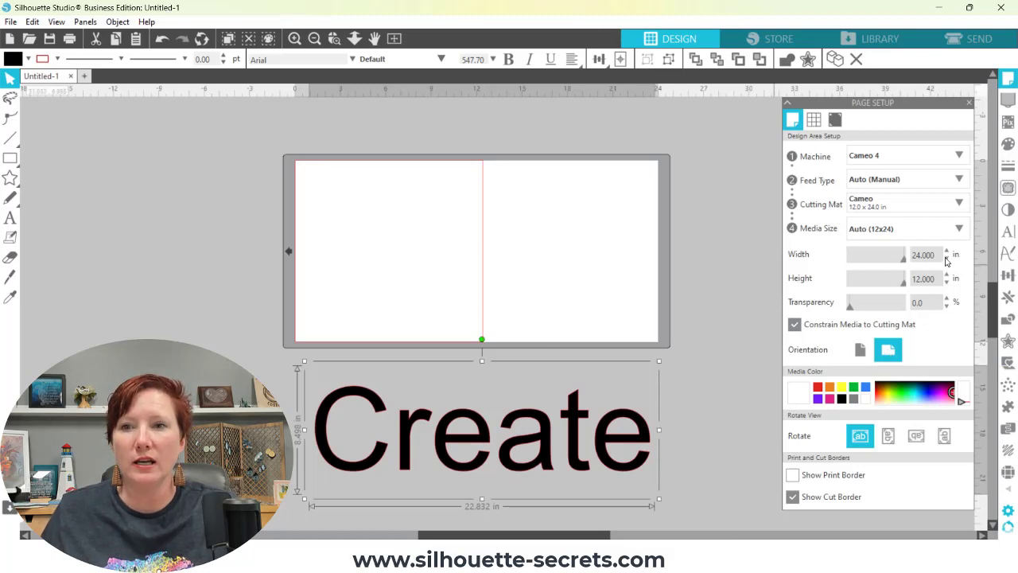
{"action": "mouse_move", "coordinate": [939, 254]}
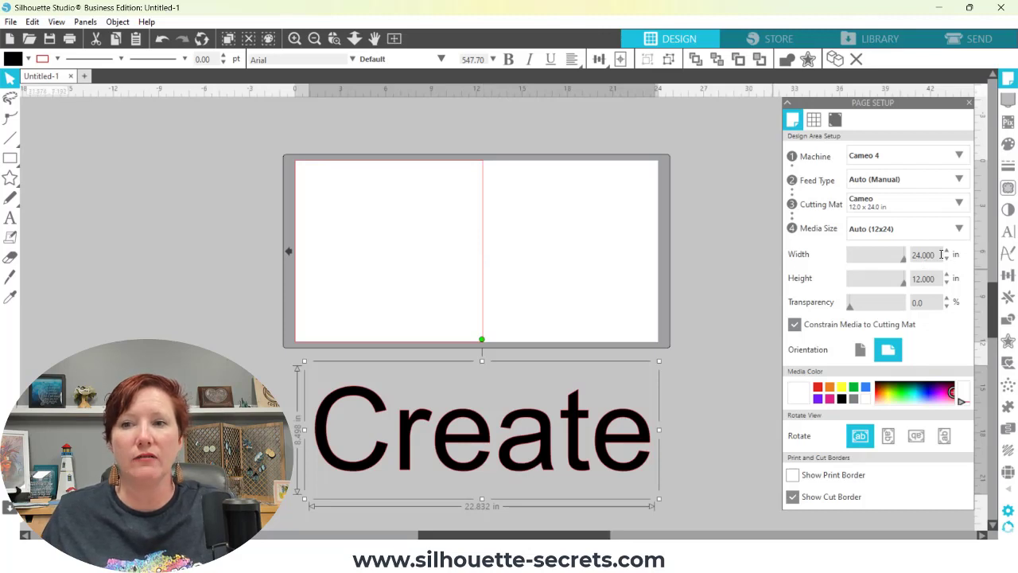
{"action": "mouse_move", "coordinate": [484, 268]}
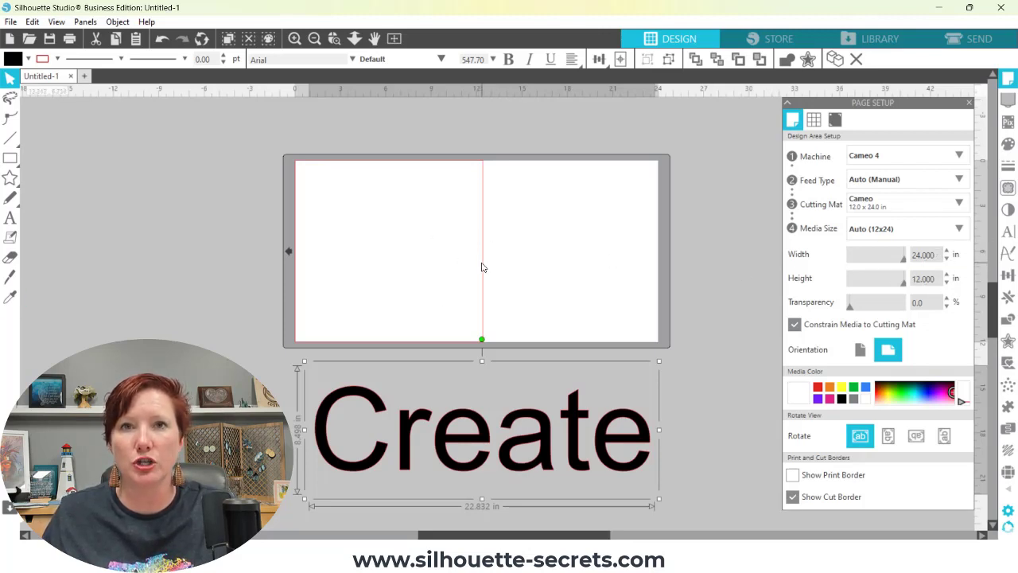
{"action": "mouse_move", "coordinate": [755, 288]}
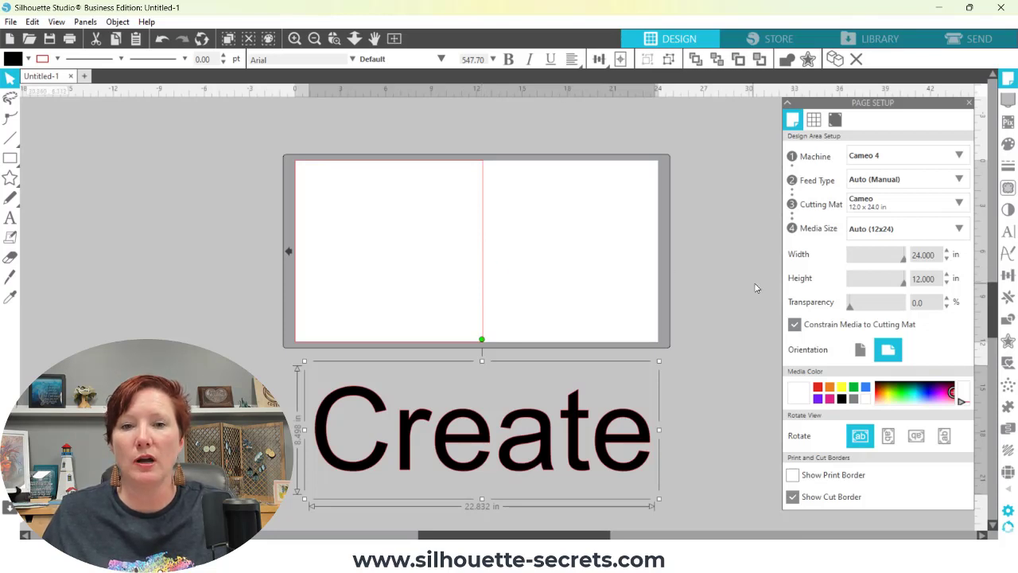
Step: Return the page to 12 x 24 portrait and rotate the view 90 degrees so it lies sideways
{"action": "left_click", "coordinate": [859, 350]}
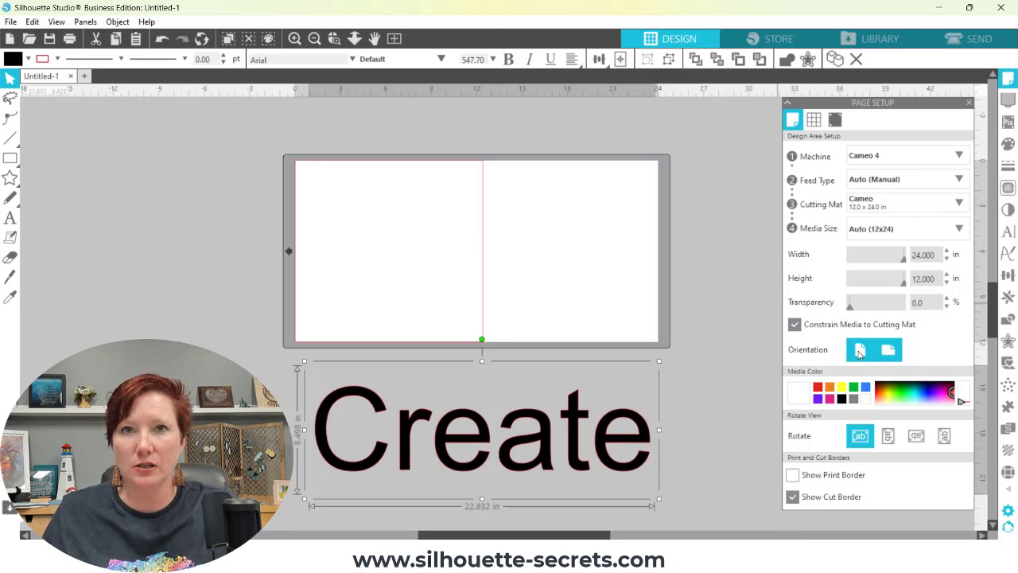
{"action": "left_click", "coordinate": [861, 350]}
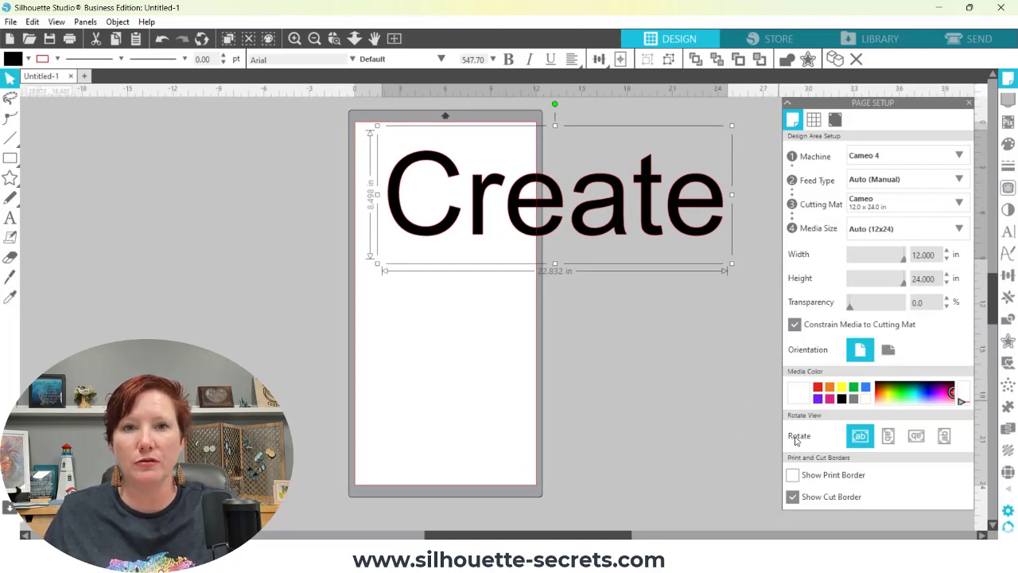
{"action": "left_click", "coordinate": [888, 436]}
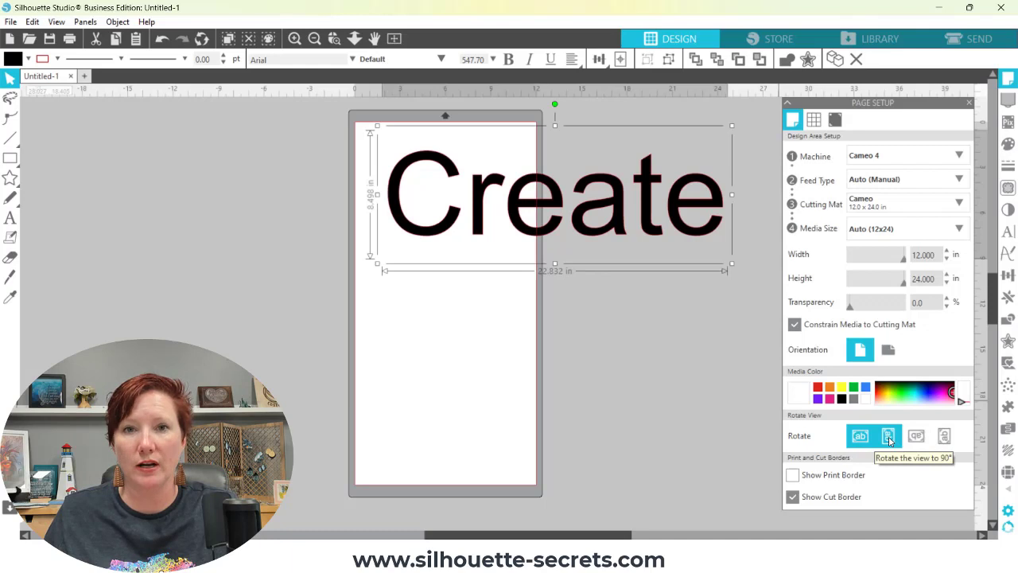
{"action": "left_click", "coordinate": [888, 436]}
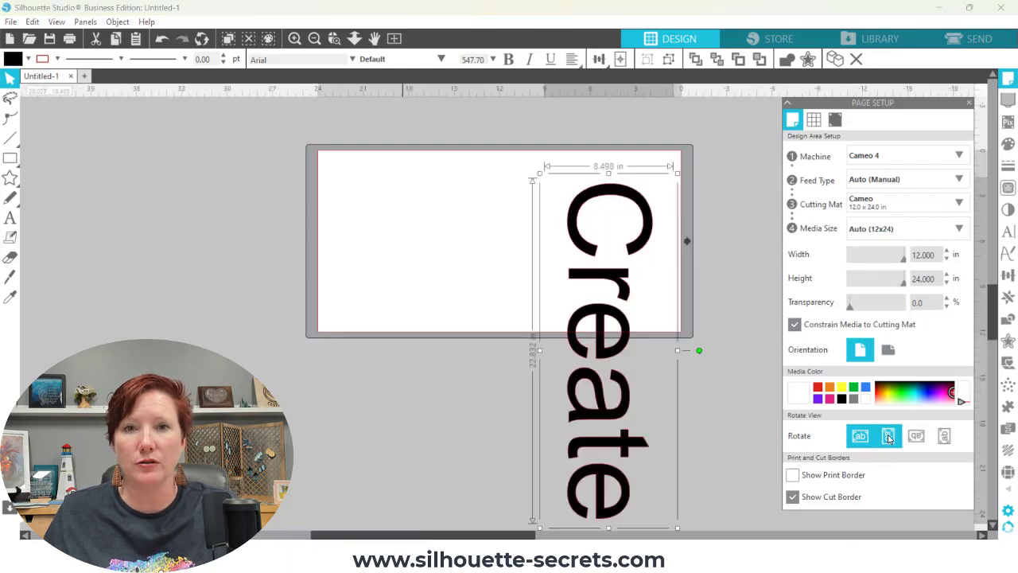
{"action": "left_click", "coordinate": [887, 436]}
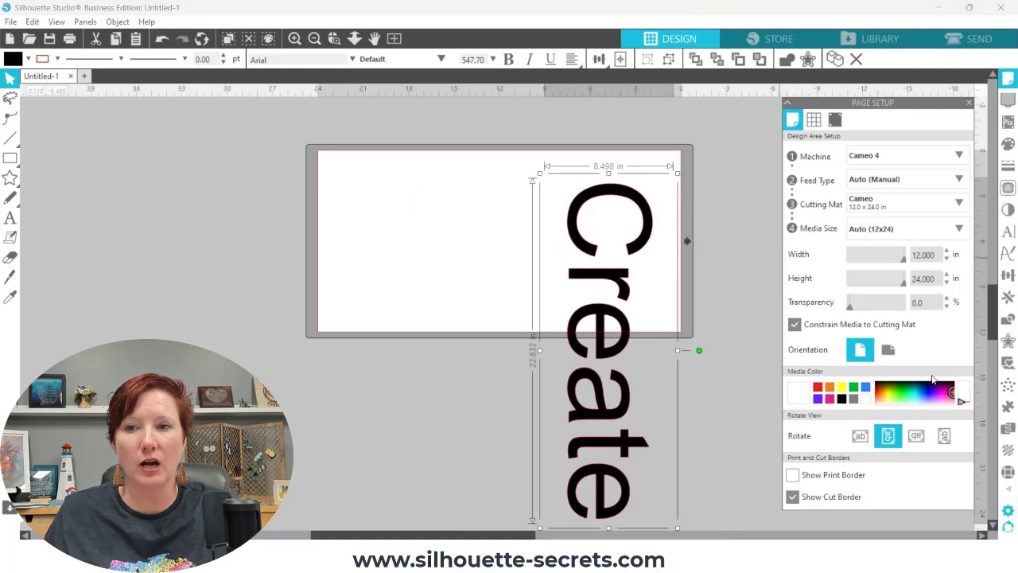
{"action": "mouse_move", "coordinate": [941, 435]}
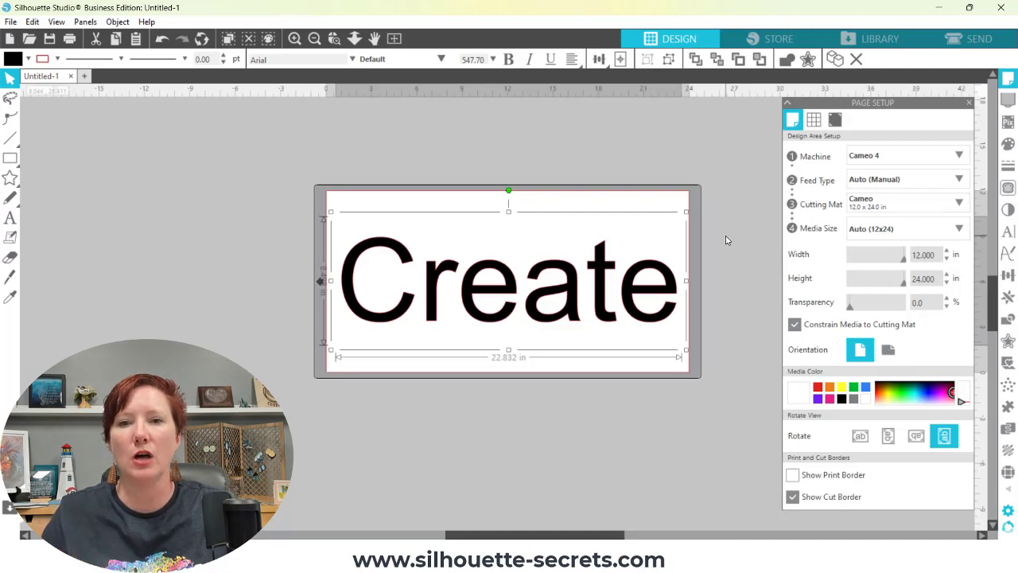
{"action": "mouse_move", "coordinate": [719, 260]}
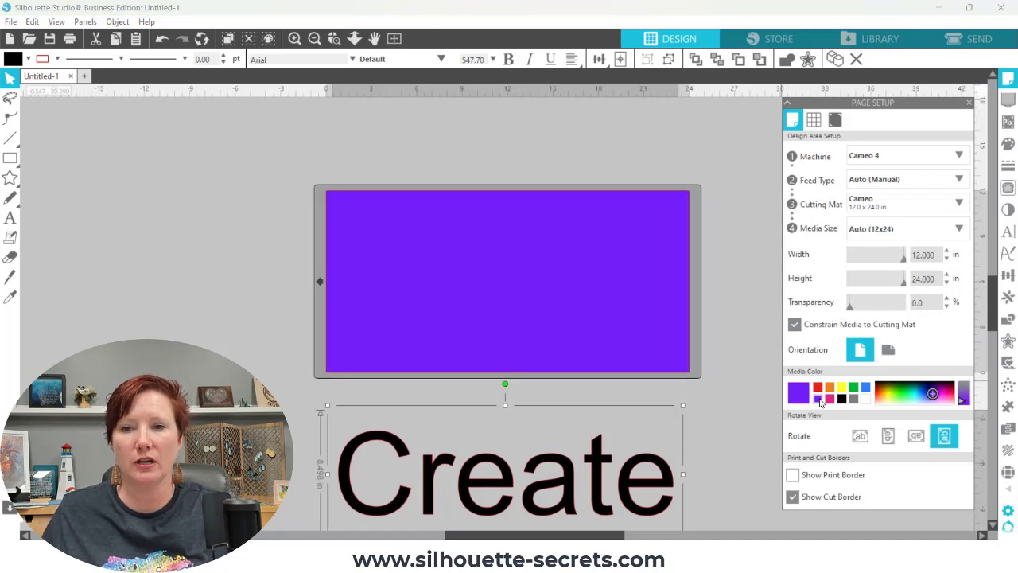
{"action": "mouse_move", "coordinate": [507, 466]}
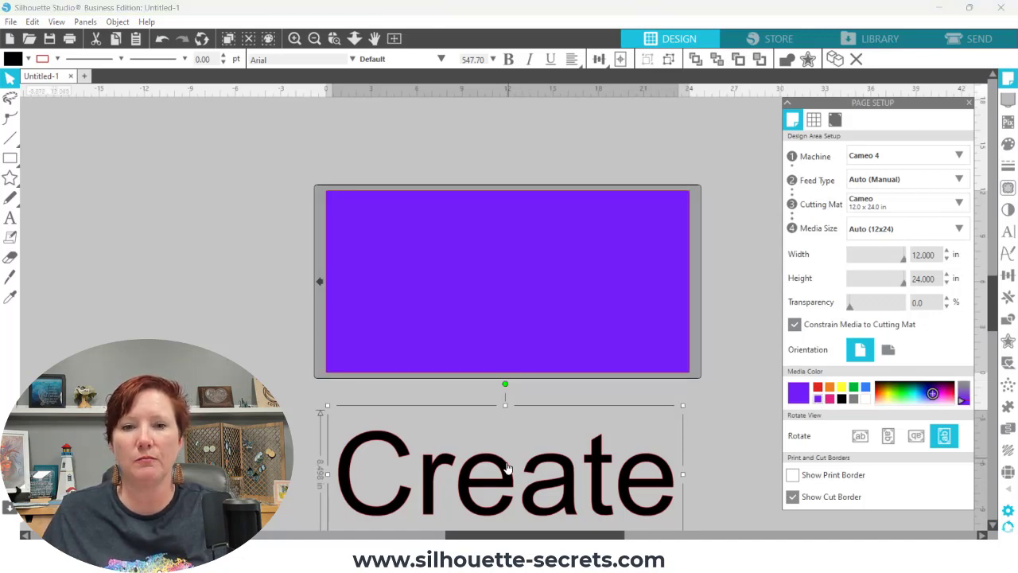
Step: Move Create onto the rotated page, then slide page transparency up and back to 0
{"action": "left_click_drag", "start_coordinate": [509, 474], "coordinate": [512, 274]}
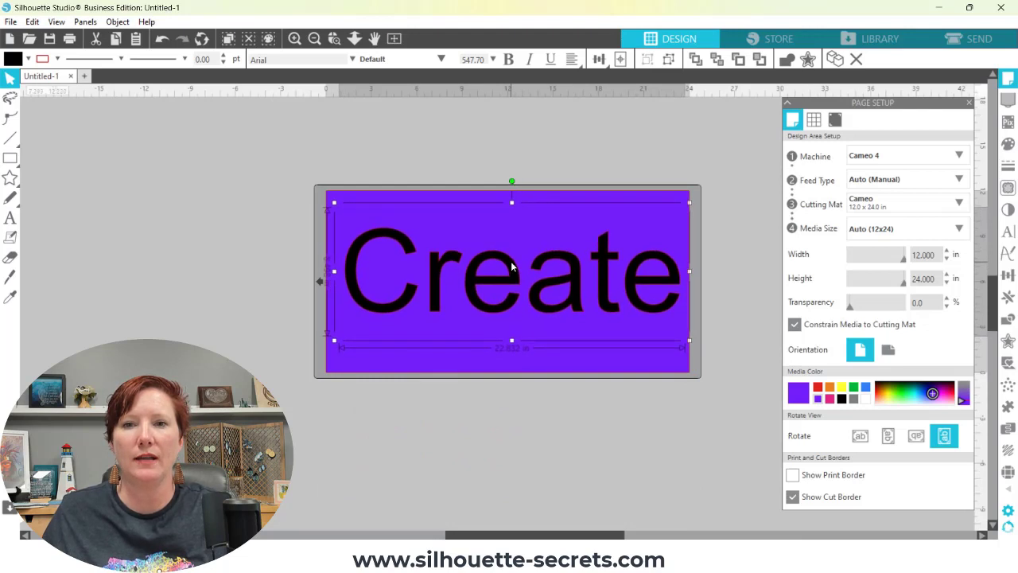
{"action": "mouse_move", "coordinate": [503, 325]}
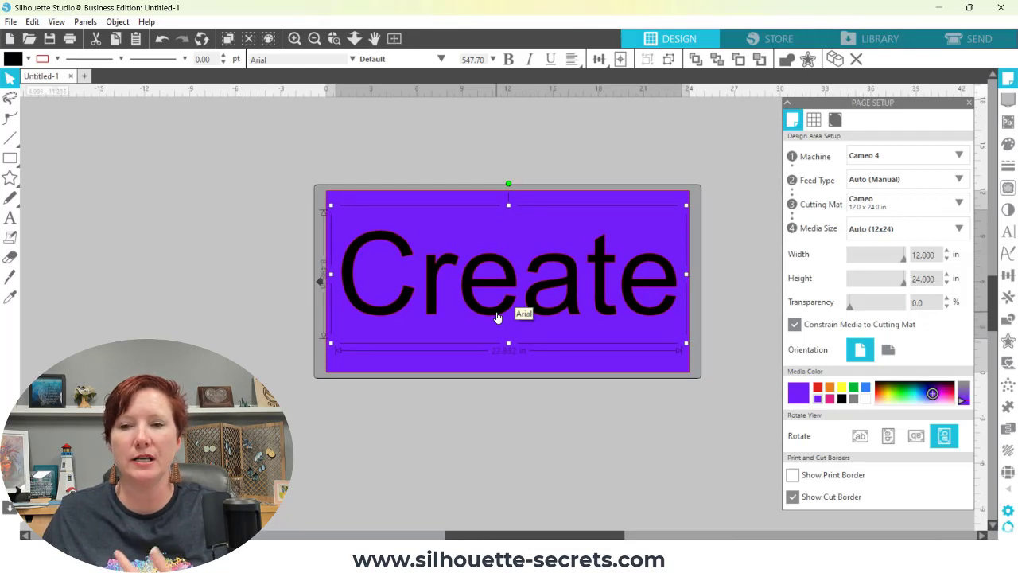
{"action": "mouse_move", "coordinate": [221, 216]}
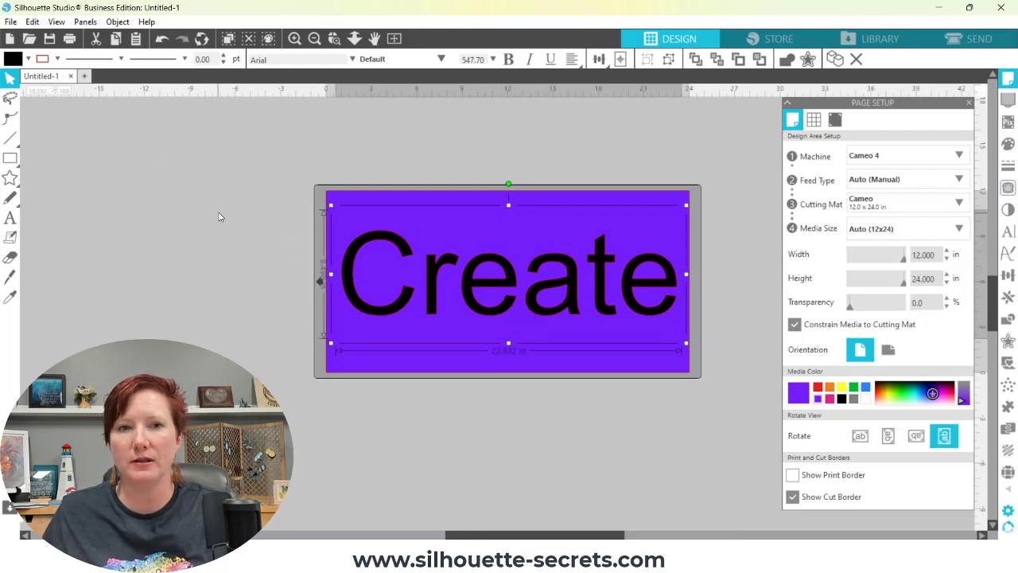
{"action": "mouse_move", "coordinate": [465, 318]}
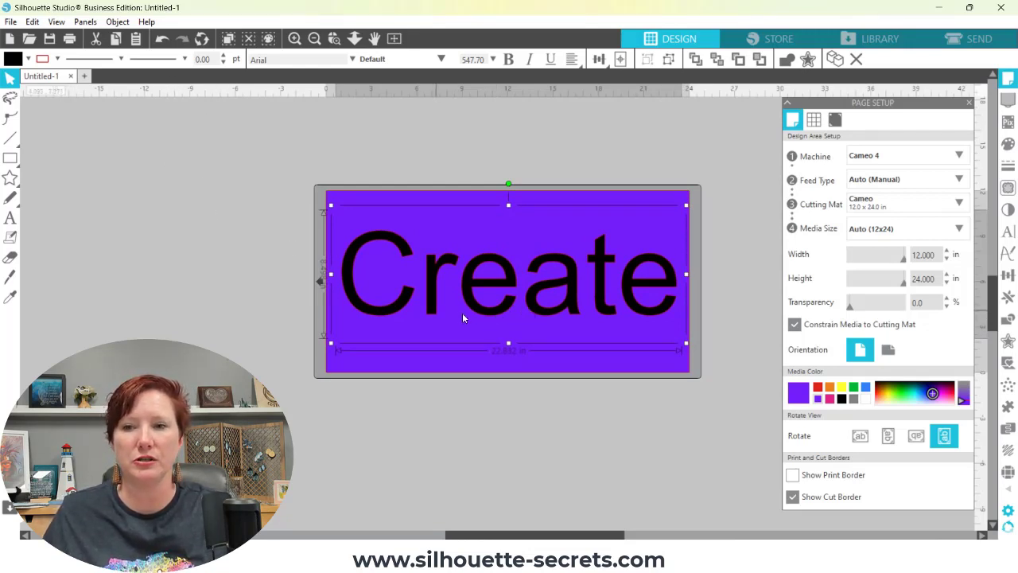
{"action": "left_click", "coordinate": [792, 387]}
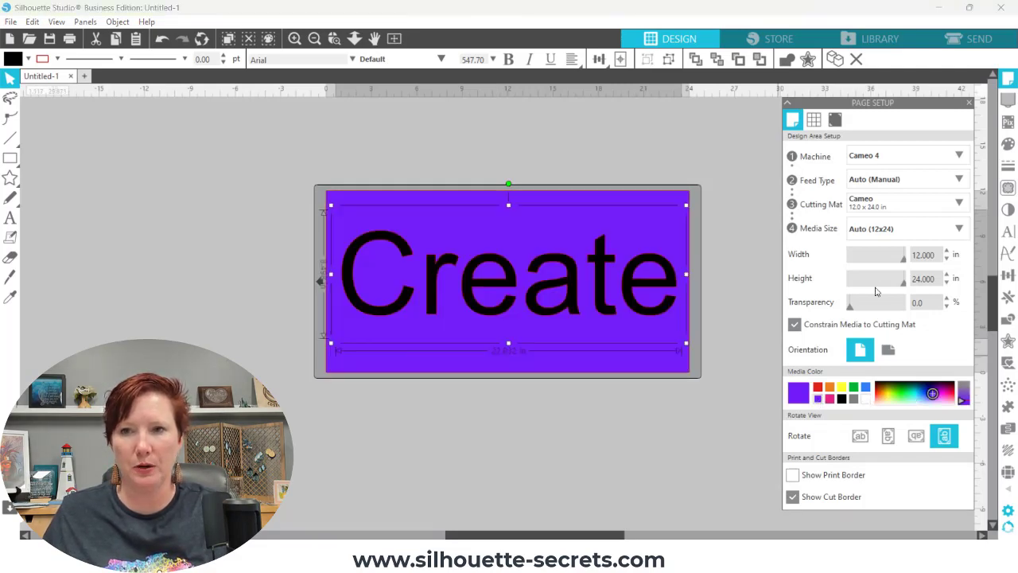
{"action": "left_click_drag", "start_coordinate": [850, 302], "coordinate": [897, 302]}
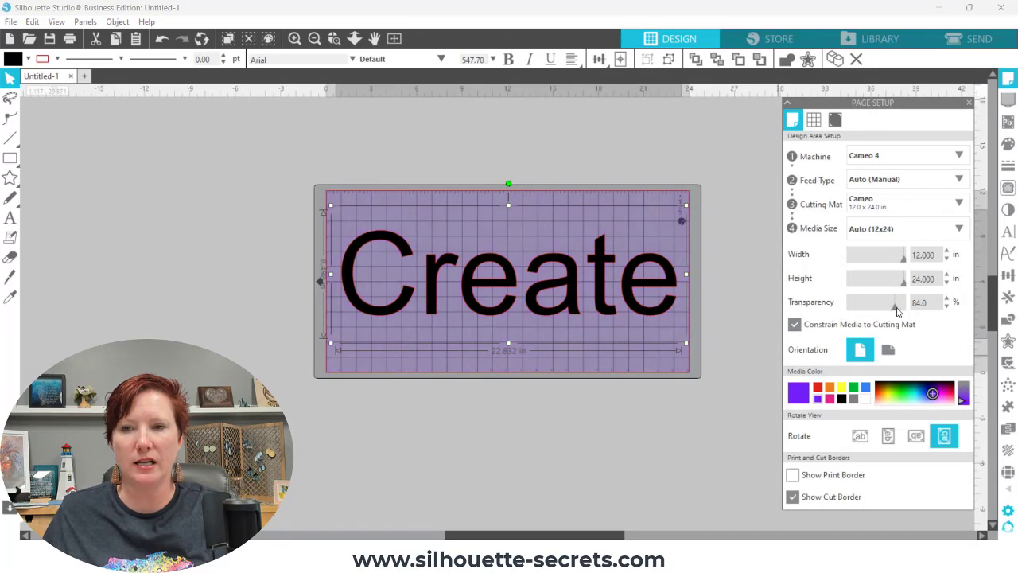
{"action": "left_click_drag", "start_coordinate": [897, 302], "coordinate": [904, 302]}
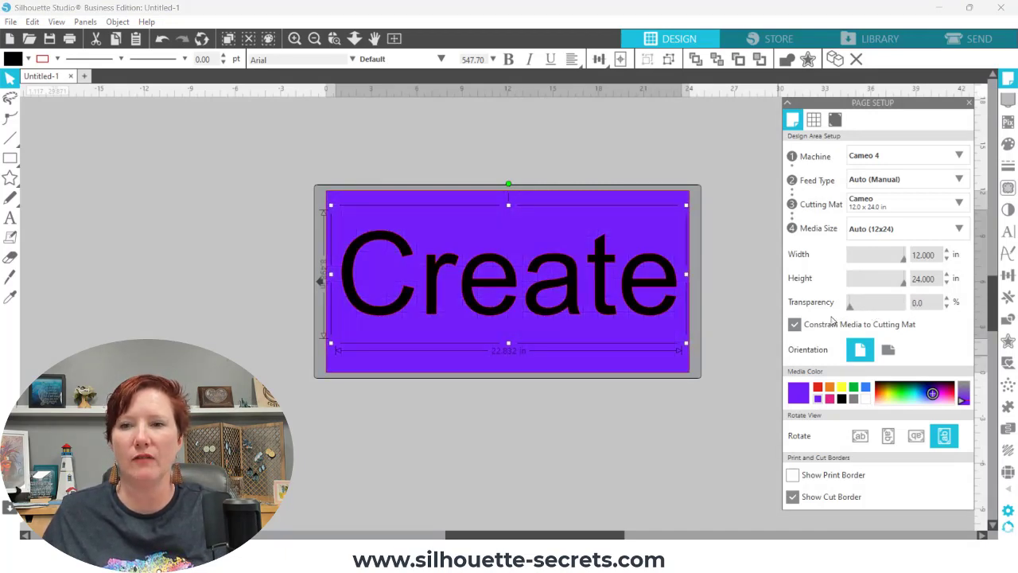
{"action": "mouse_move", "coordinate": [879, 401]}
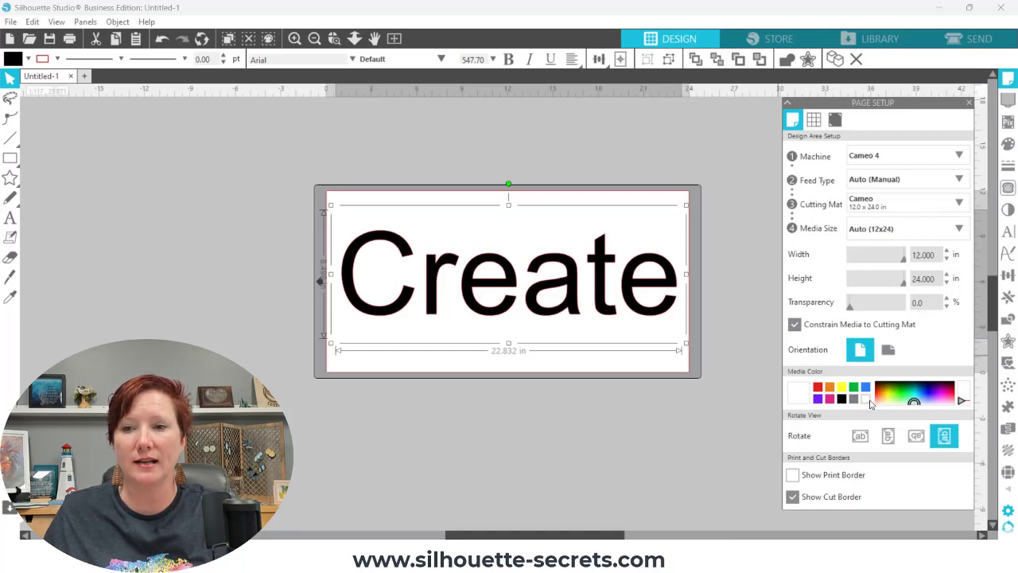
{"action": "mouse_move", "coordinate": [802, 436]}
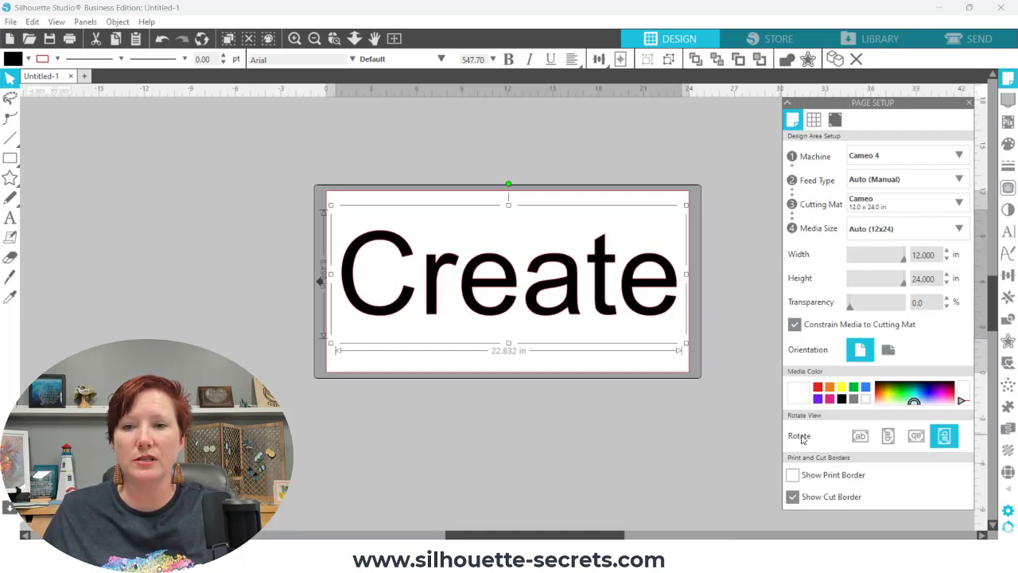
{"action": "mouse_move", "coordinate": [315, 277]}
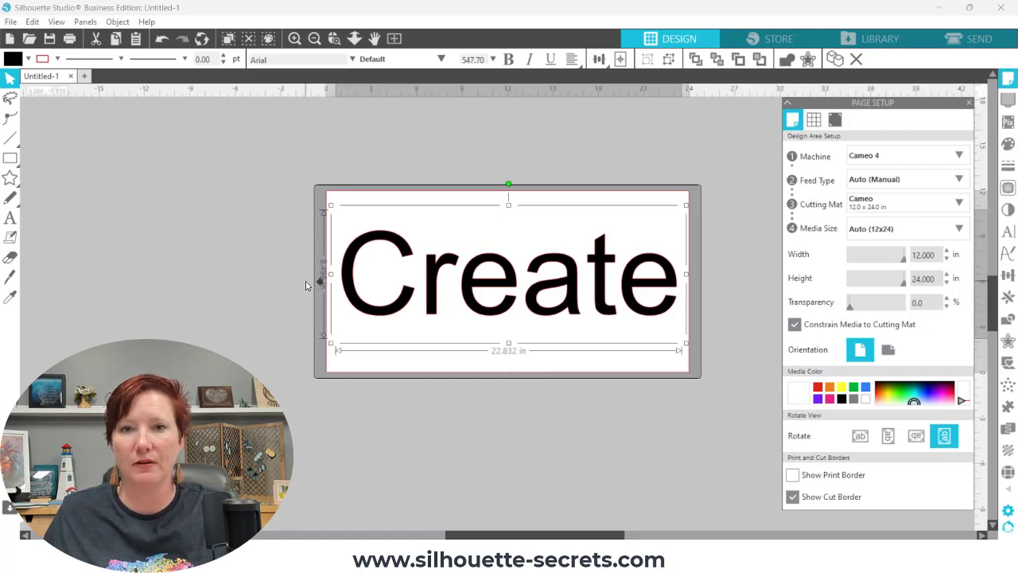
{"action": "mouse_move", "coordinate": [639, 423]}
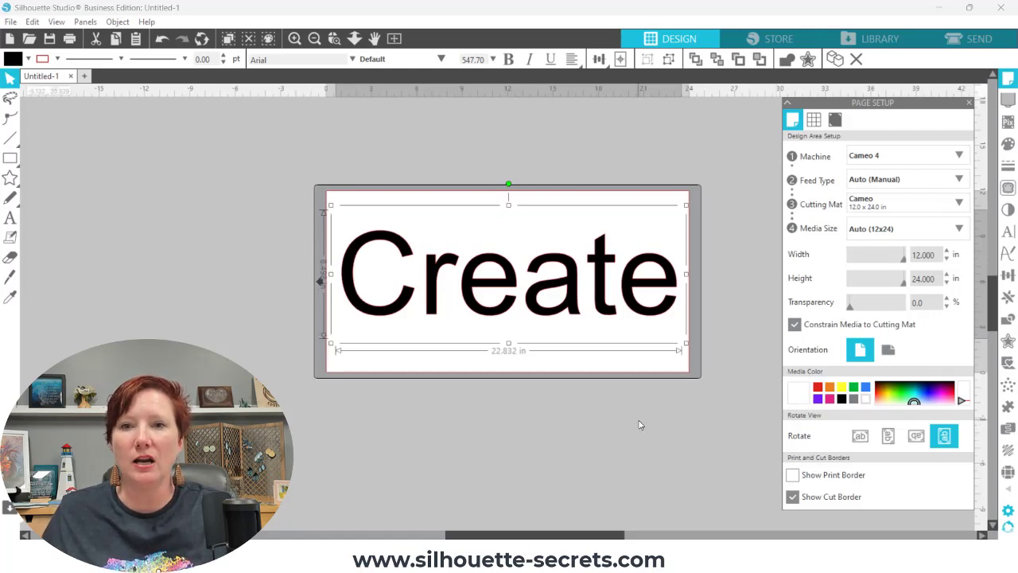
Step: Move Create off the page, set media size to 12x12, unrotate the view and zoom in
{"action": "left_click_drag", "start_coordinate": [509, 278], "coordinate": [506, 469]}
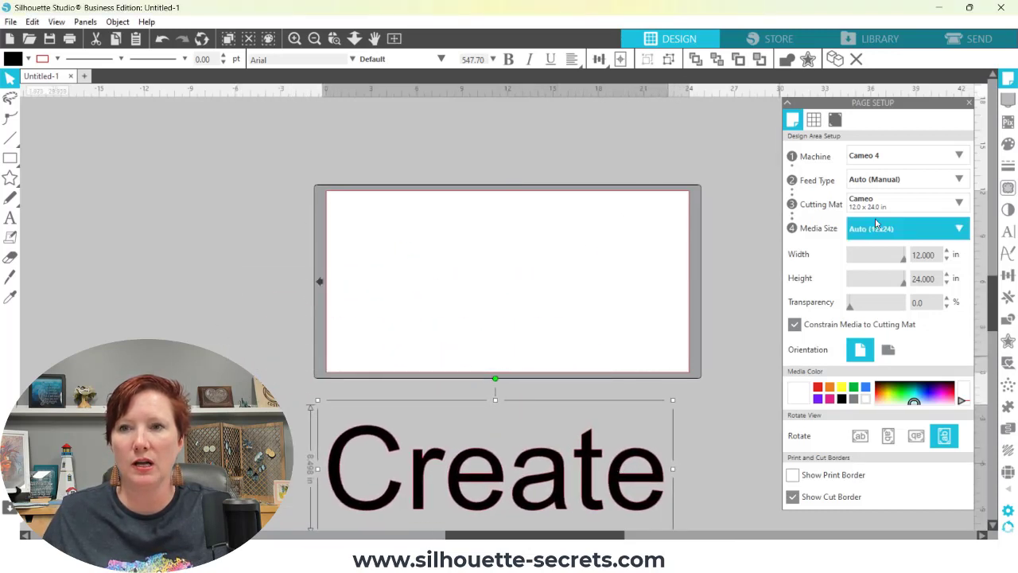
{"action": "left_click", "coordinate": [906, 229]}
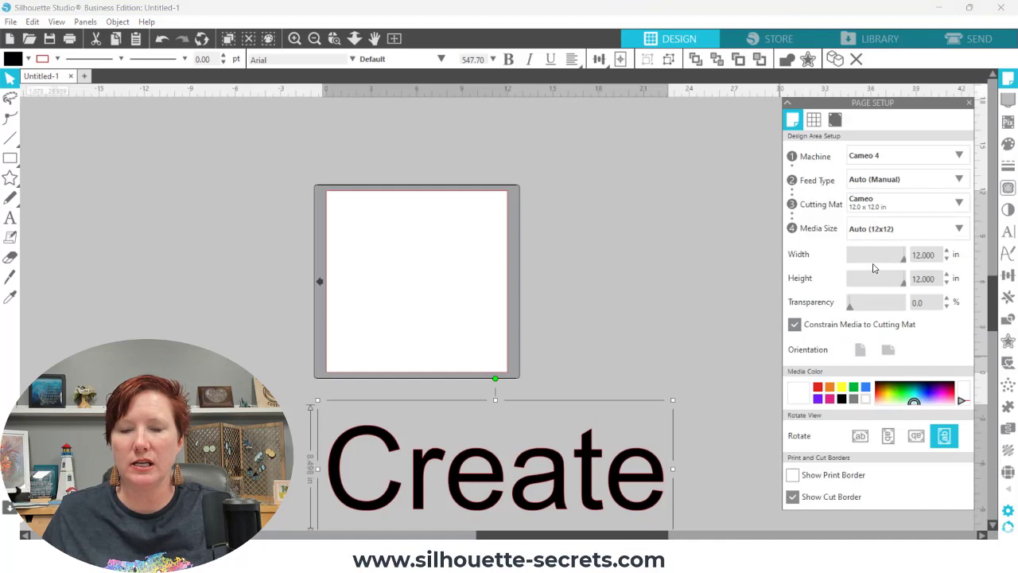
{"action": "left_click", "coordinate": [859, 436]}
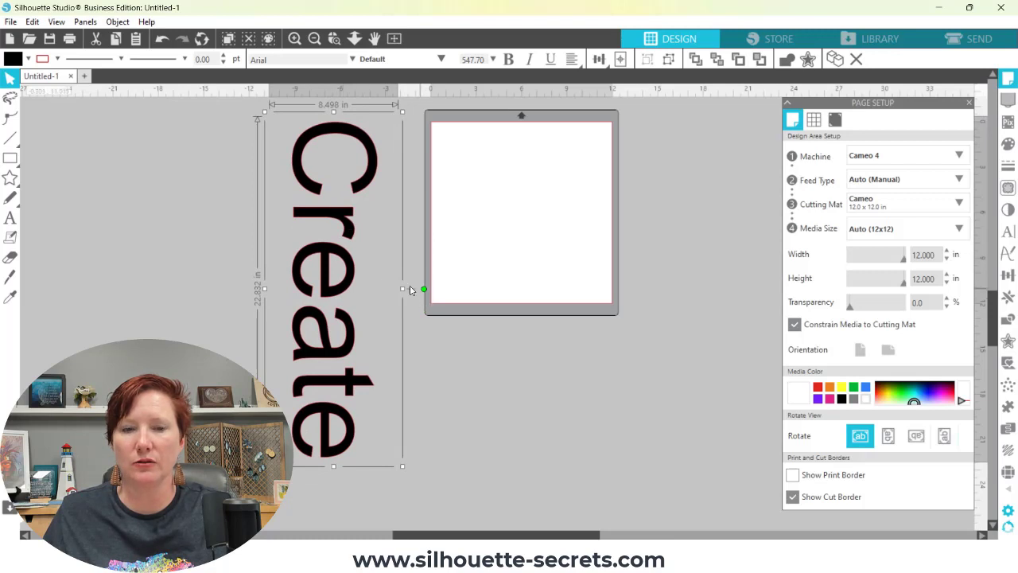
{"action": "left_click_drag", "start_coordinate": [401, 290], "coordinate": [315, 293]}
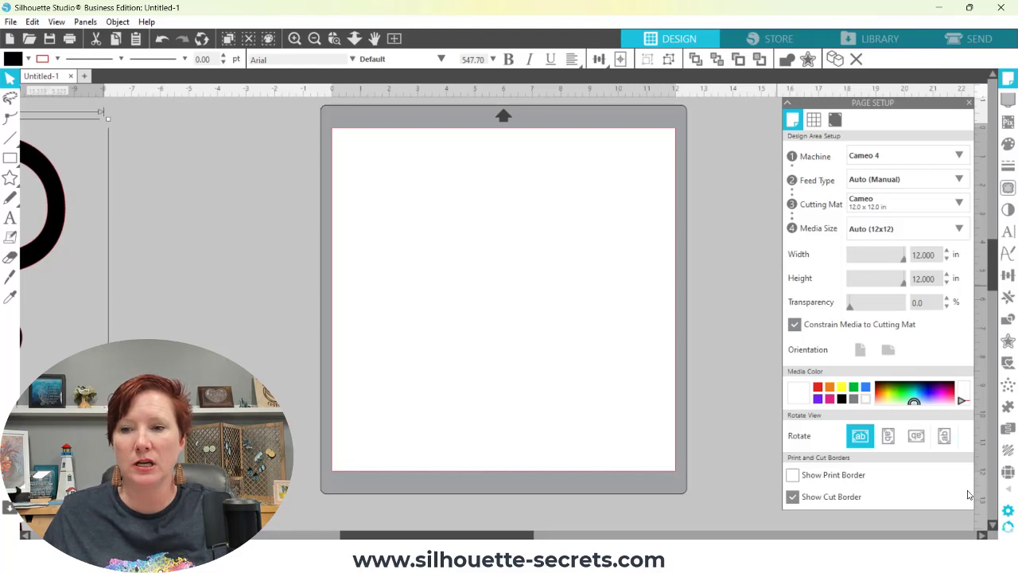
{"action": "mouse_move", "coordinate": [1008, 525]}
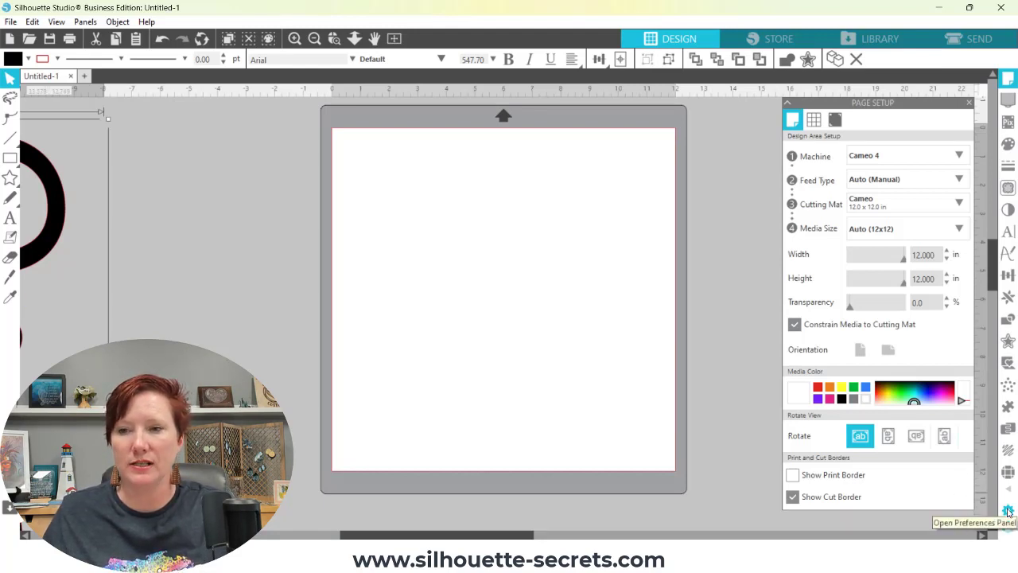
Step: In Preferences > Defaults, turn Cut to Edge of Page off and confirm with OK
{"action": "left_click", "coordinate": [1005, 513]}
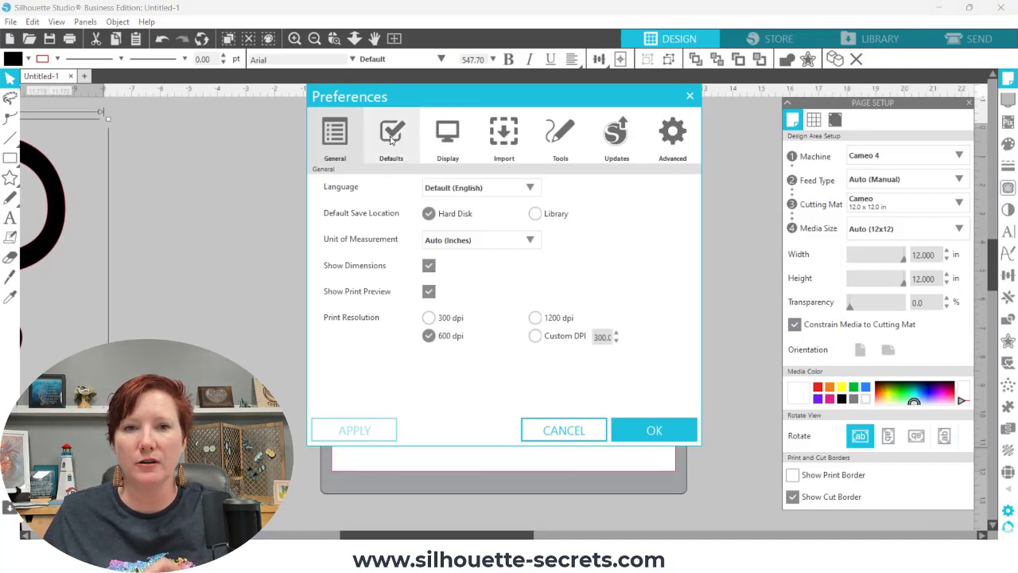
{"action": "left_click", "coordinate": [392, 130]}
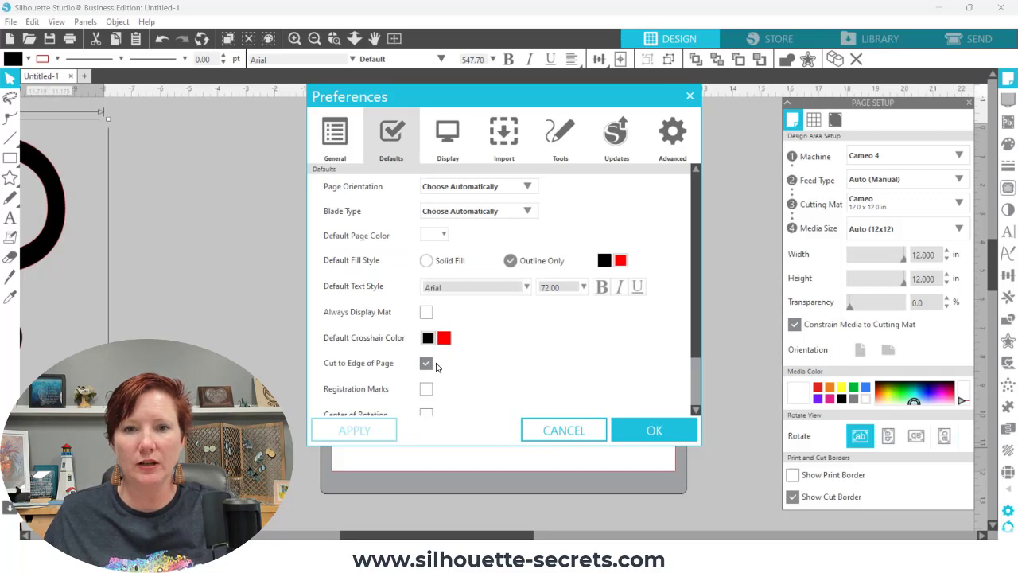
{"action": "left_click", "coordinate": [426, 363]}
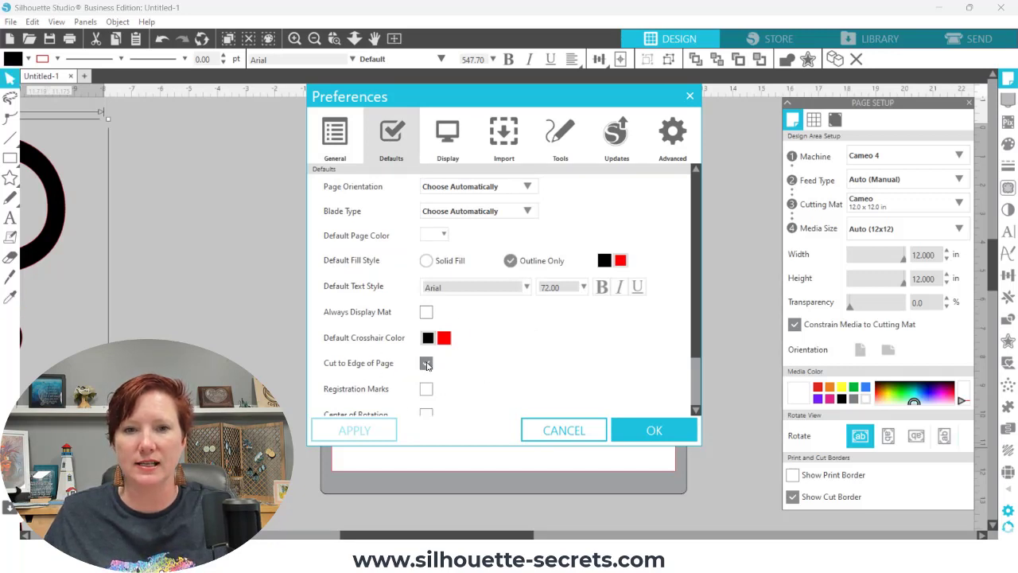
{"action": "left_click", "coordinate": [426, 363]}
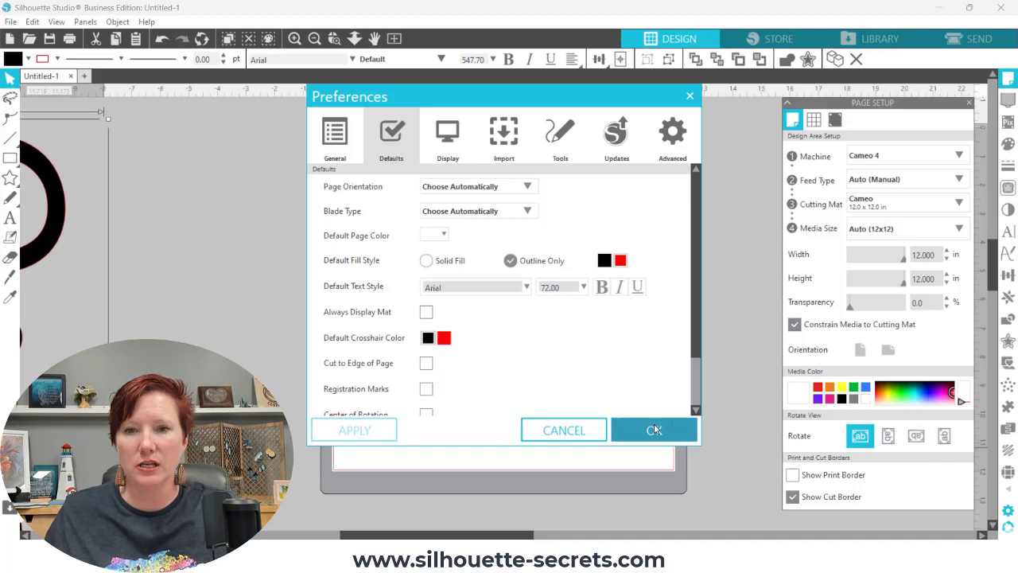
{"action": "left_click", "coordinate": [655, 430]}
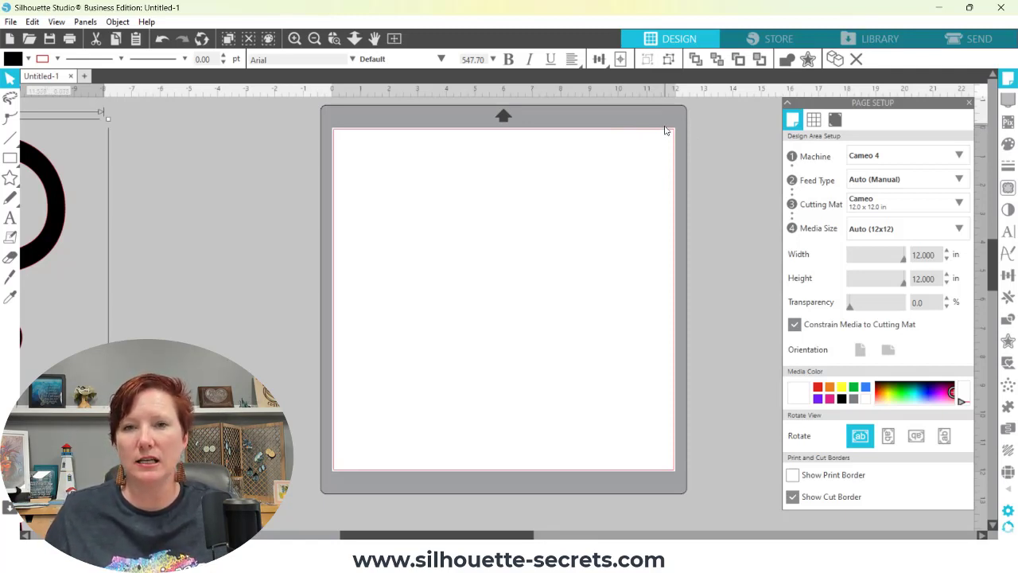
{"action": "mouse_move", "coordinate": [778, 210]}
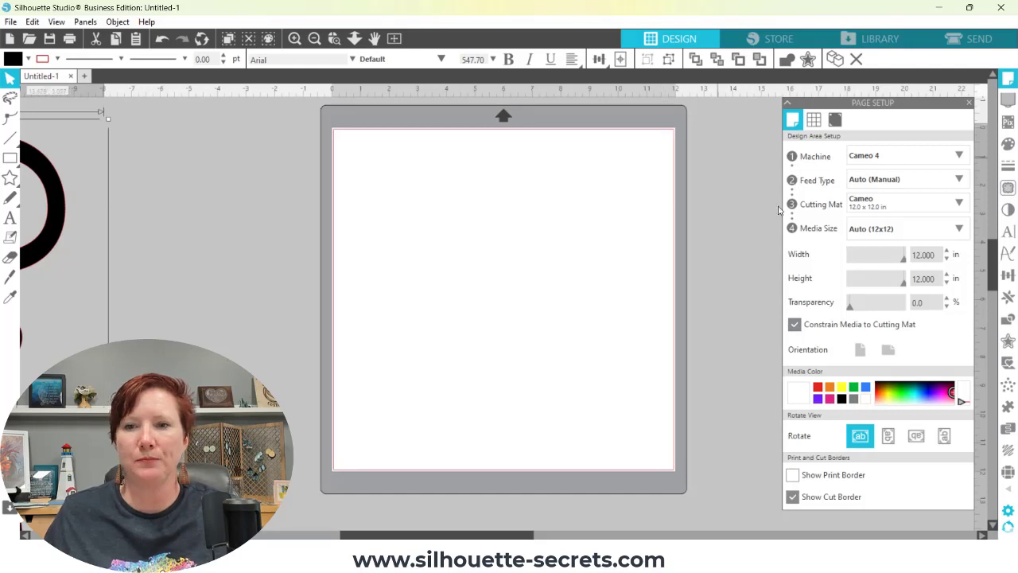
{"action": "mouse_move", "coordinate": [1006, 502]}
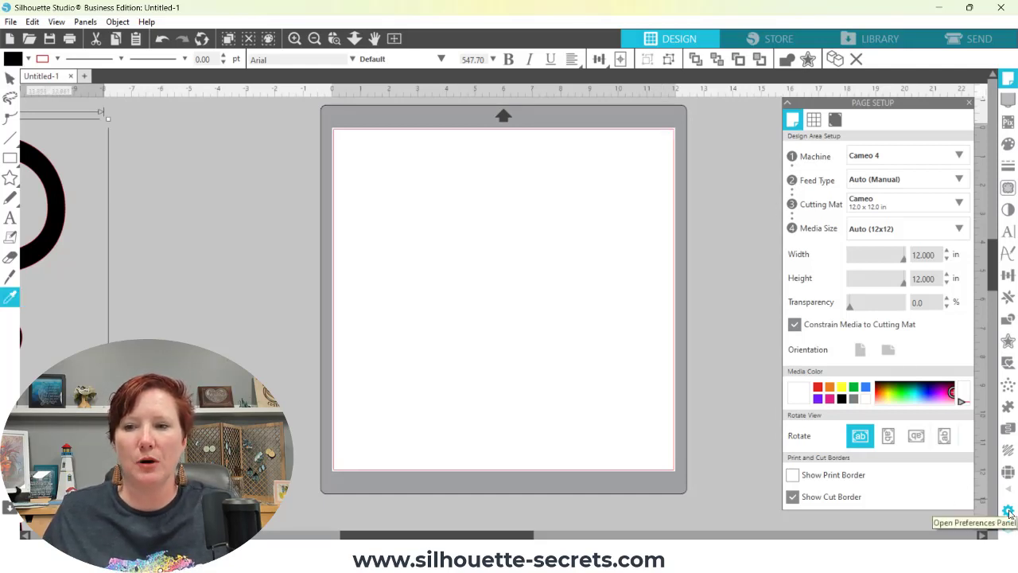
{"action": "left_click", "coordinate": [1009, 512]}
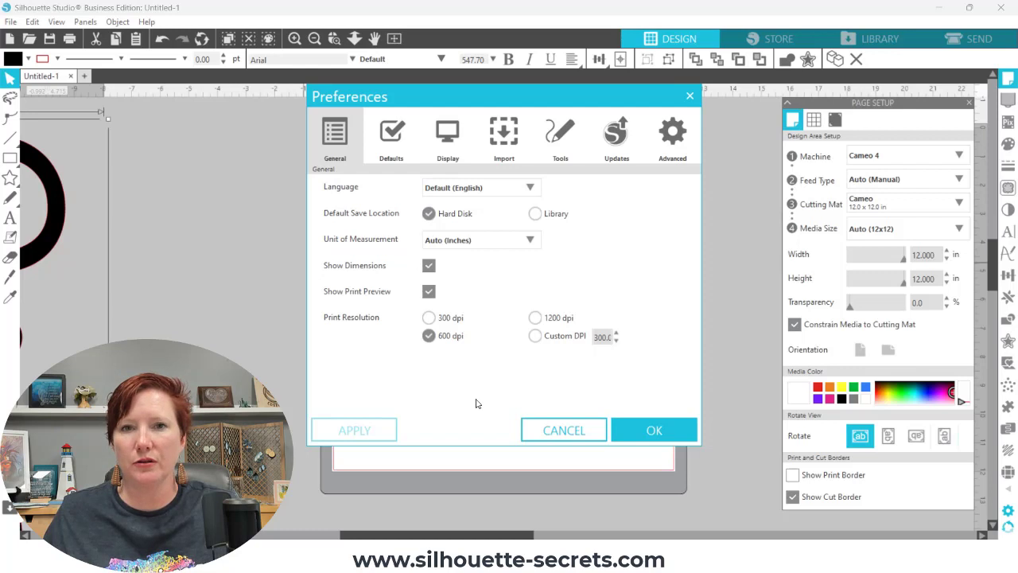
{"action": "left_click", "coordinate": [391, 130]}
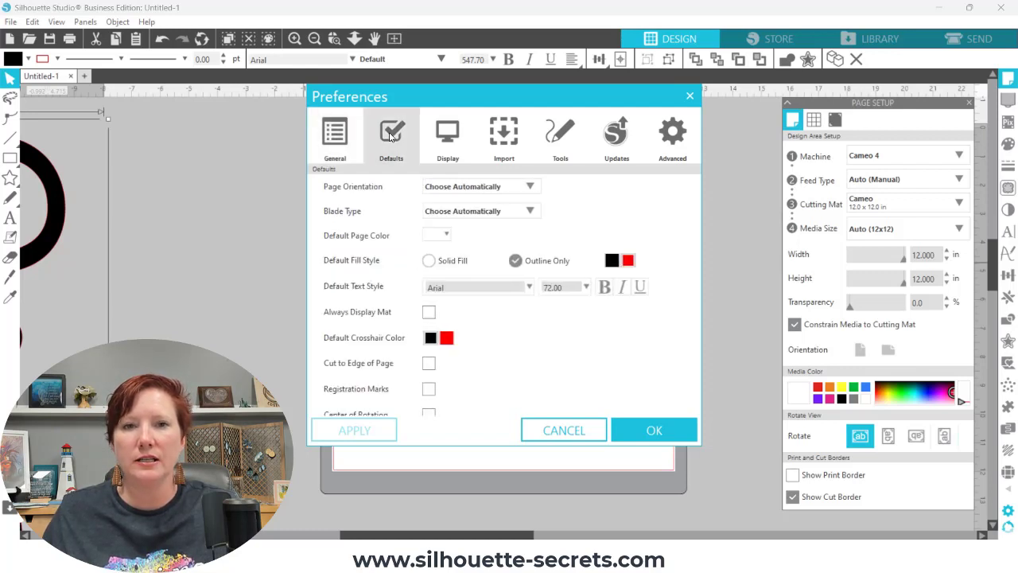
{"action": "left_click", "coordinate": [426, 362]}
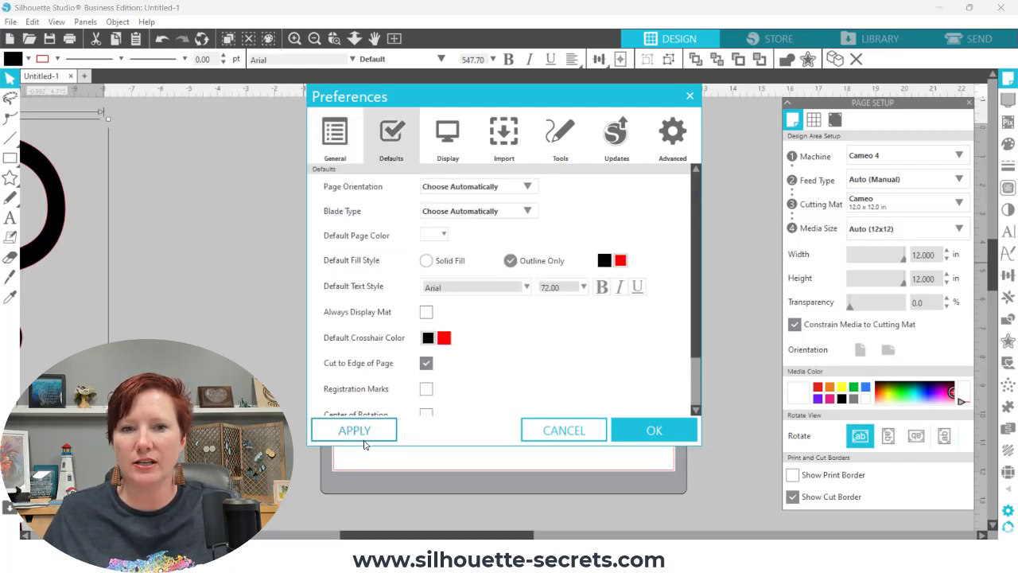
{"action": "mouse_move", "coordinate": [564, 430]}
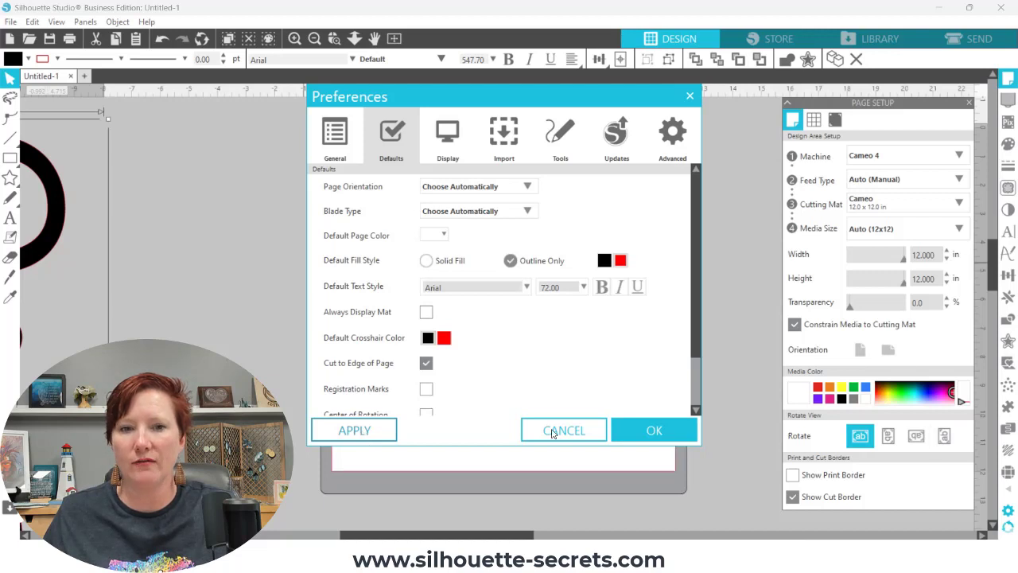
{"action": "left_click", "coordinate": [564, 429]}
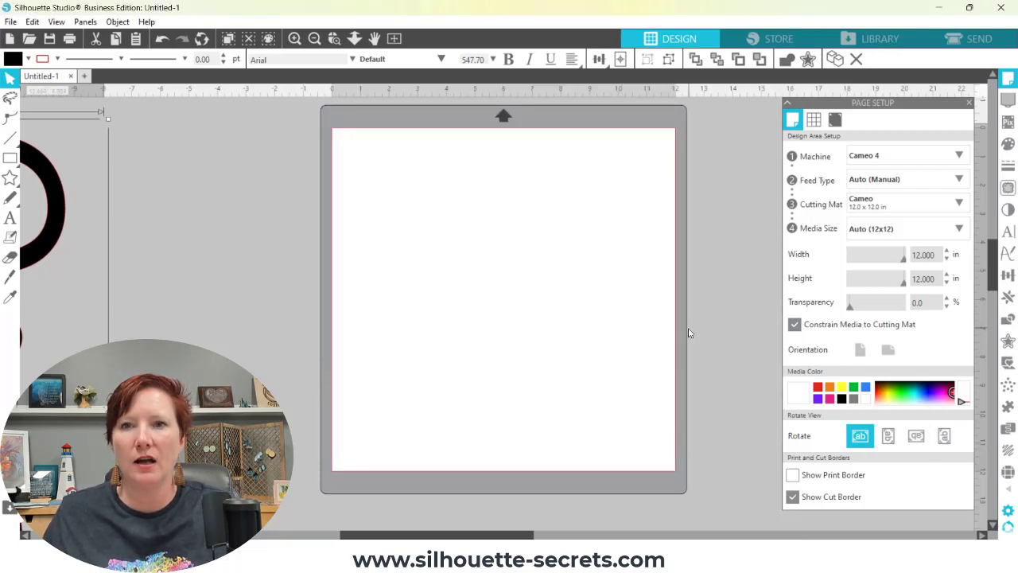
{"action": "mouse_move", "coordinate": [678, 140]}
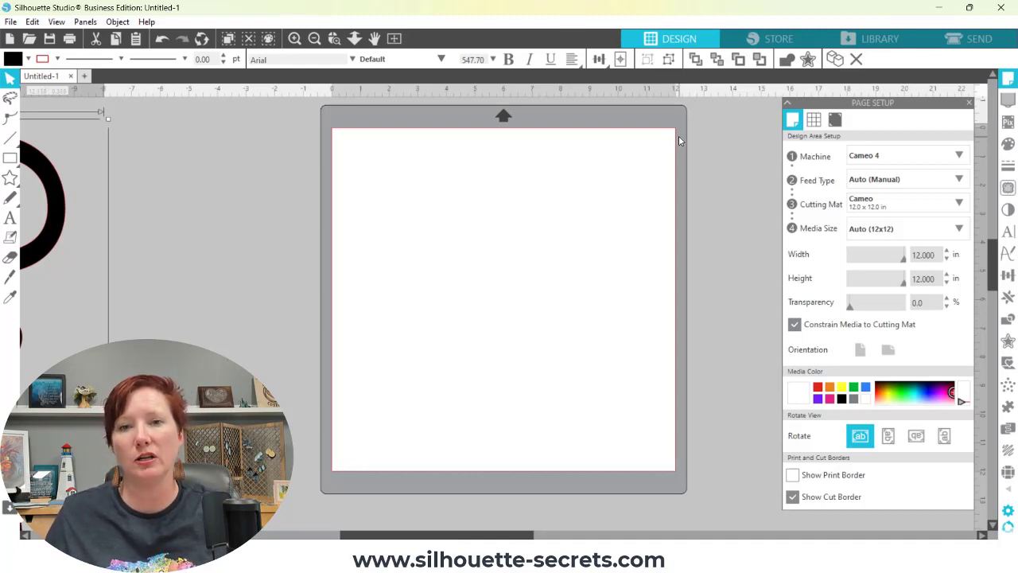
{"action": "mouse_move", "coordinate": [676, 146]}
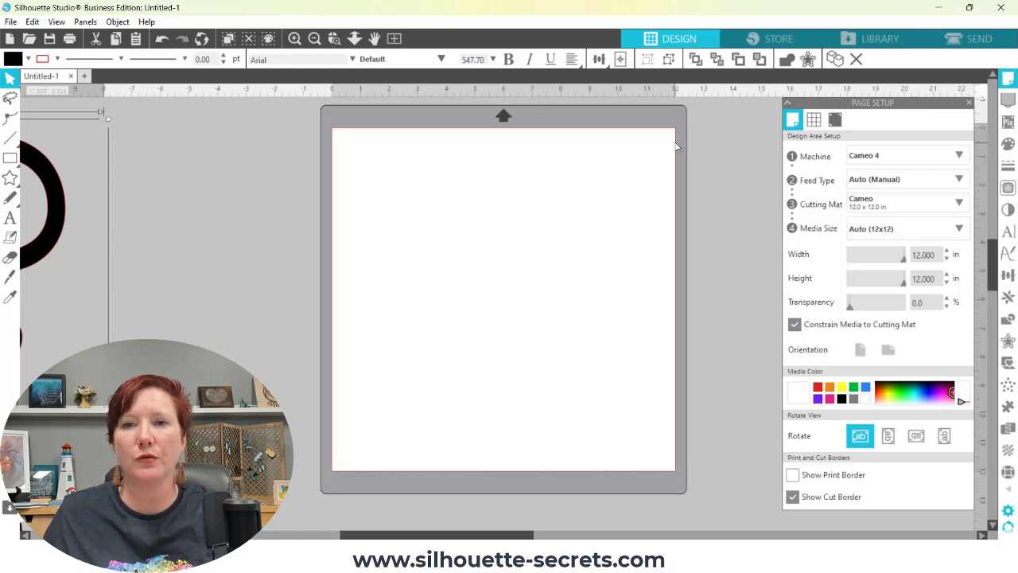
Step: Set media size to 12x24 in landscape, then preview the cut on the Send screen
{"action": "left_click", "coordinate": [906, 203]}
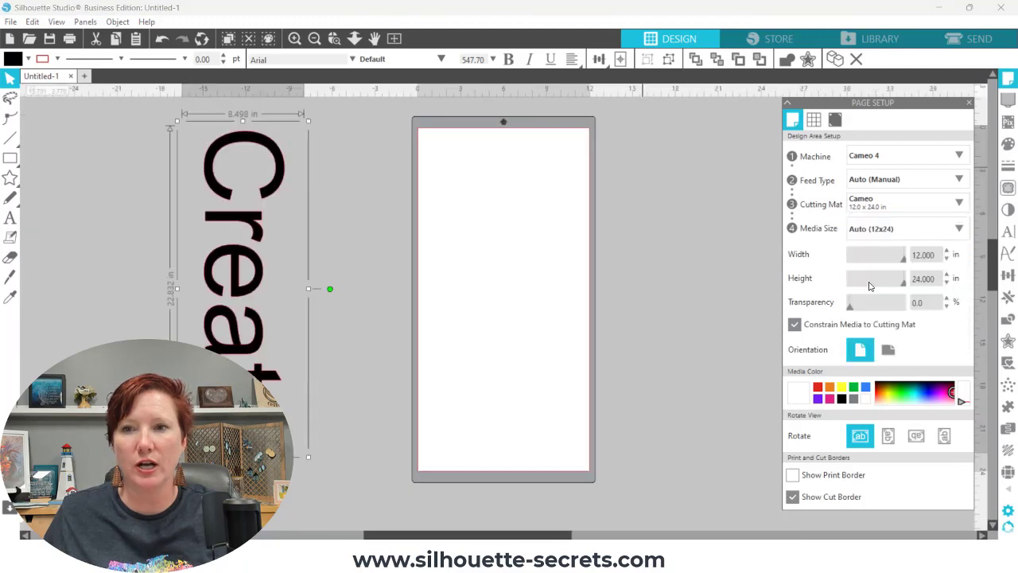
{"action": "left_click", "coordinate": [887, 350]}
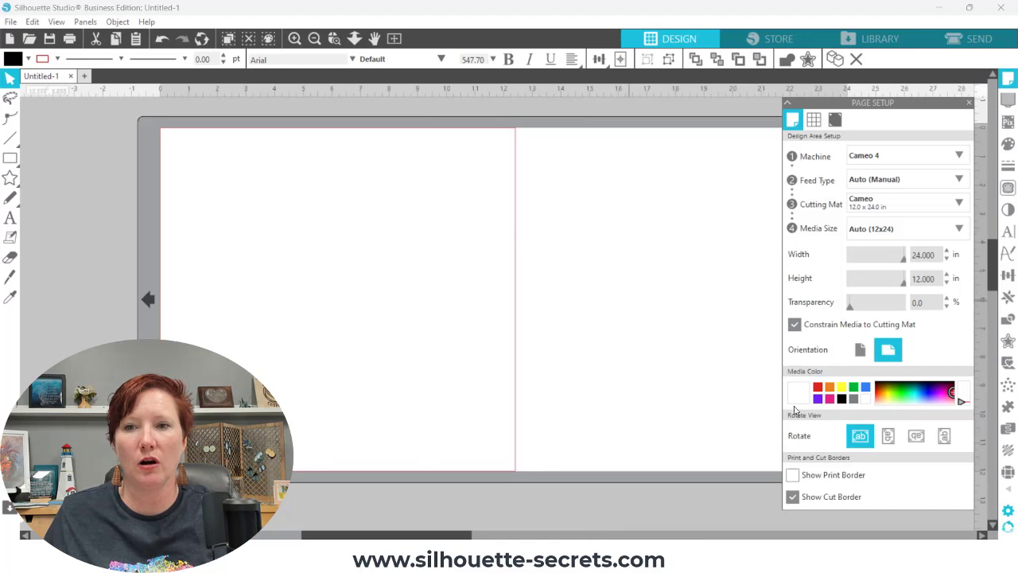
{"action": "mouse_move", "coordinate": [514, 226]}
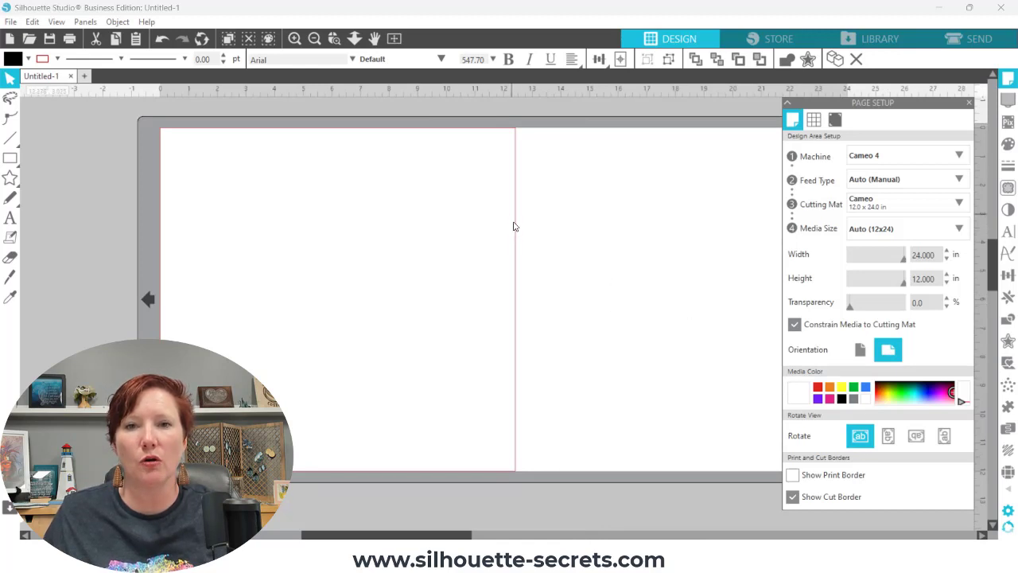
{"action": "mouse_move", "coordinate": [512, 238]}
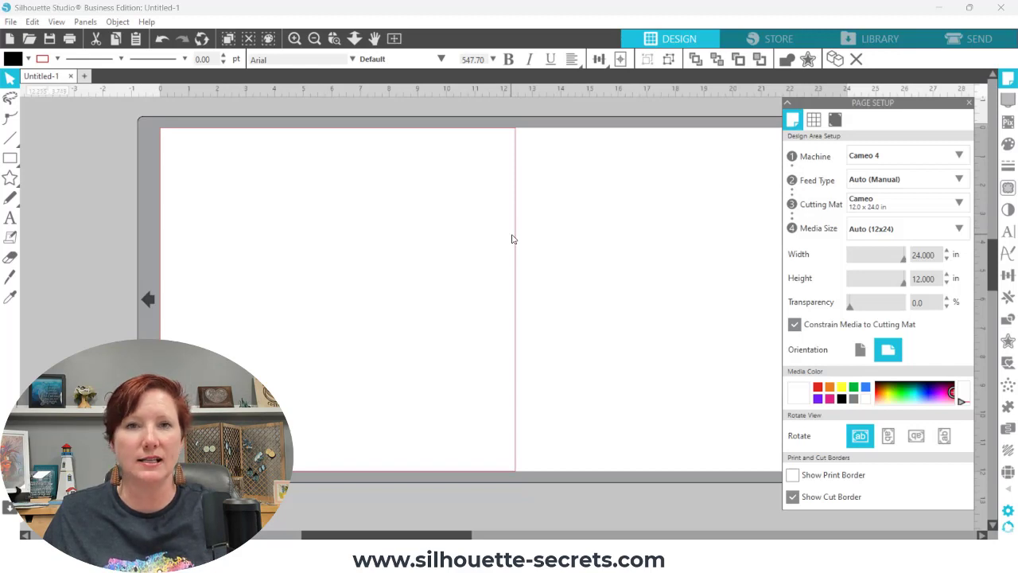
{"action": "mouse_move", "coordinate": [124, 280]}
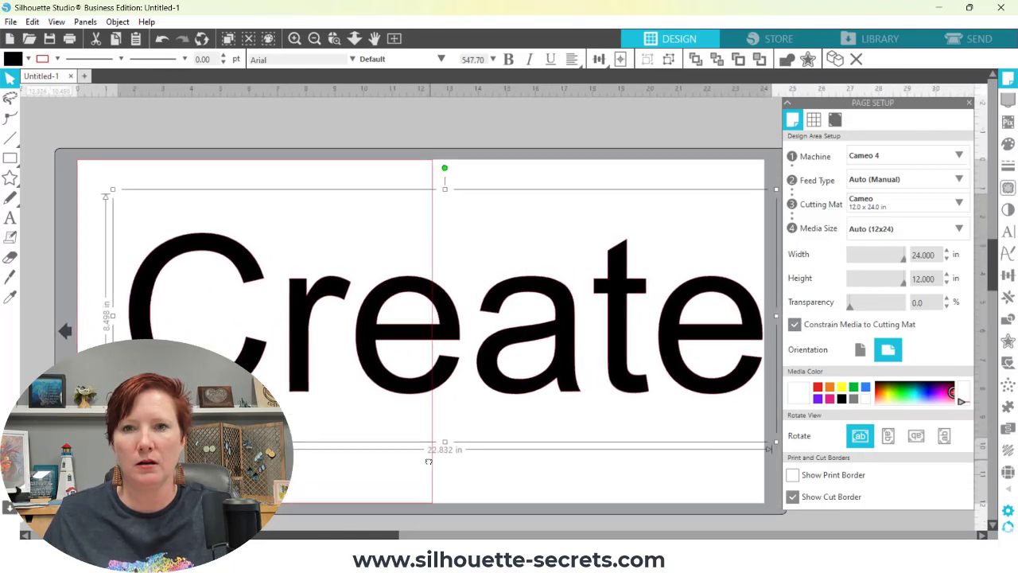
{"action": "left_click", "coordinate": [974, 39]}
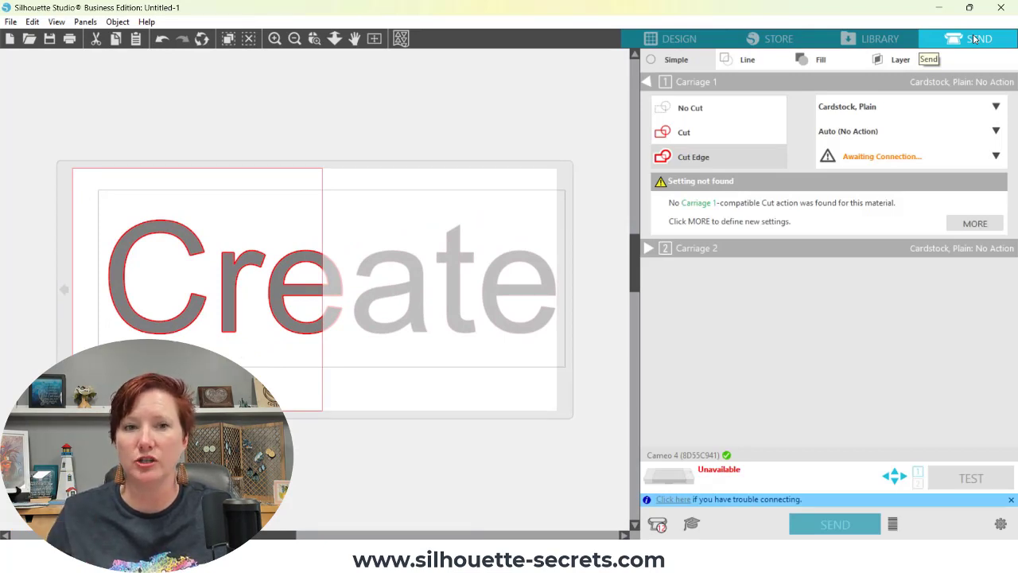
Step: Return to the Design screen, switch to portrait and reset media size to 12x12
{"action": "left_click", "coordinate": [675, 38]}
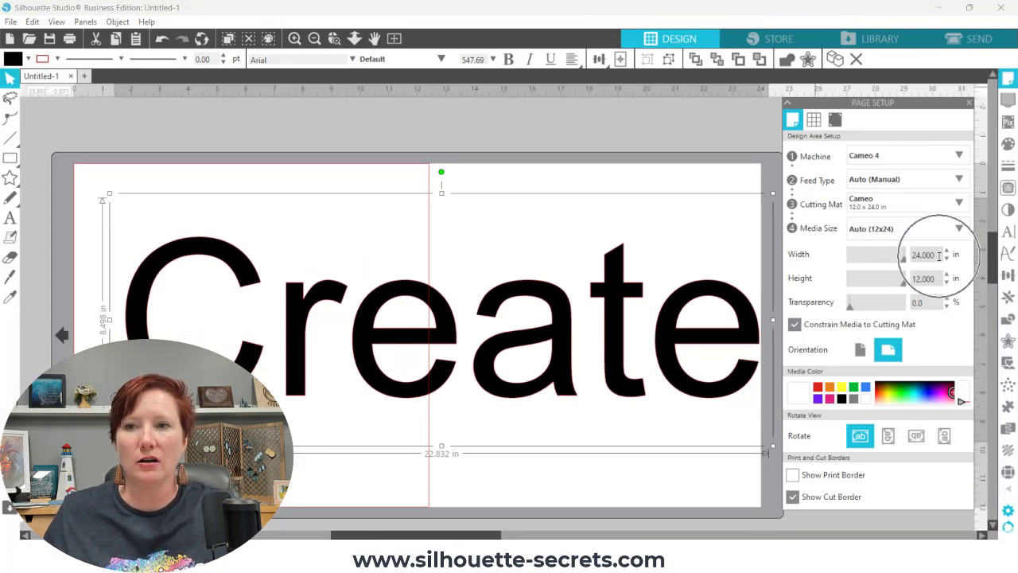
{"action": "mouse_move", "coordinate": [938, 255]}
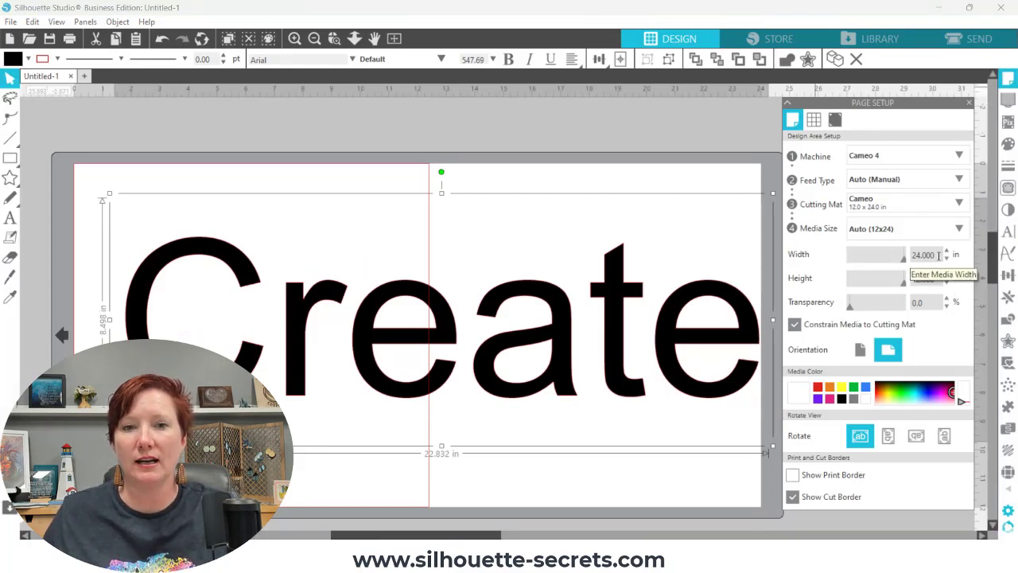
{"action": "left_click", "coordinate": [859, 350]}
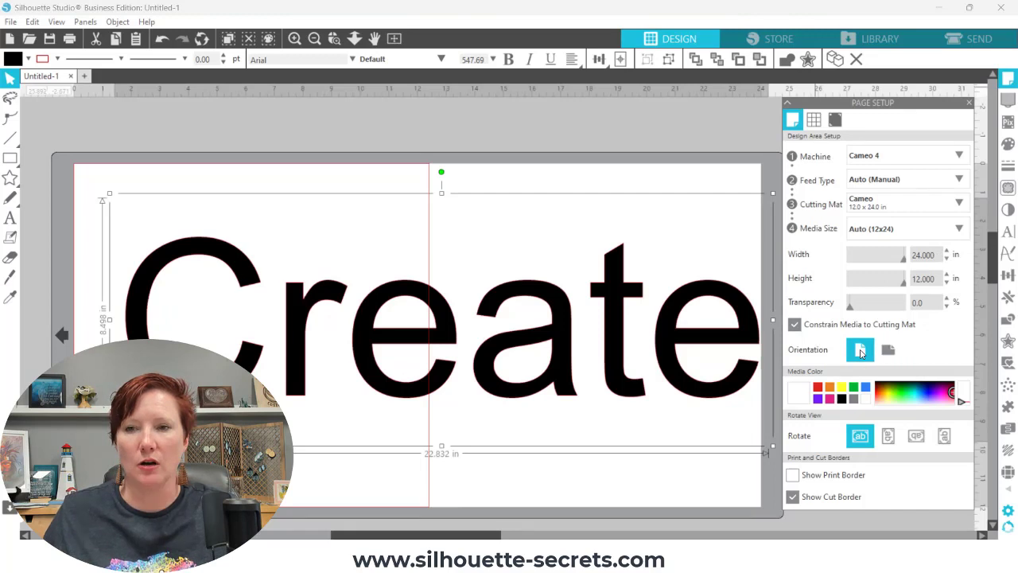
{"action": "left_click", "coordinate": [939, 436]}
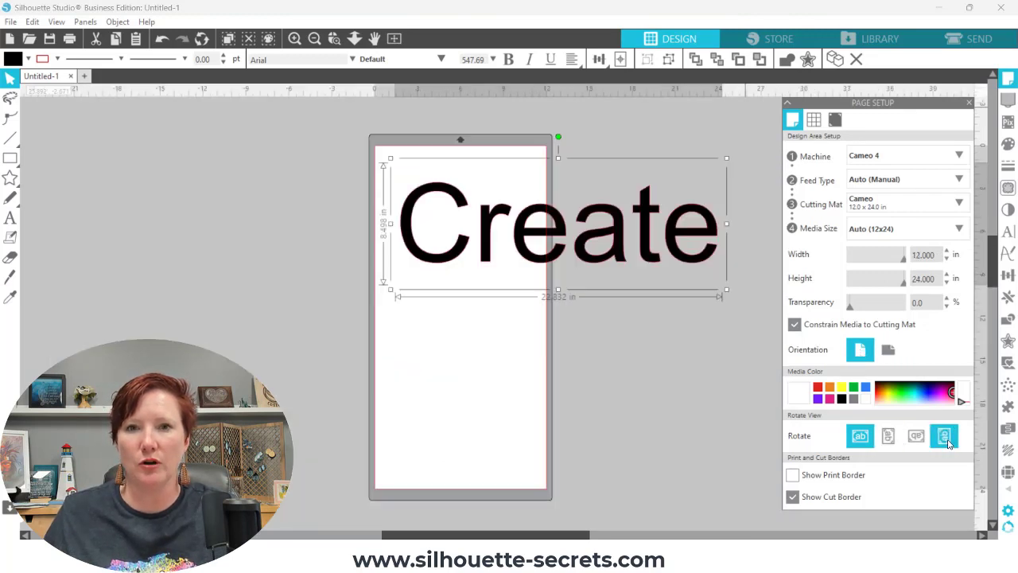
{"action": "left_click", "coordinate": [941, 436]}
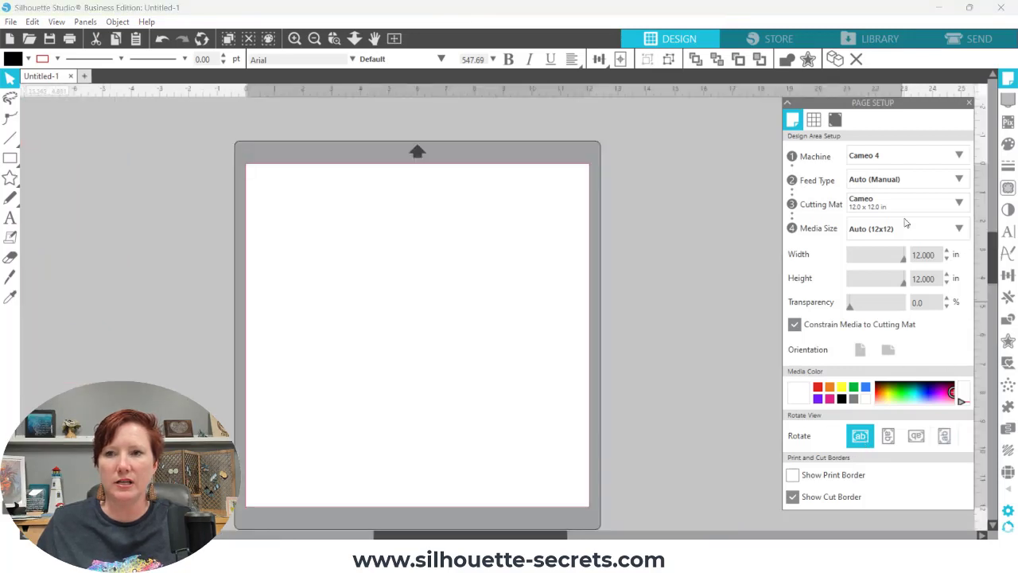
Step: Choose Letter (8.5 by 11 in) as the media size
{"action": "left_click", "coordinate": [957, 229]}
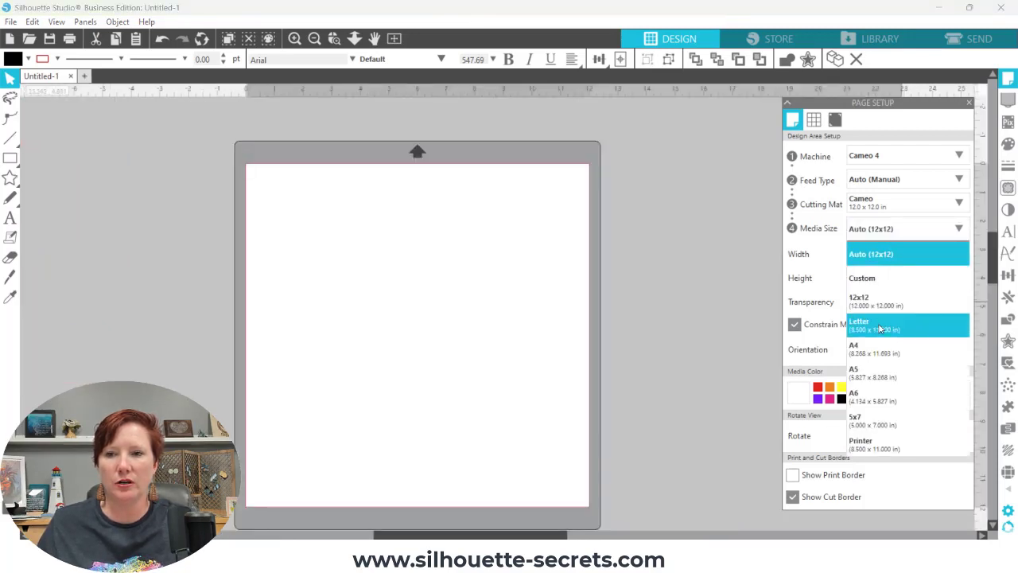
{"action": "left_click", "coordinate": [875, 324]}
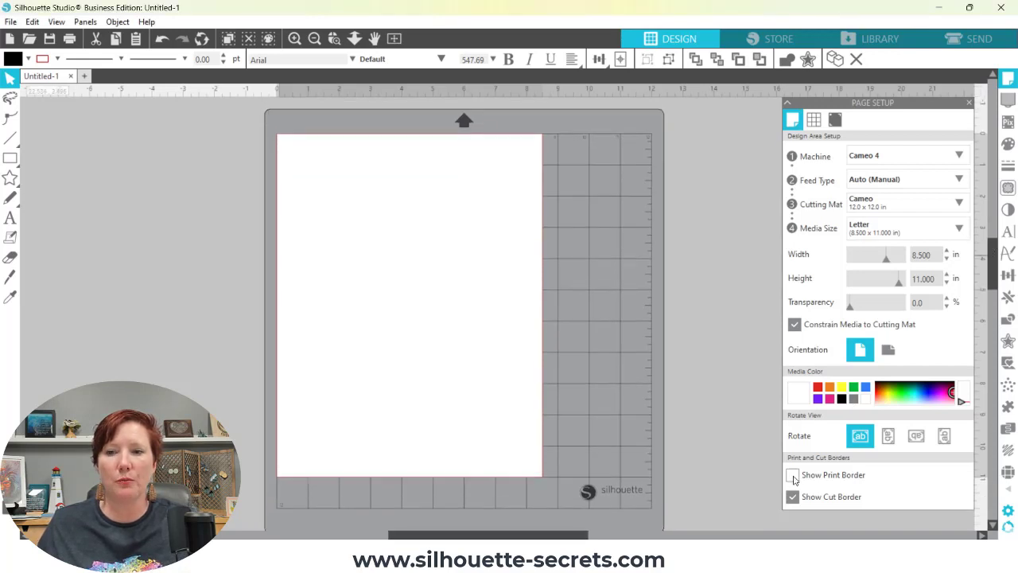
{"action": "mouse_move", "coordinate": [794, 478]}
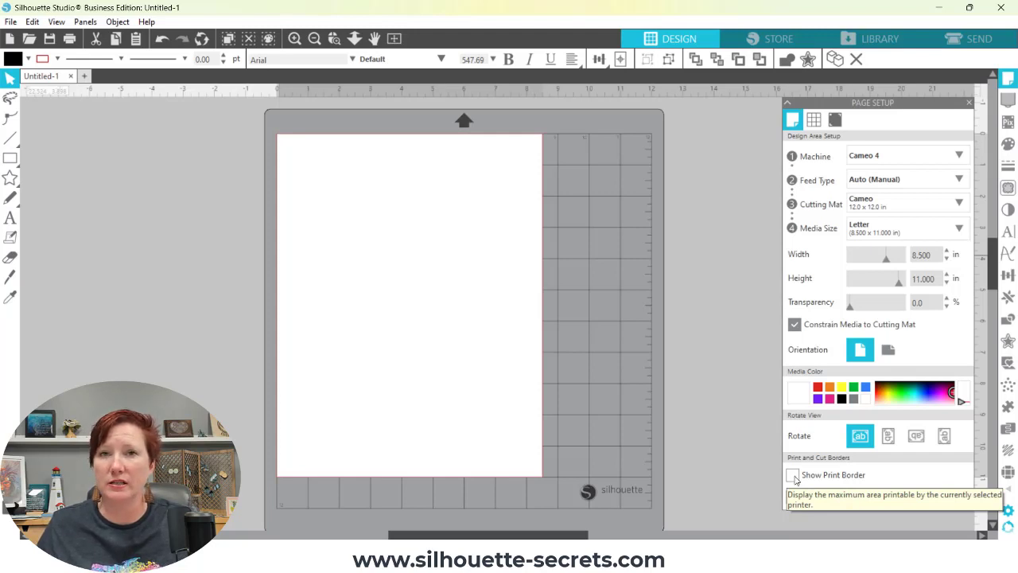
Step: Turn on Show Print Border to outline the printable area on the Letter page
{"action": "left_click", "coordinate": [794, 474]}
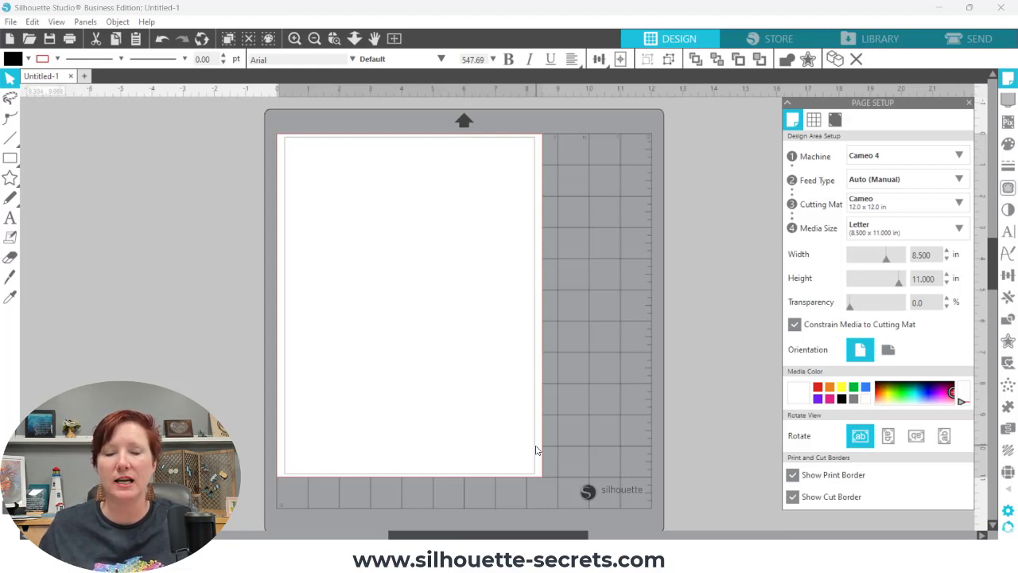
{"action": "mouse_move", "coordinate": [536, 399]}
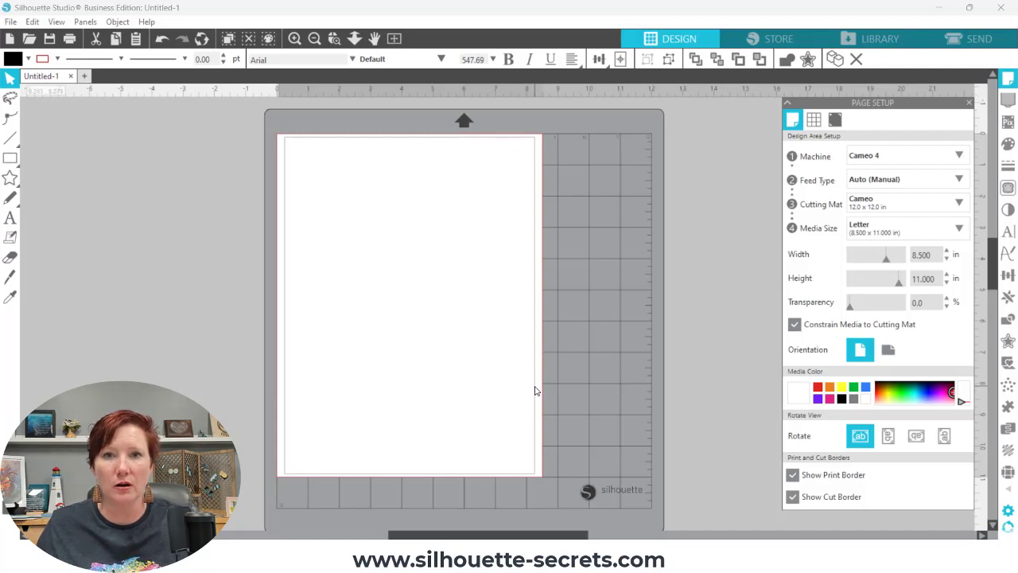
{"action": "mouse_move", "coordinate": [544, 389]}
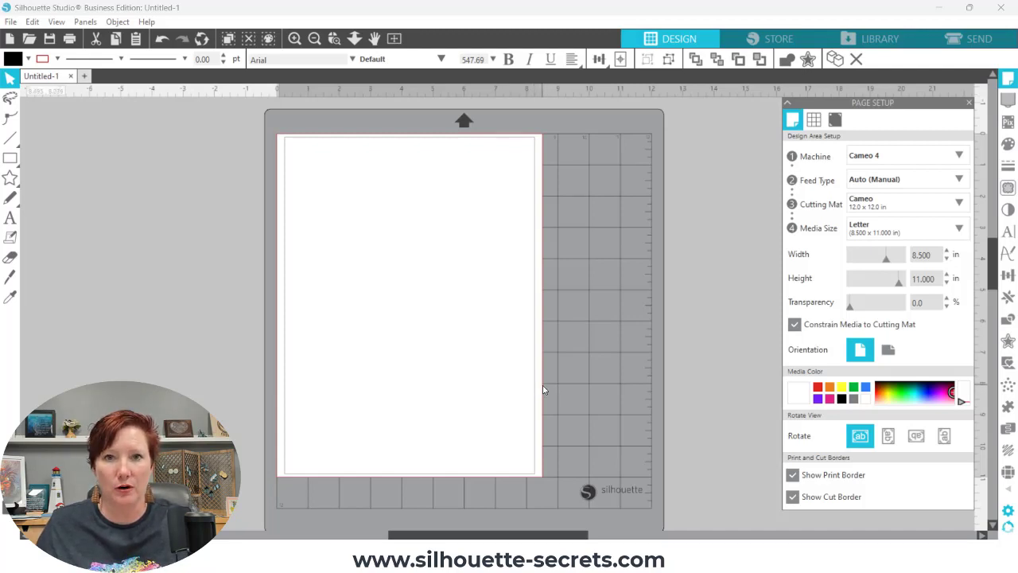
{"action": "mouse_move", "coordinate": [534, 384]}
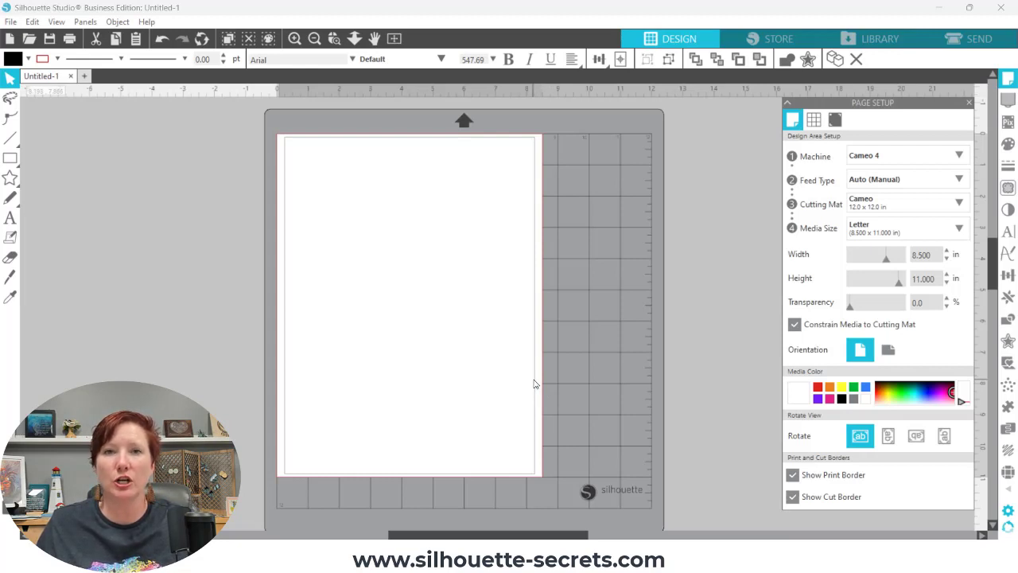
{"action": "mouse_move", "coordinate": [548, 383]}
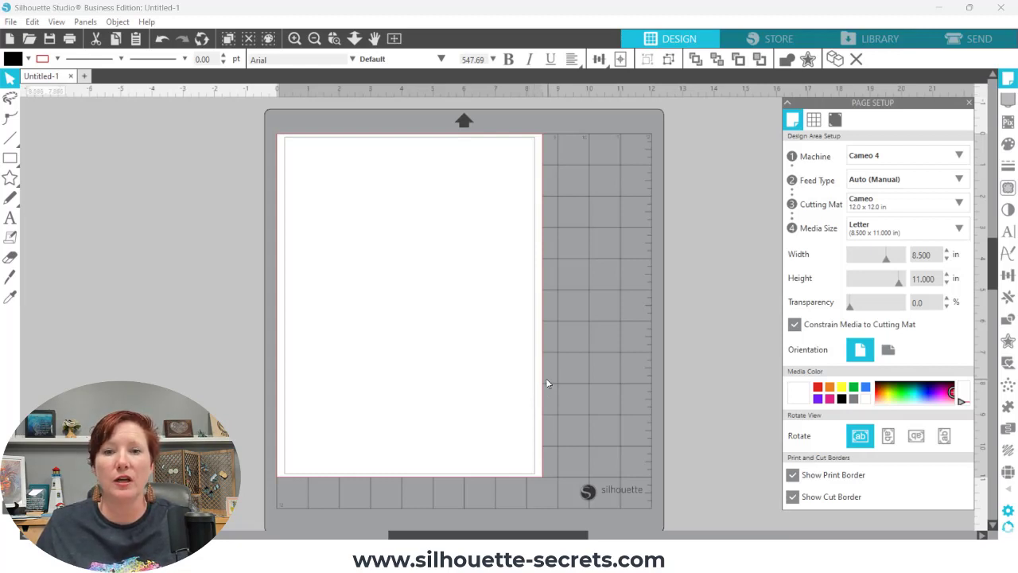
{"action": "mouse_move", "coordinate": [544, 382]}
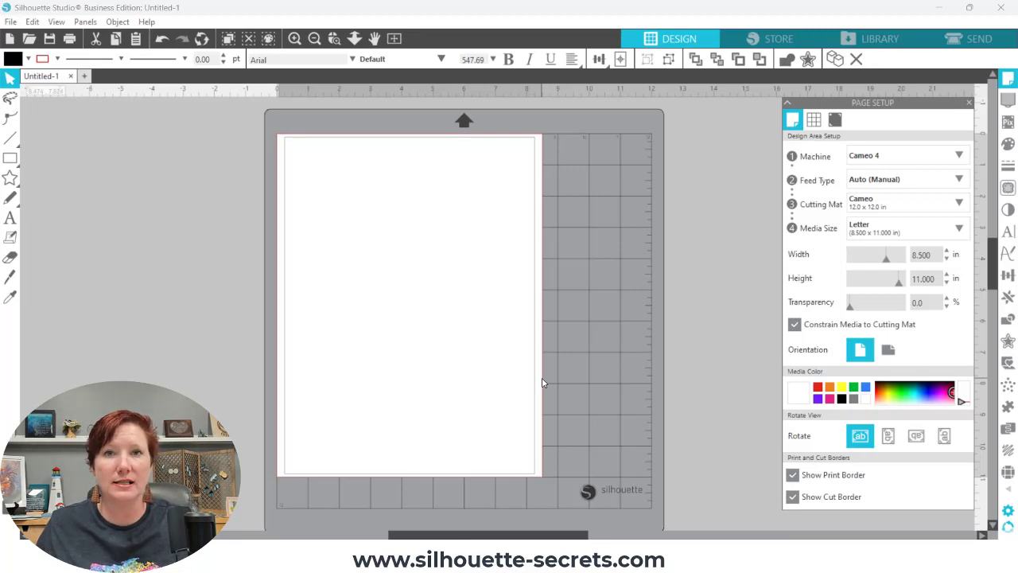